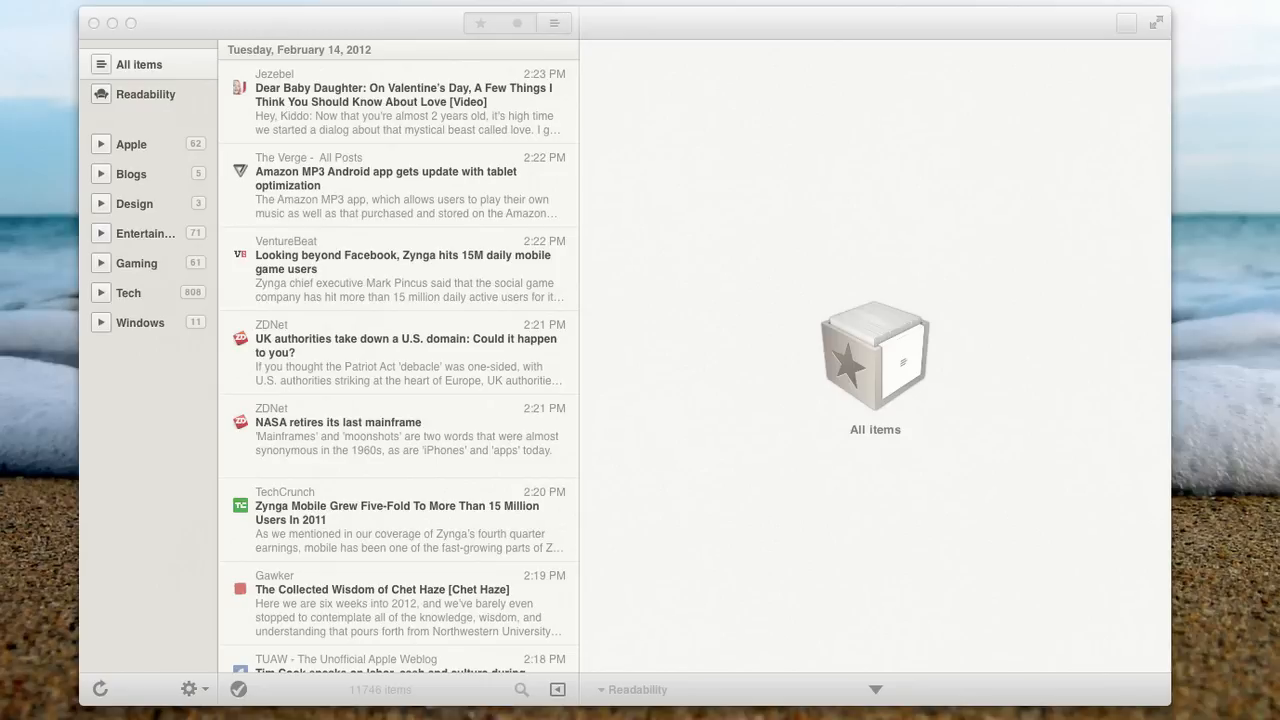
mouse_move(473, 475)
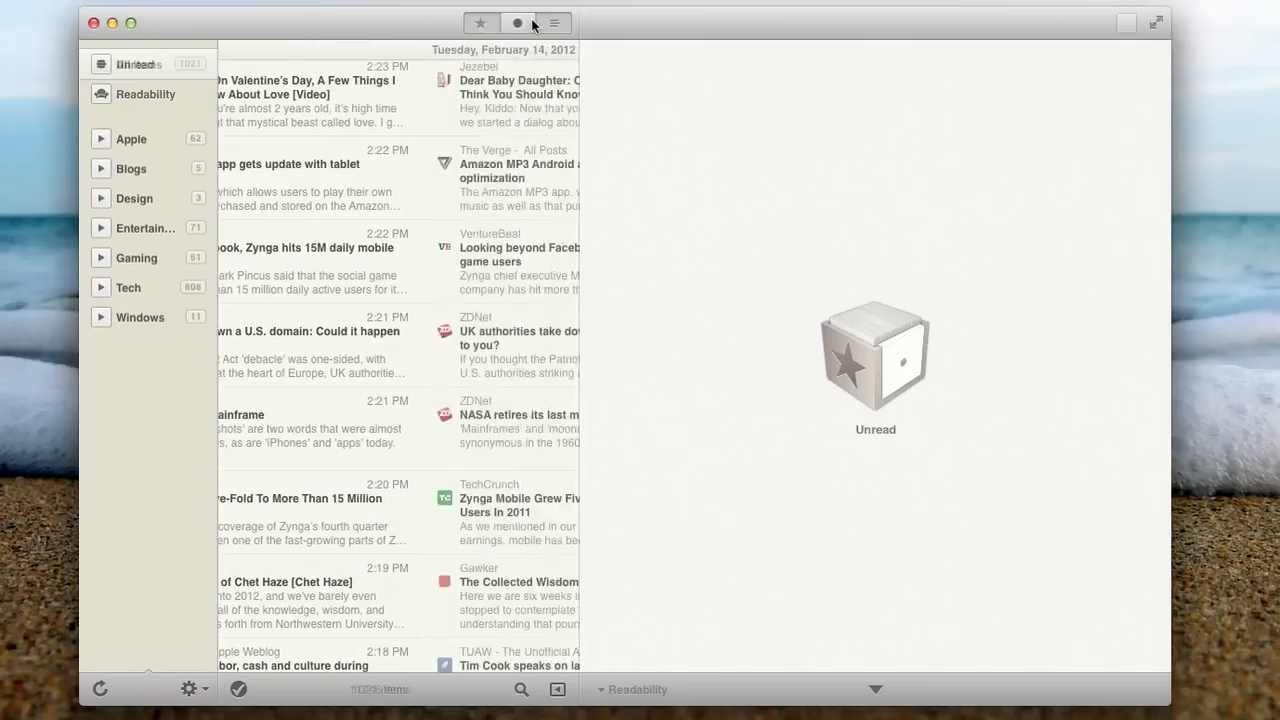
Show all items instead of only unread, and scroll down the article list.
click(551, 22)
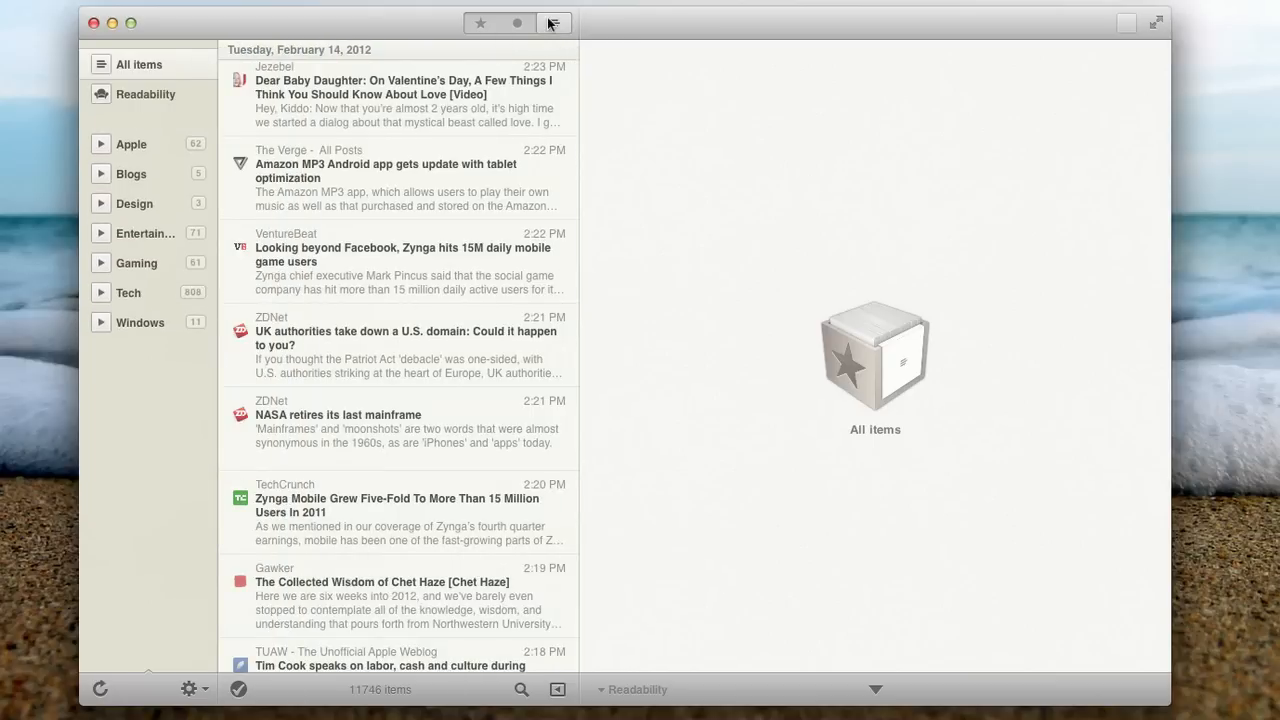
scroll(down, 3)
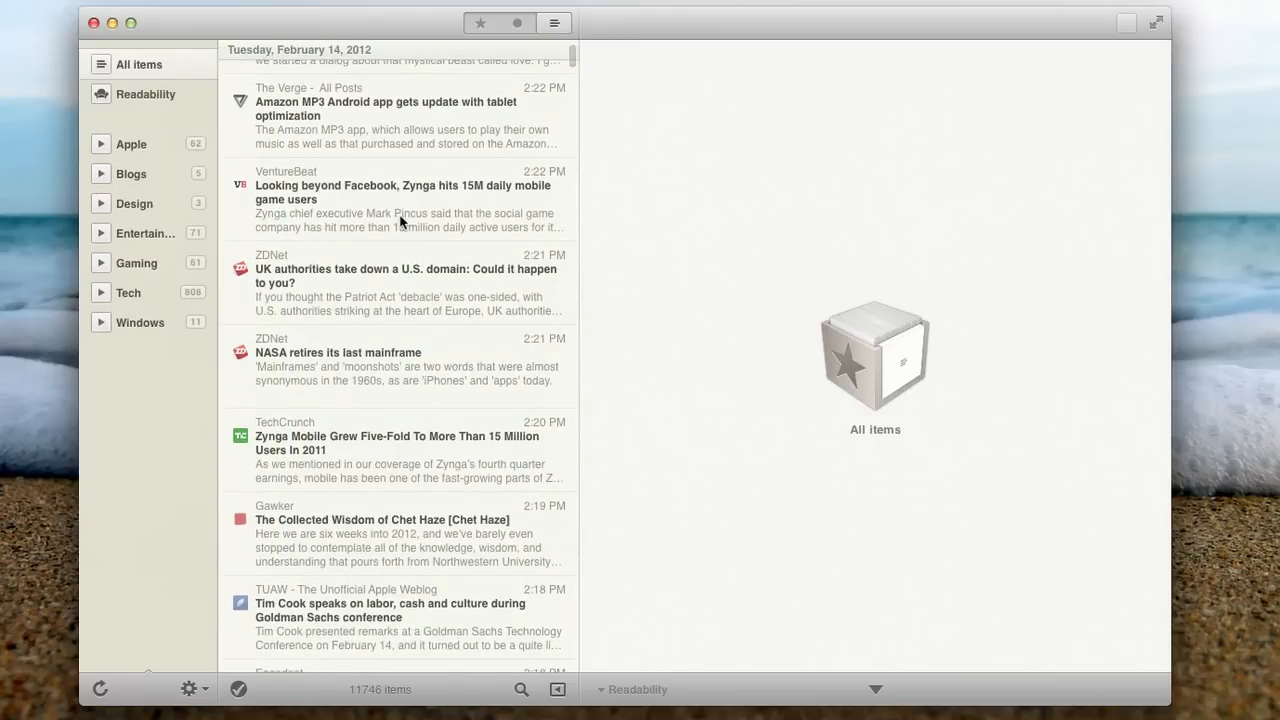
scroll(down, 3)
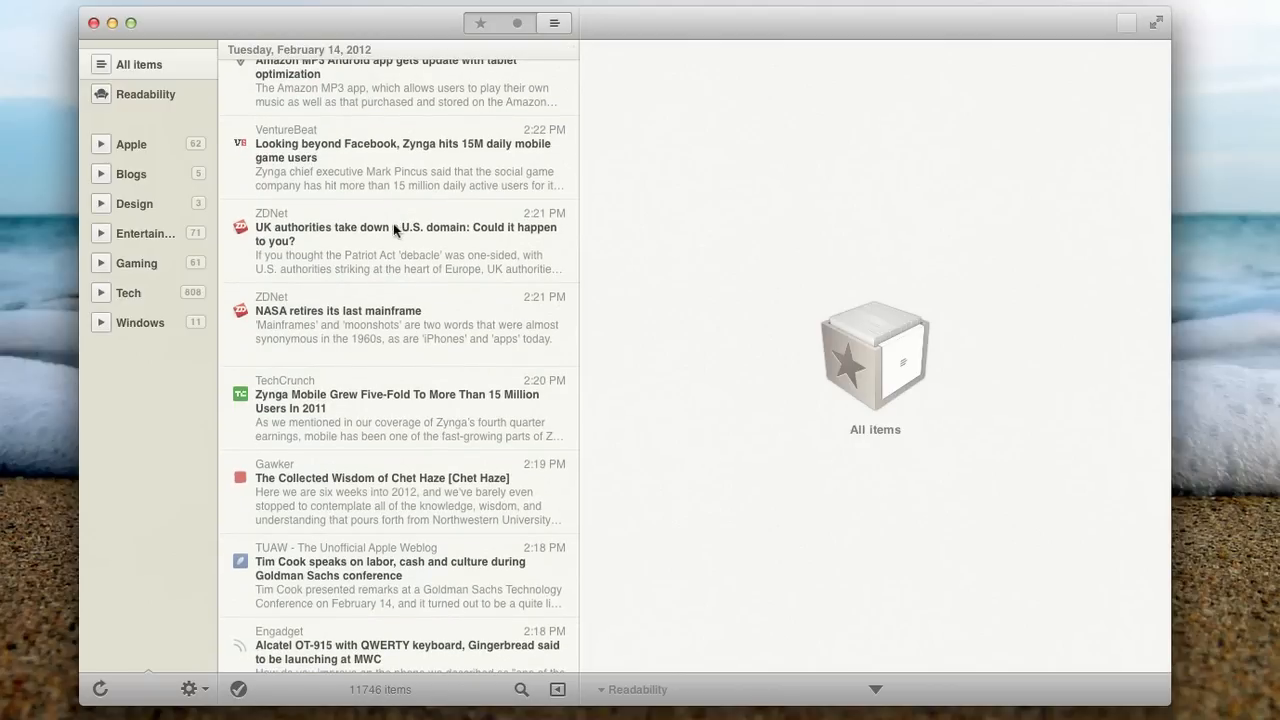
Briefly expand and collapse the Apple folder, then list its 634 articles.
click(99, 143)
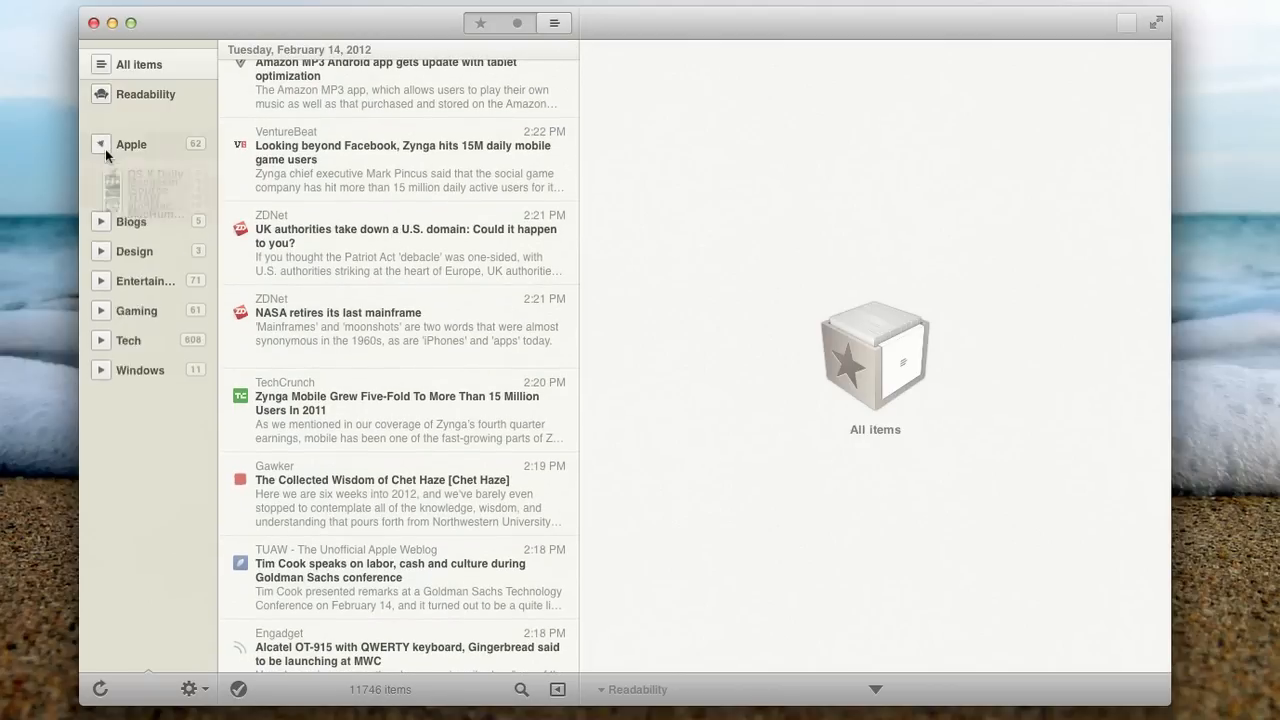
click(100, 146)
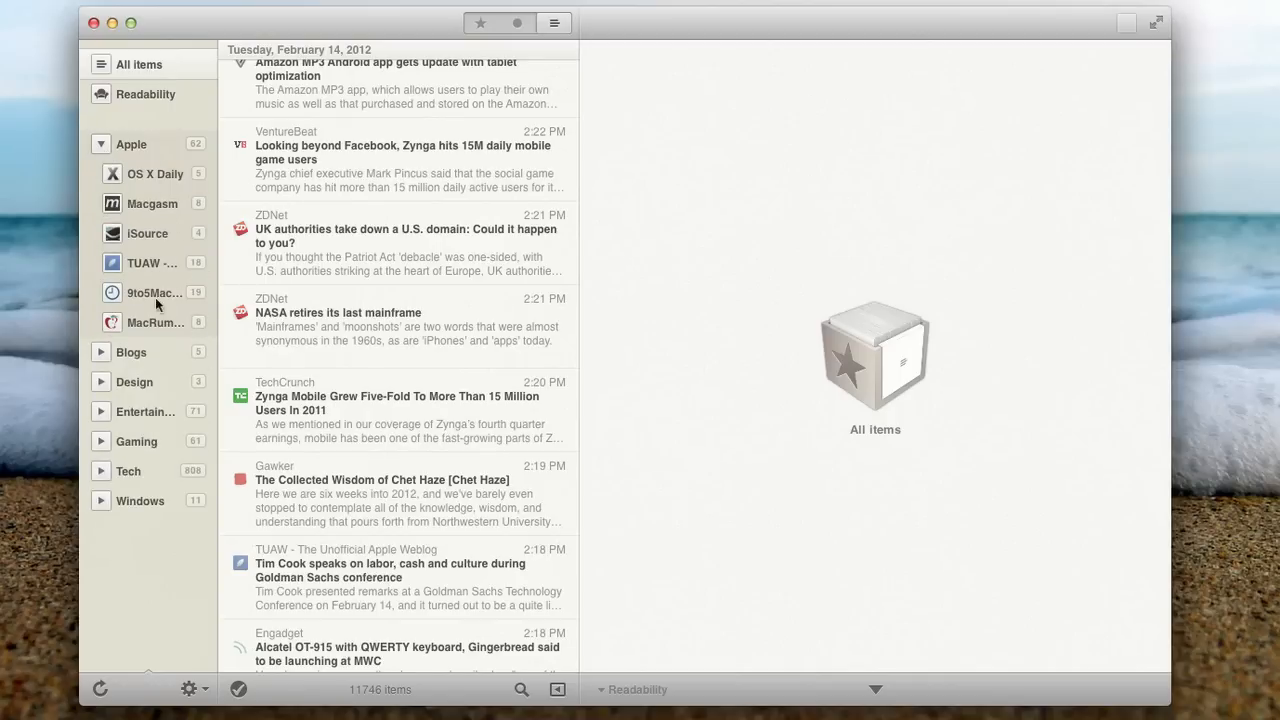
mouse_move(208, 322)
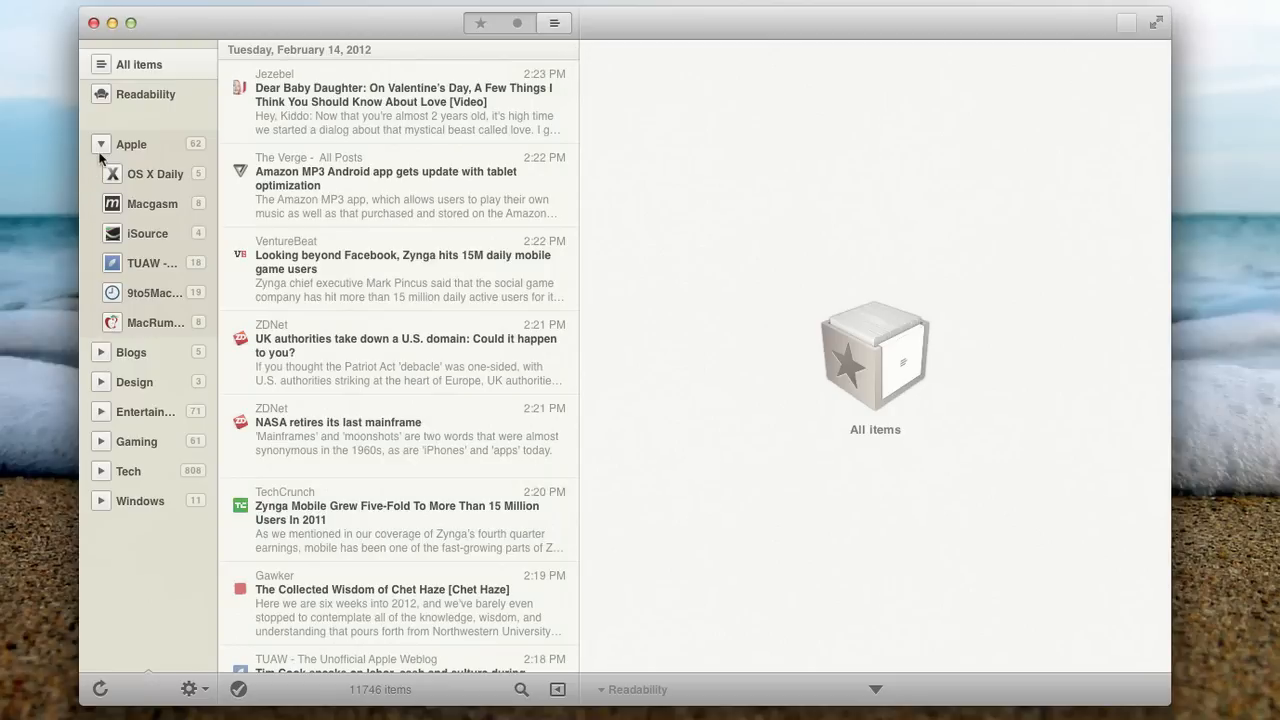
click(99, 144)
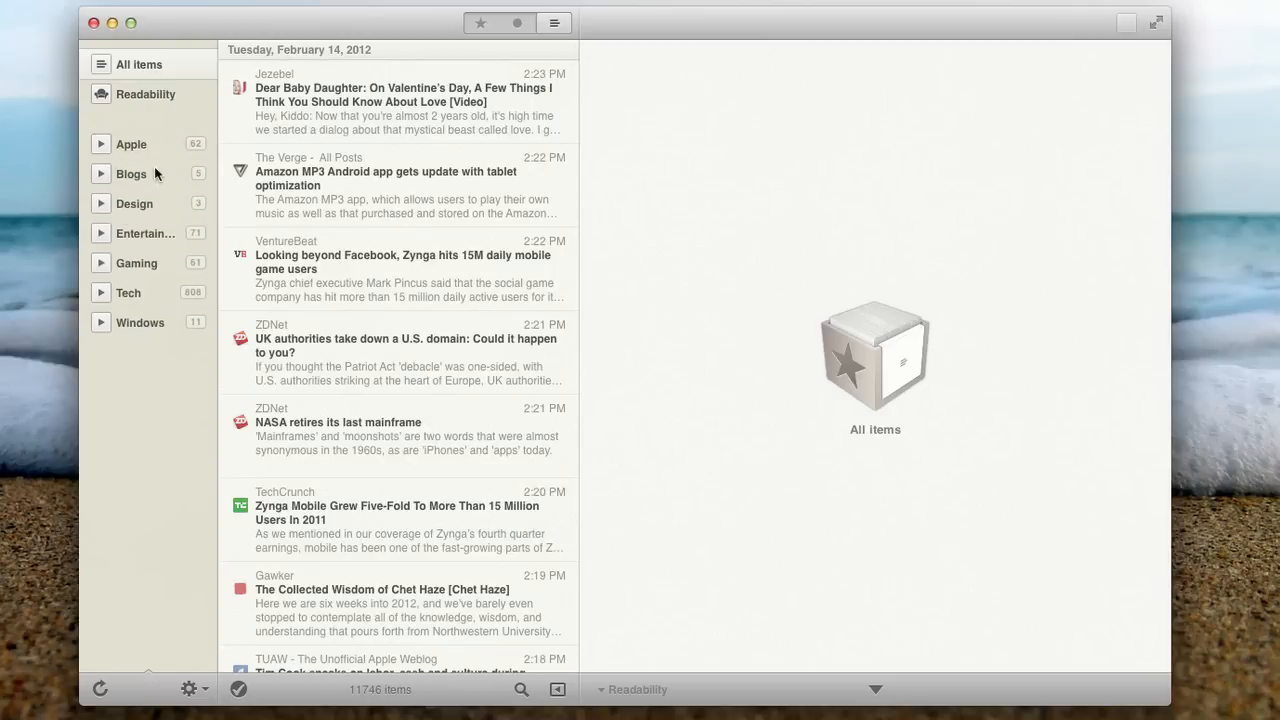
click(131, 143)
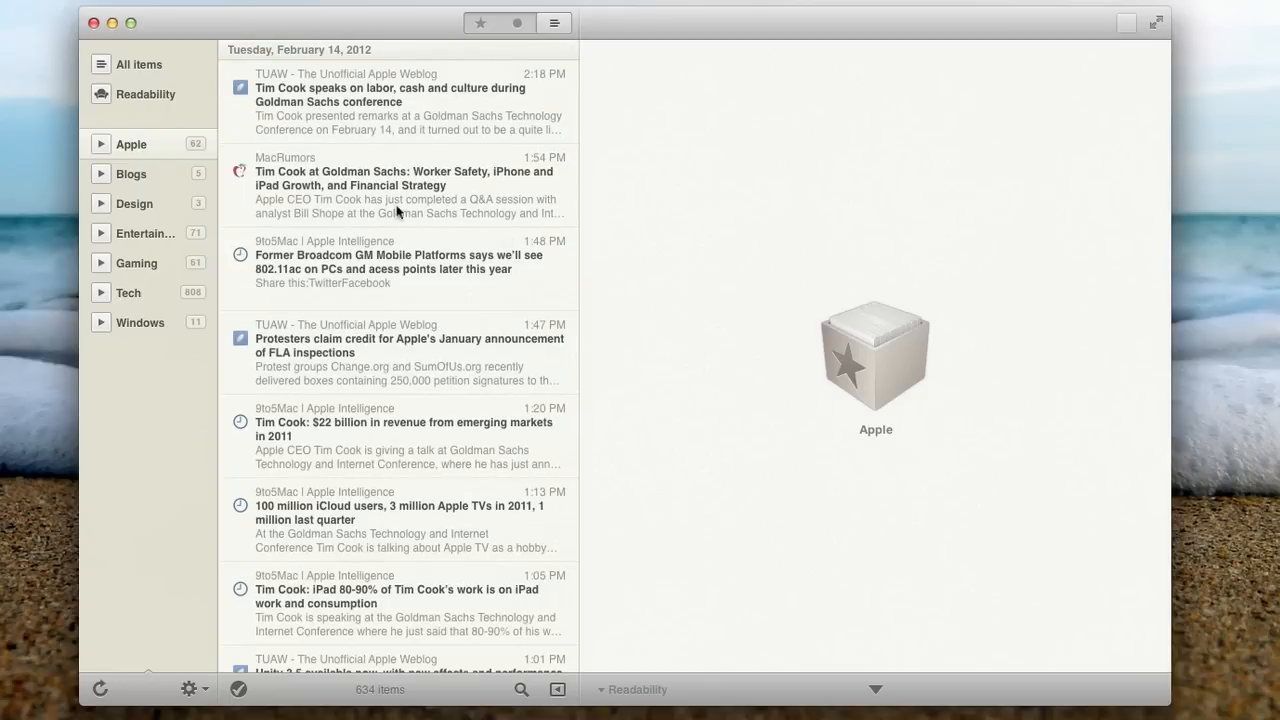
mouse_move(420, 202)
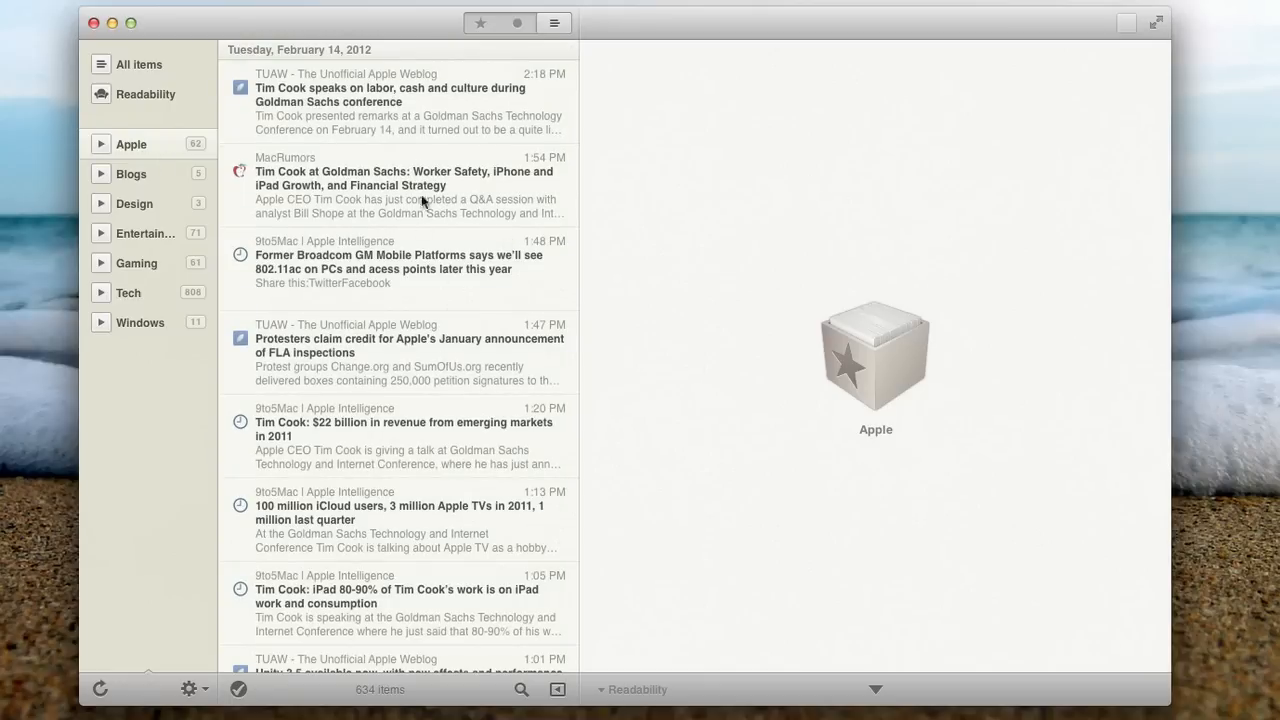
mouse_move(382, 170)
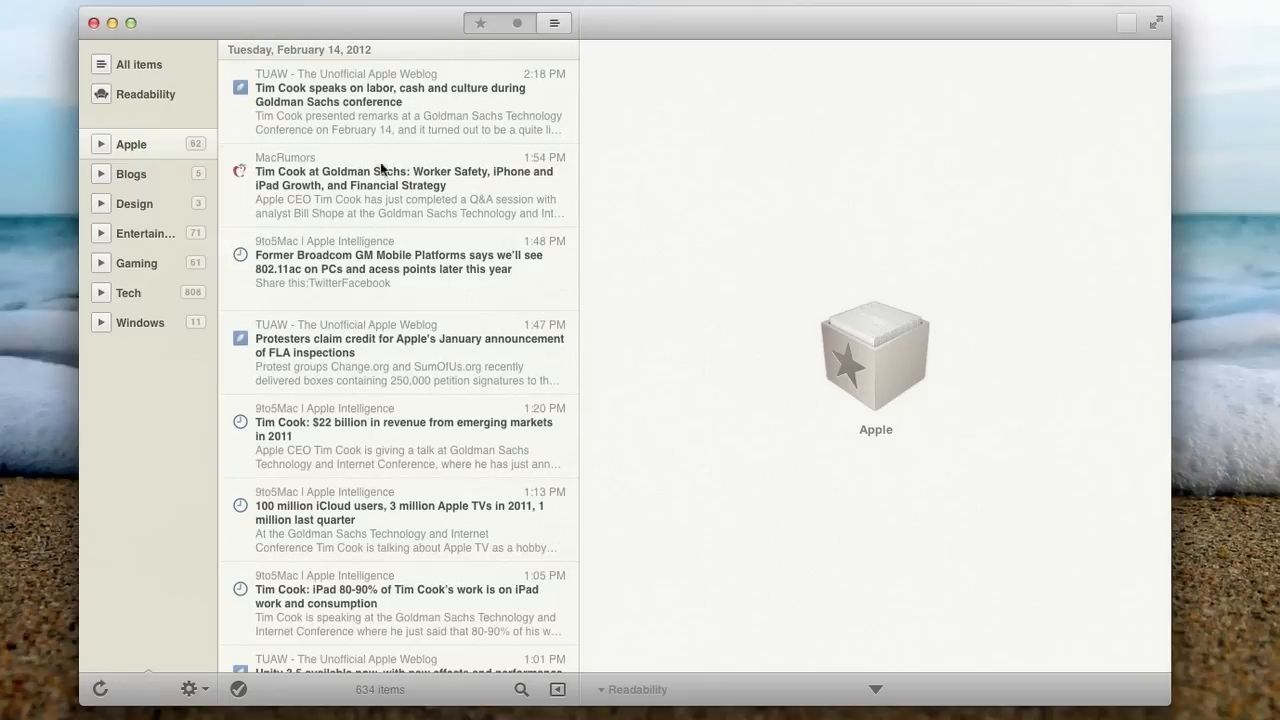
Open the TUAW Tim Cook Goldman Sachs article and scroll through its text.
click(400, 101)
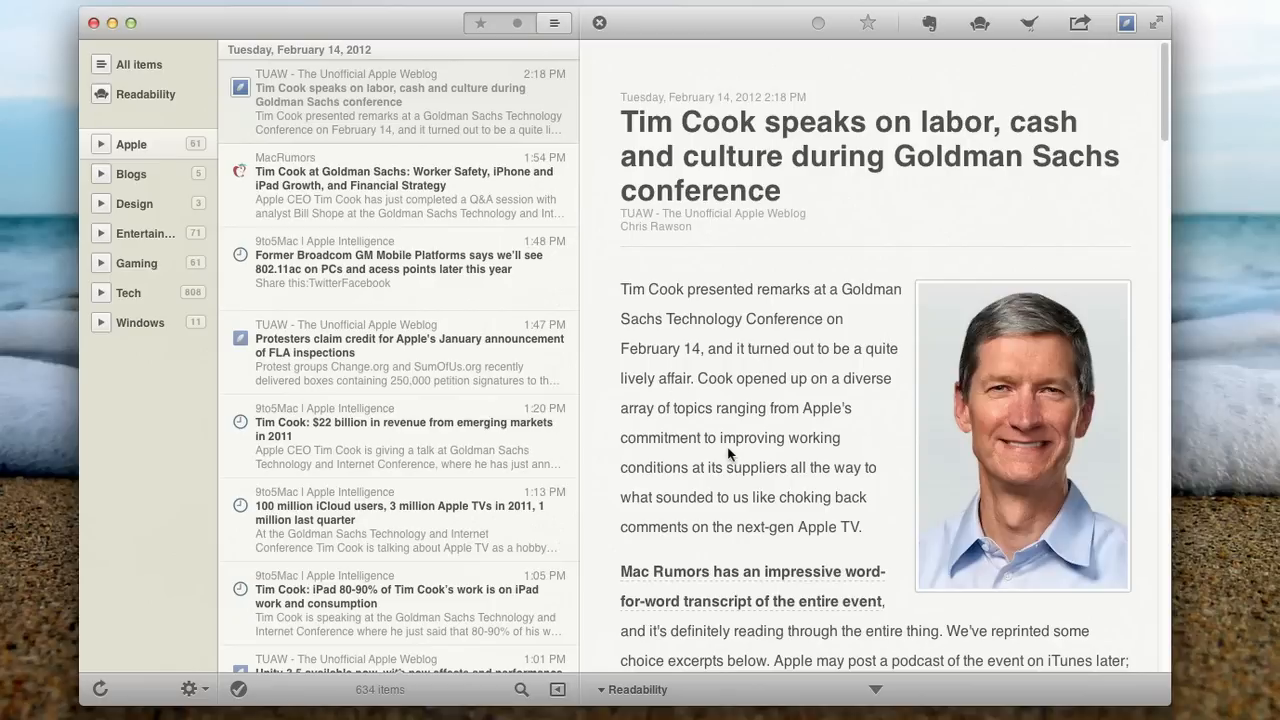
mouse_move(735, 478)
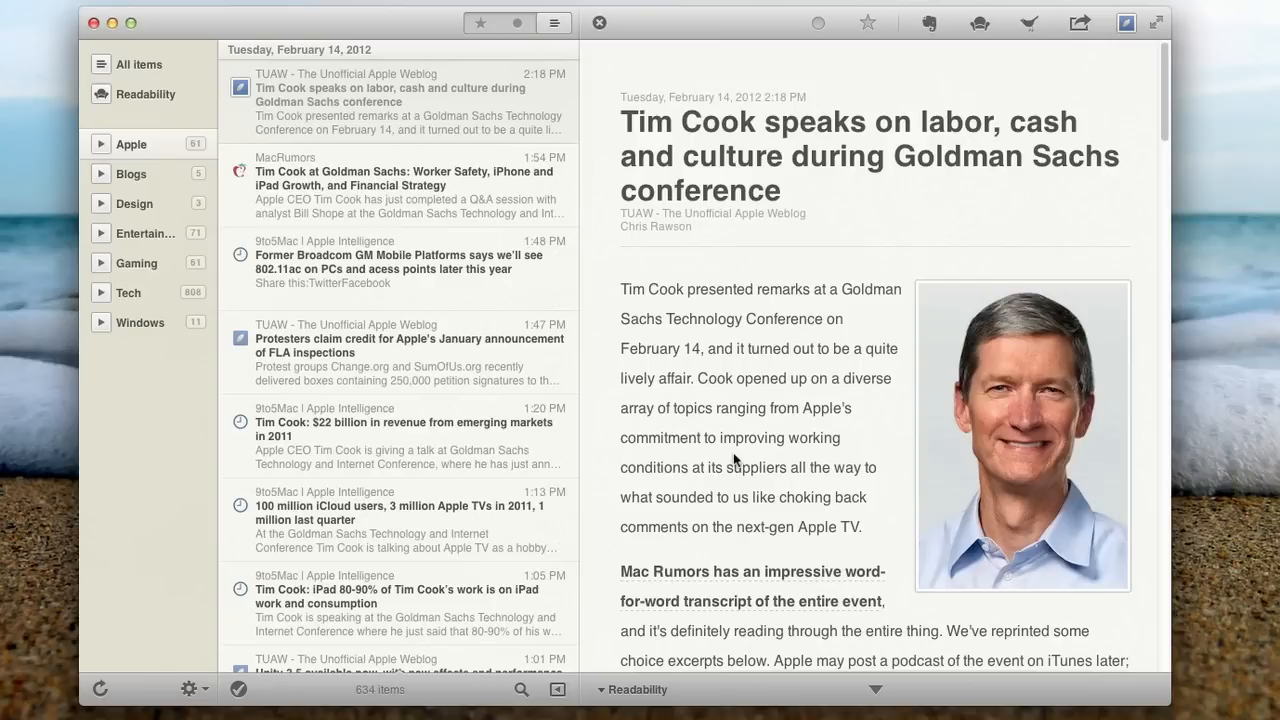
mouse_move(772, 454)
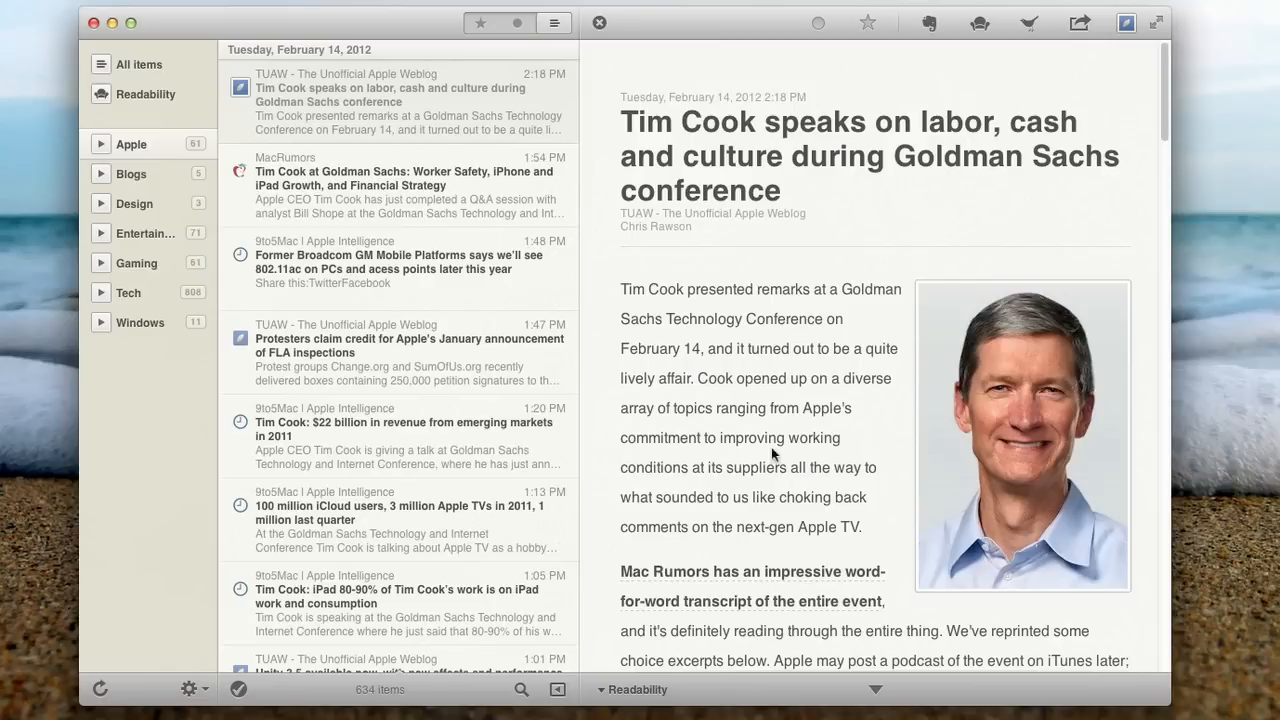
scroll(down, 3)
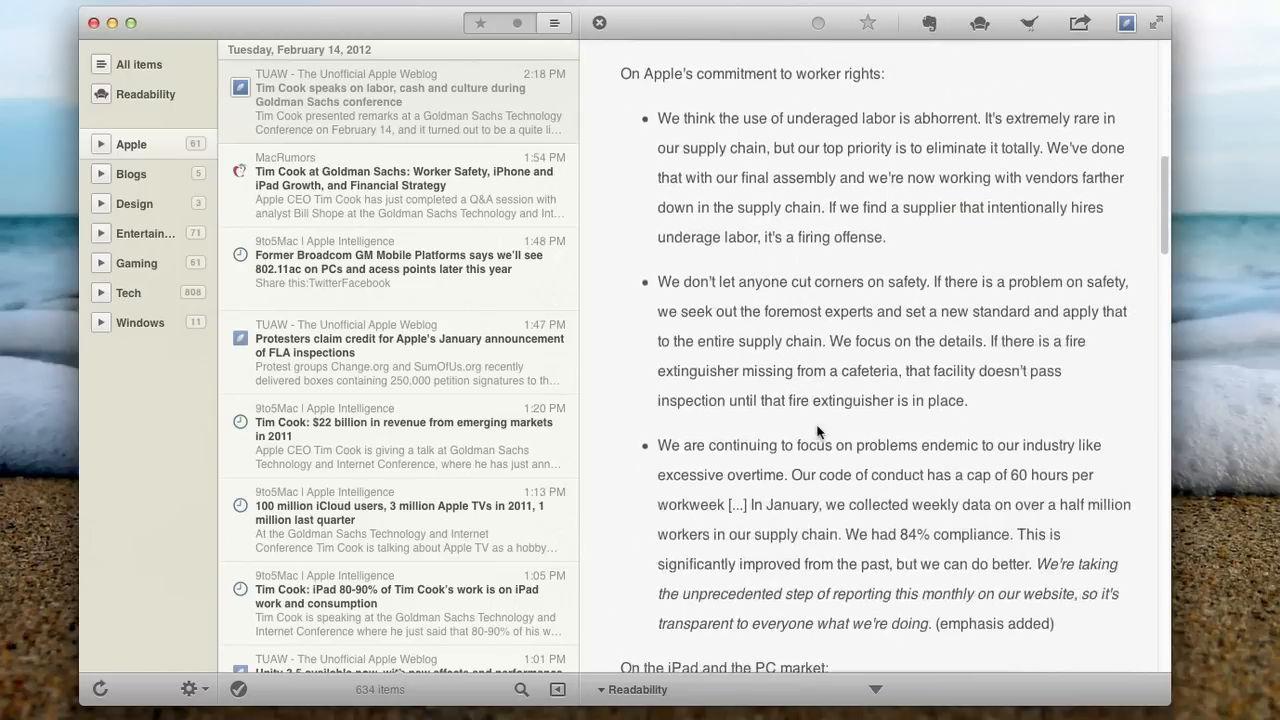
scroll(down, 3)
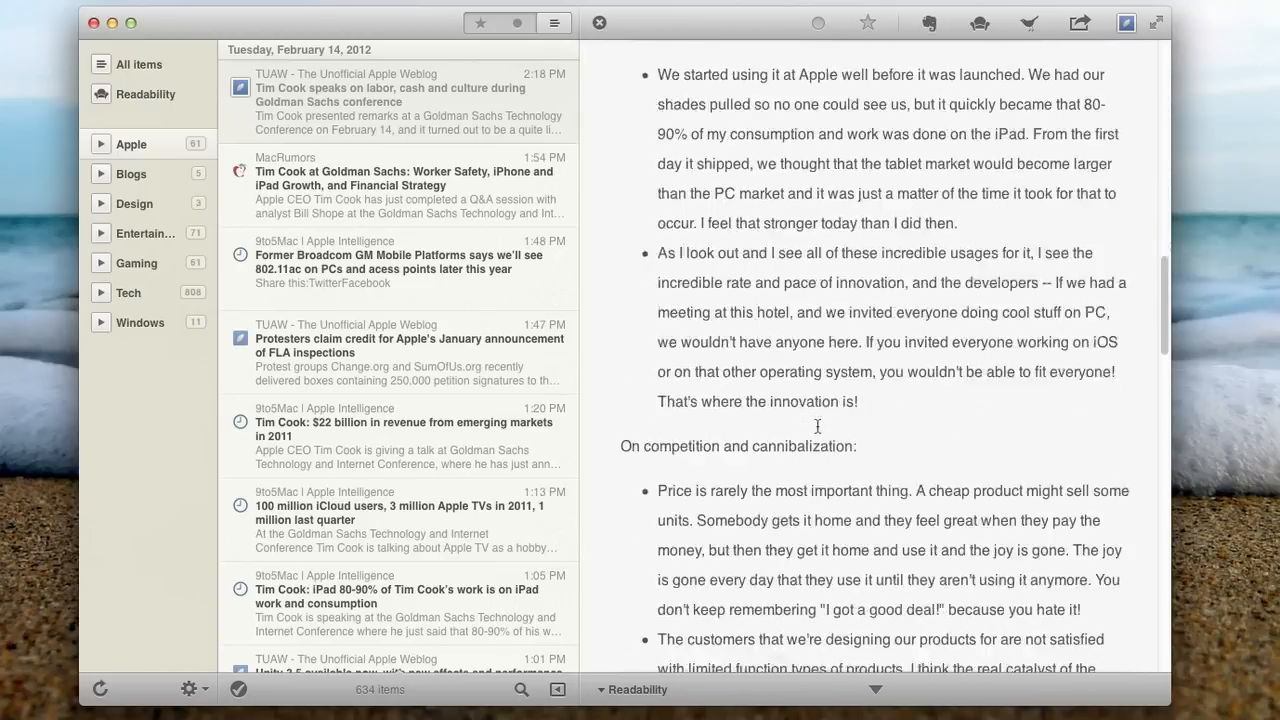
scroll(down, 3)
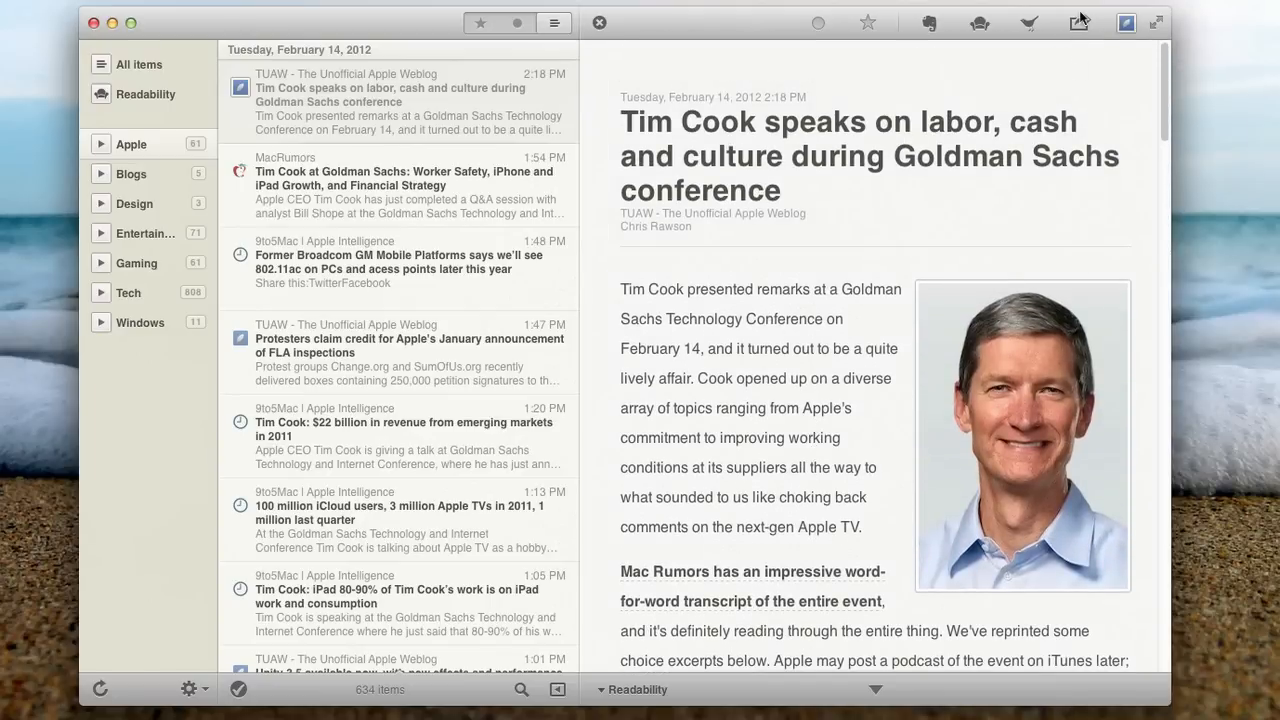
click(1078, 22)
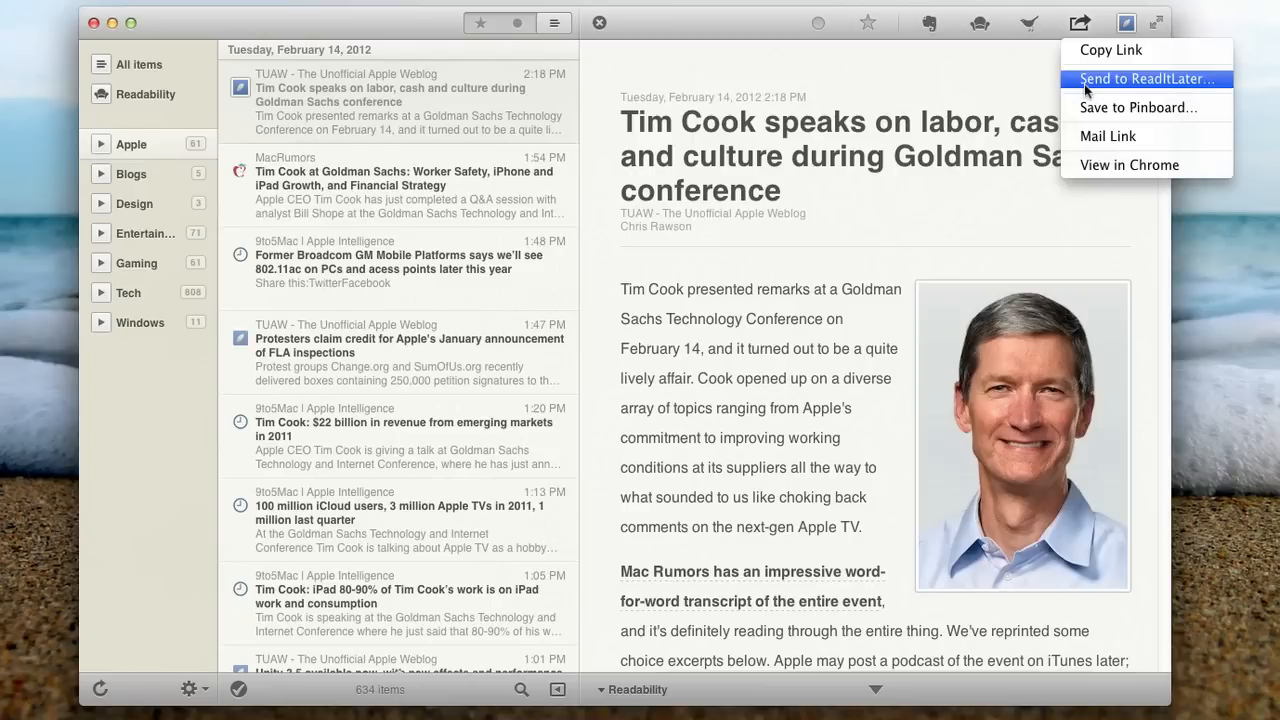
mouse_move(1180, 164)
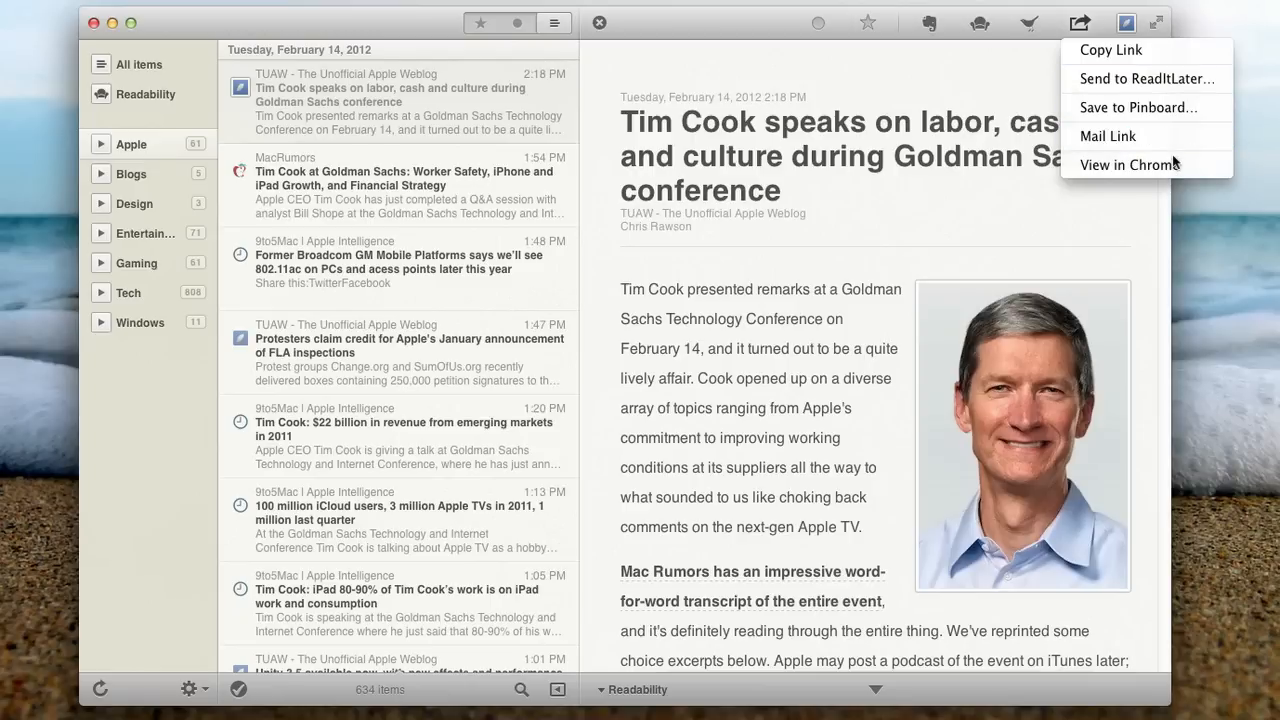
mouse_move(1168, 165)
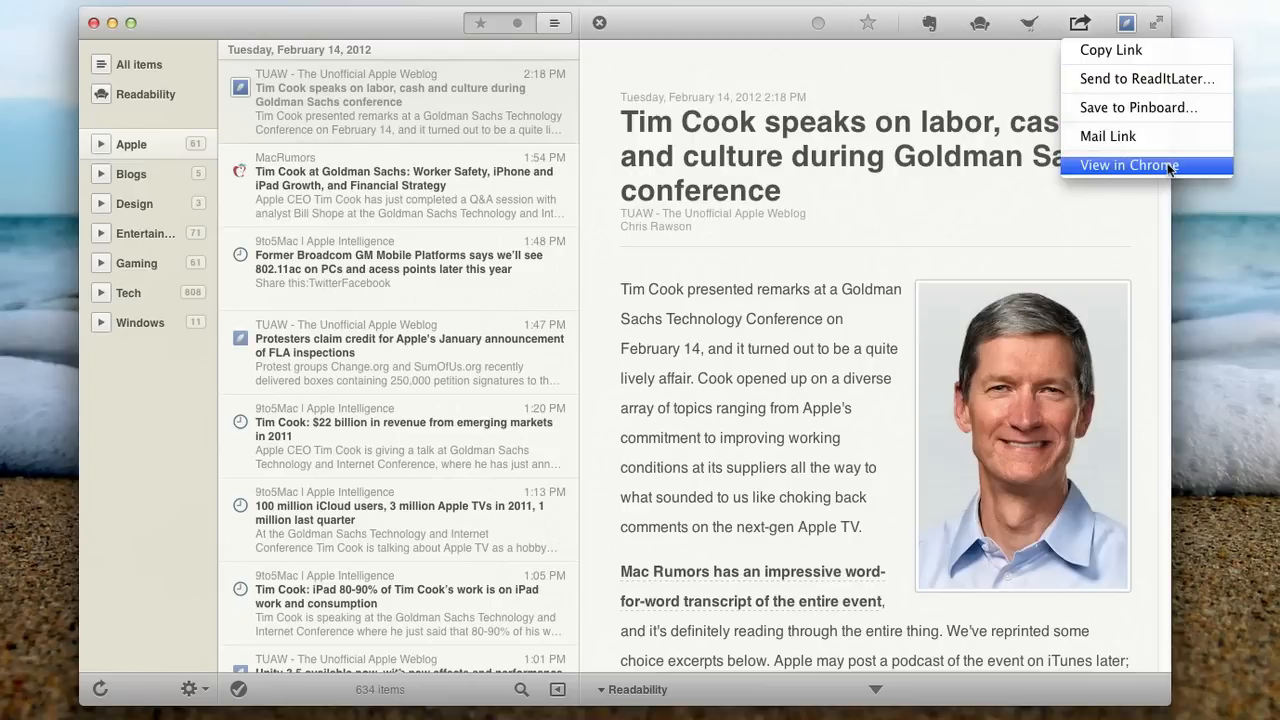
click(1147, 164)
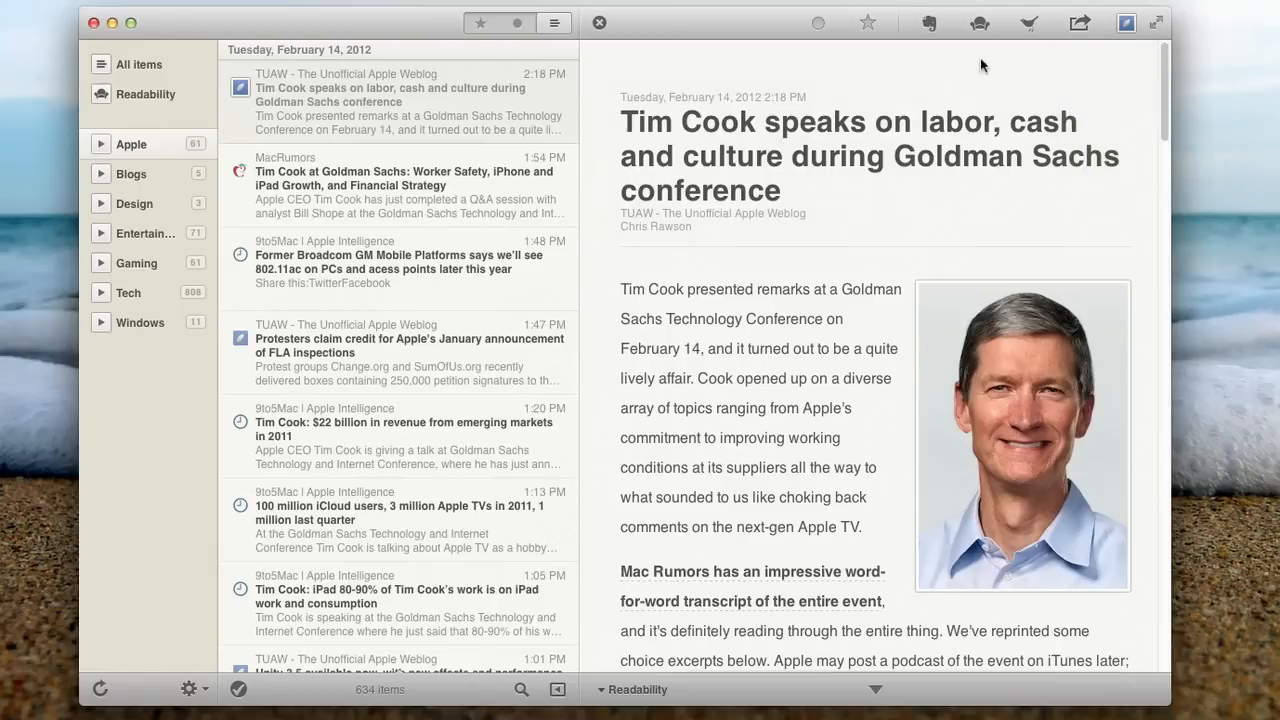
click(1023, 24)
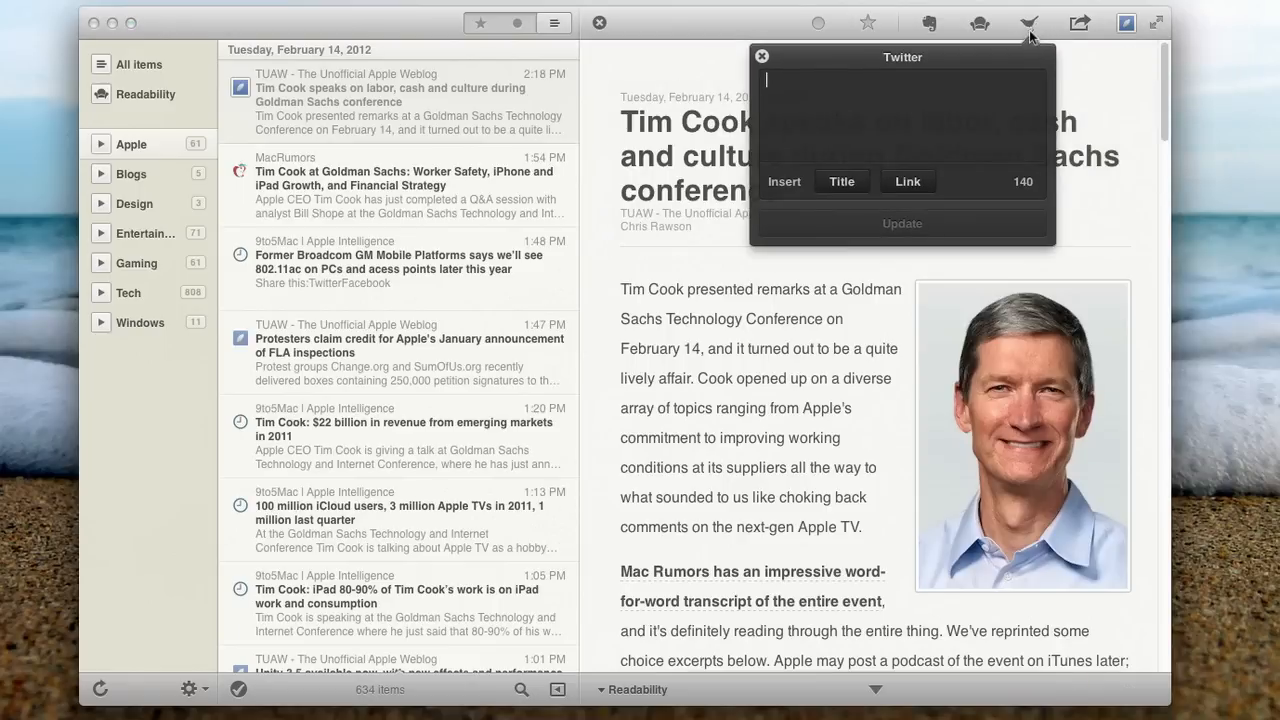
click(841, 181)
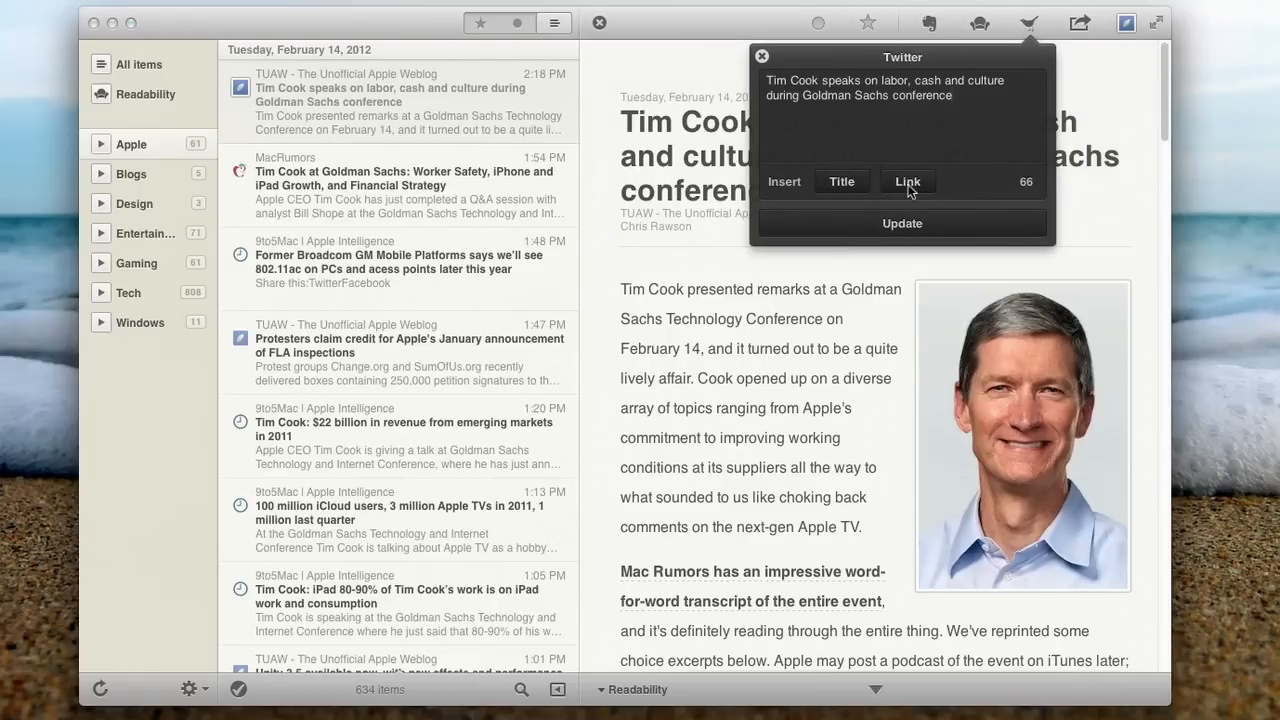
click(908, 181)
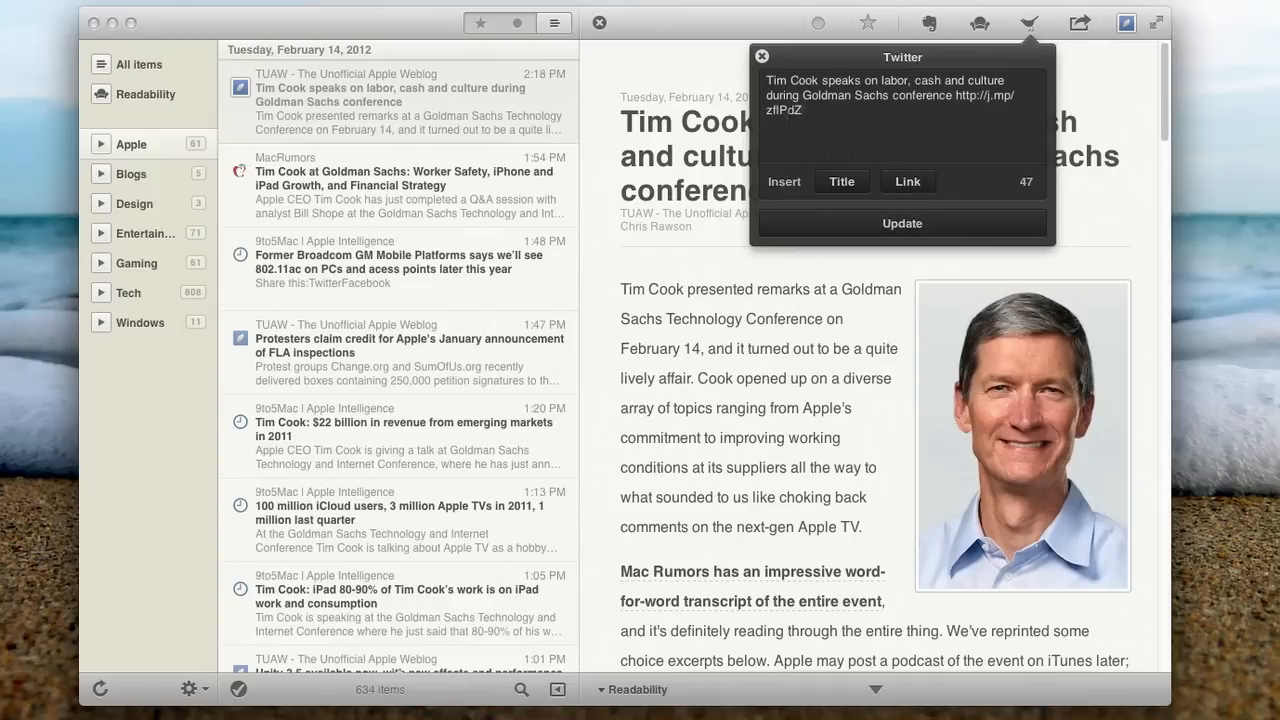
click(762, 57)
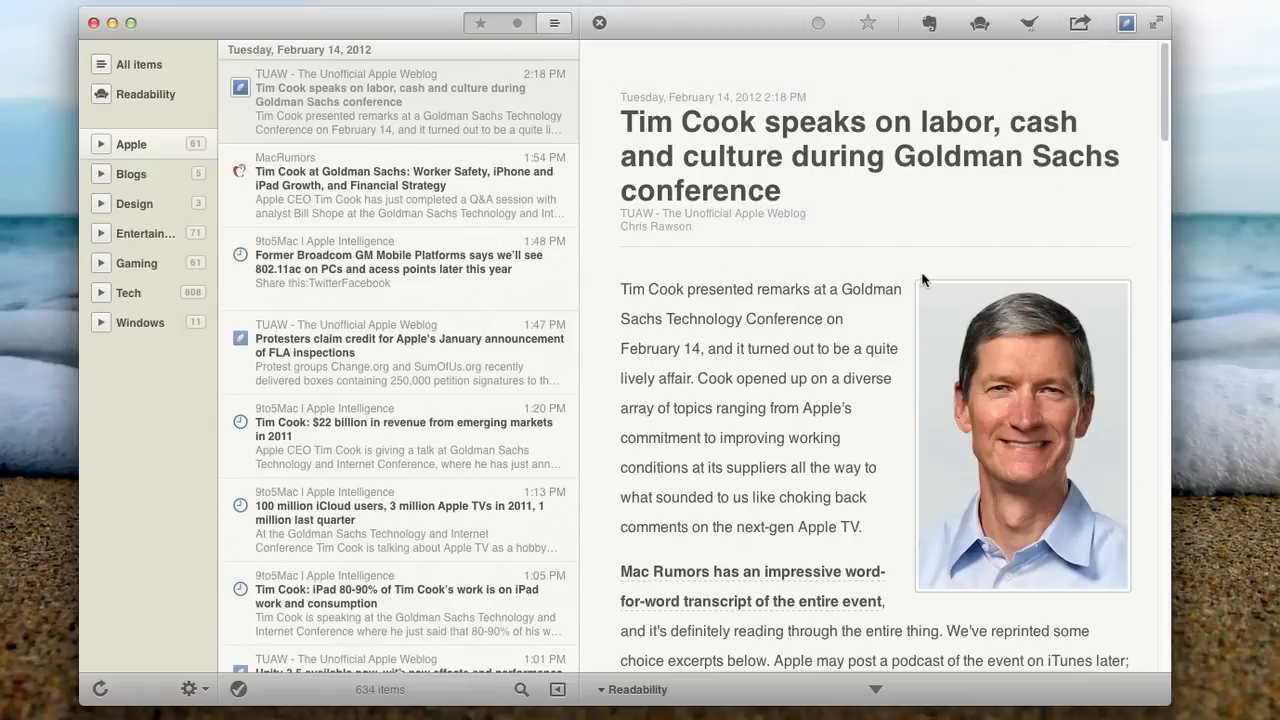
mouse_move(982, 22)
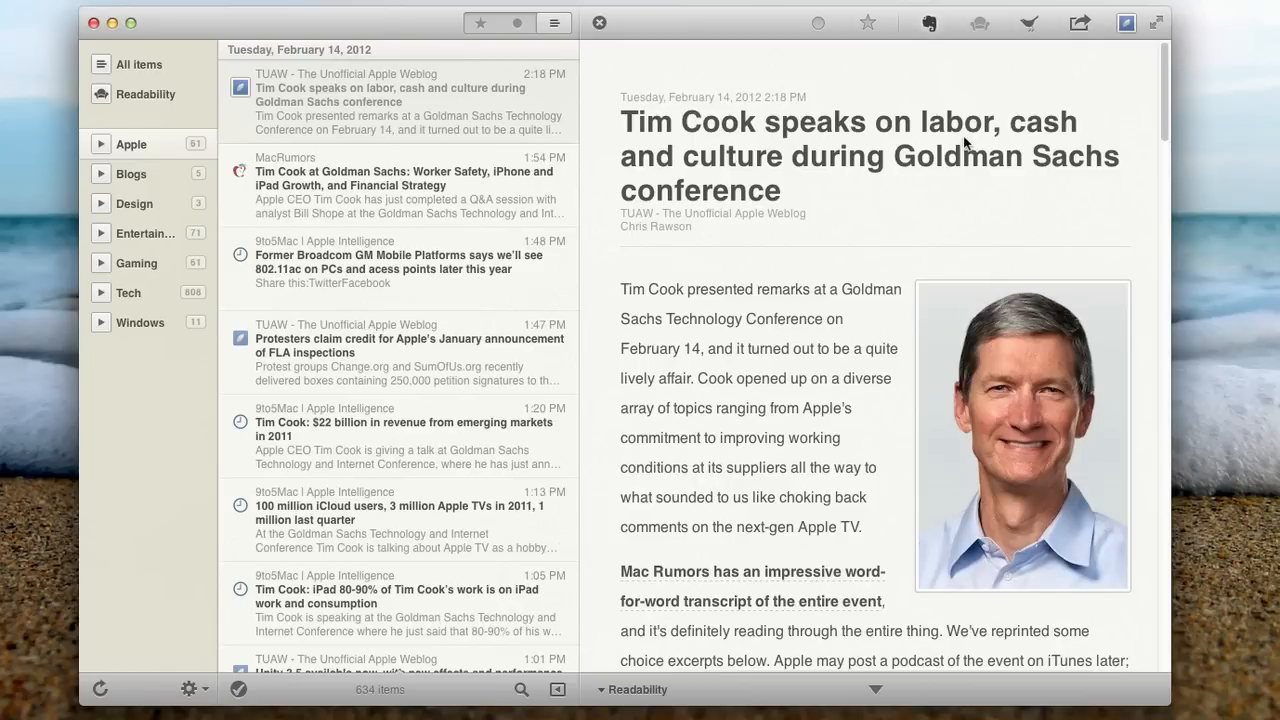
mouse_move(972, 141)
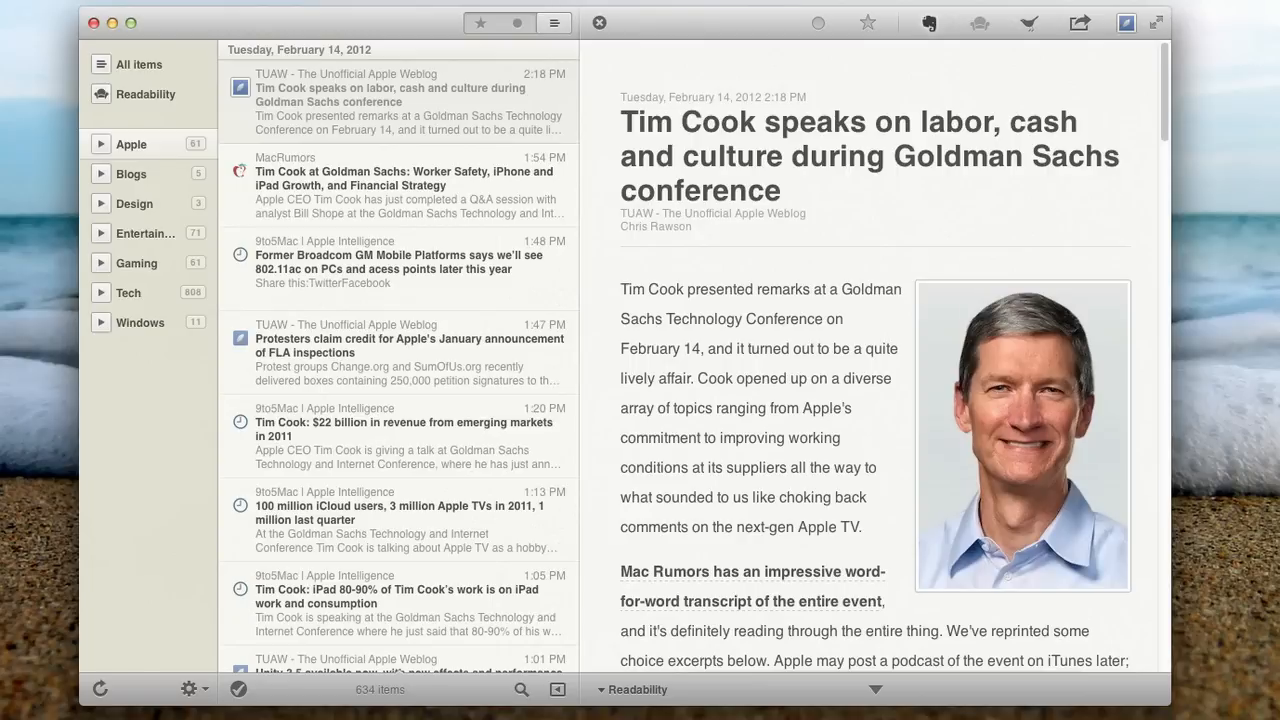
mouse_move(1040, 204)
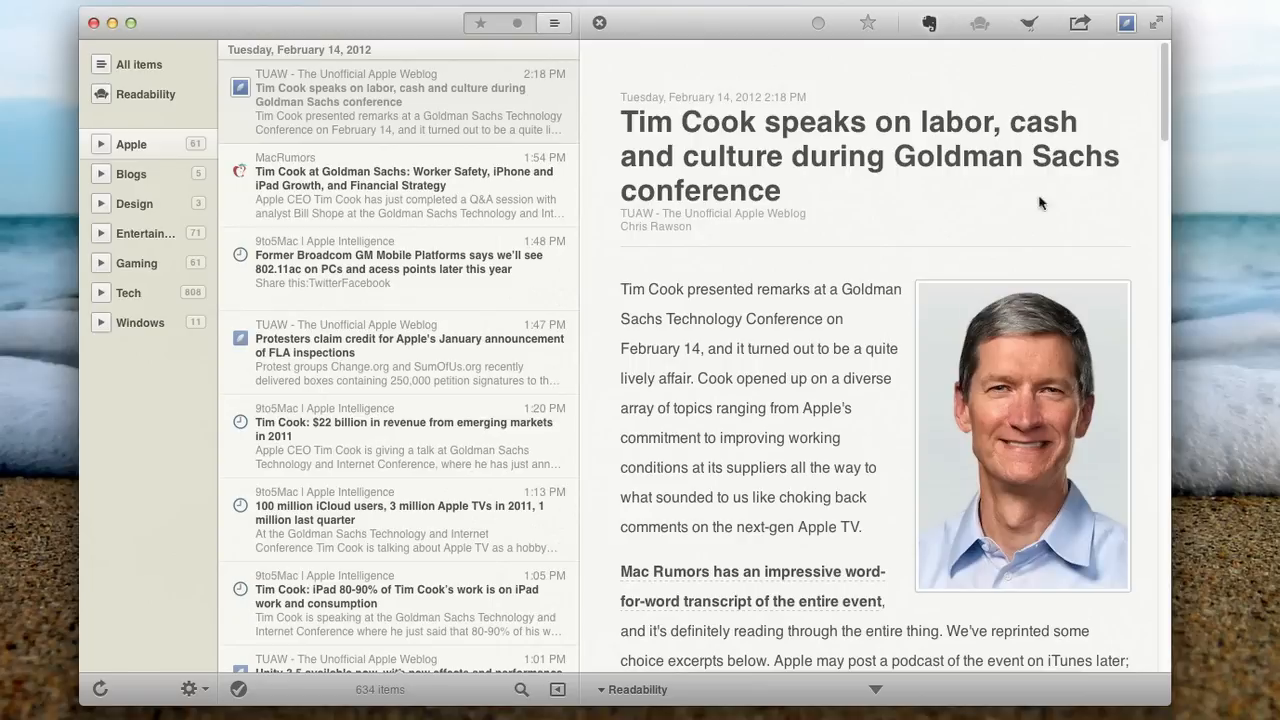
mouse_move(864, 29)
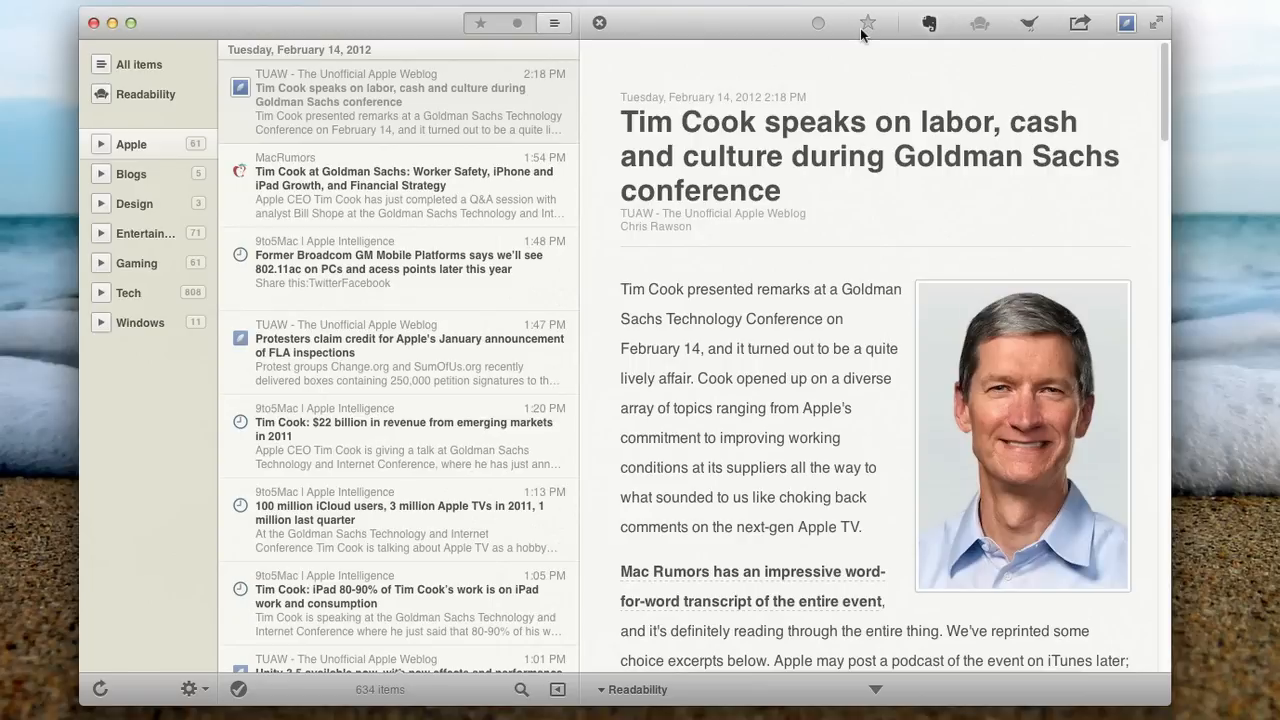
mouse_move(871, 32)
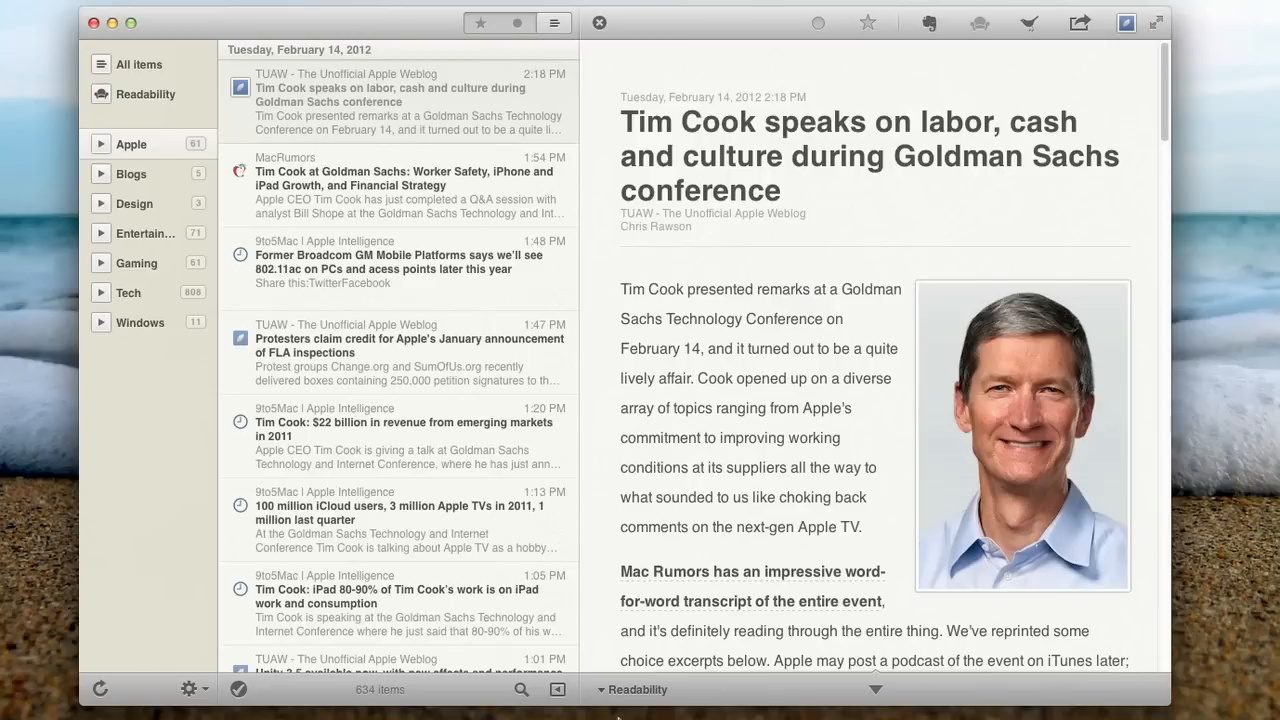
Hide the reading pane and scroll the Apple list toward the Samsung advertising tricks story.
click(635, 689)
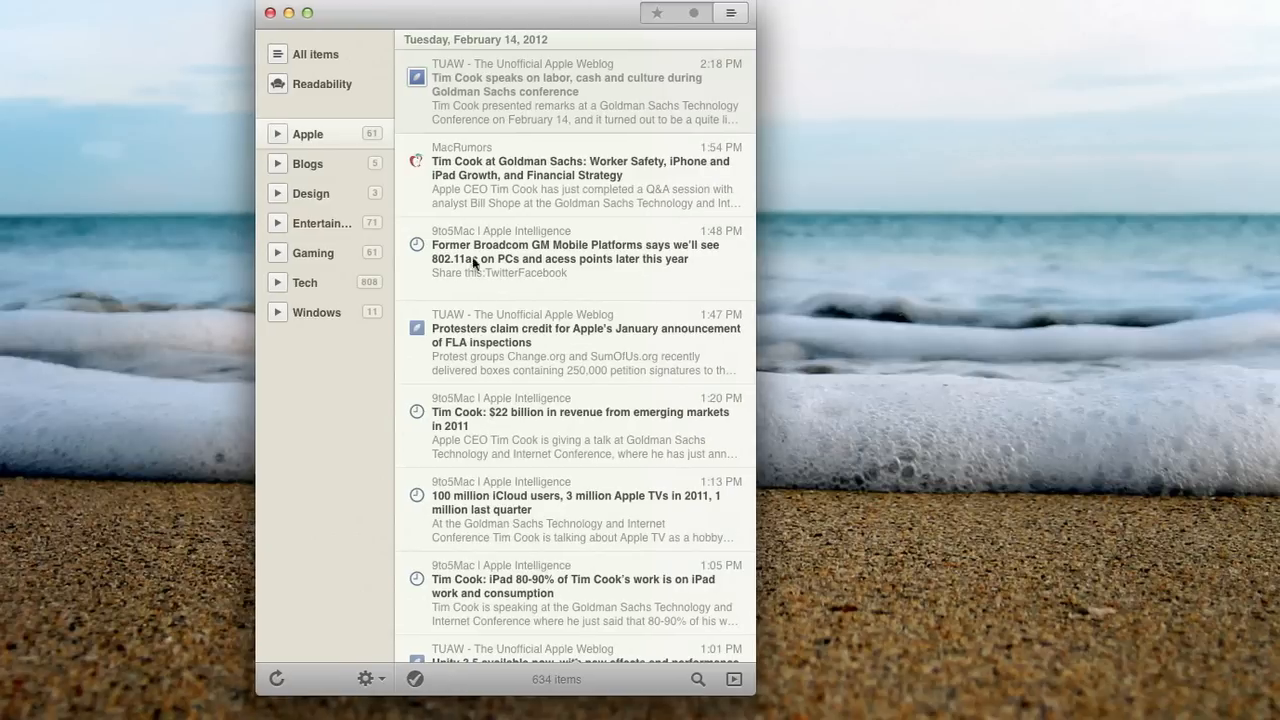
mouse_move(596, 633)
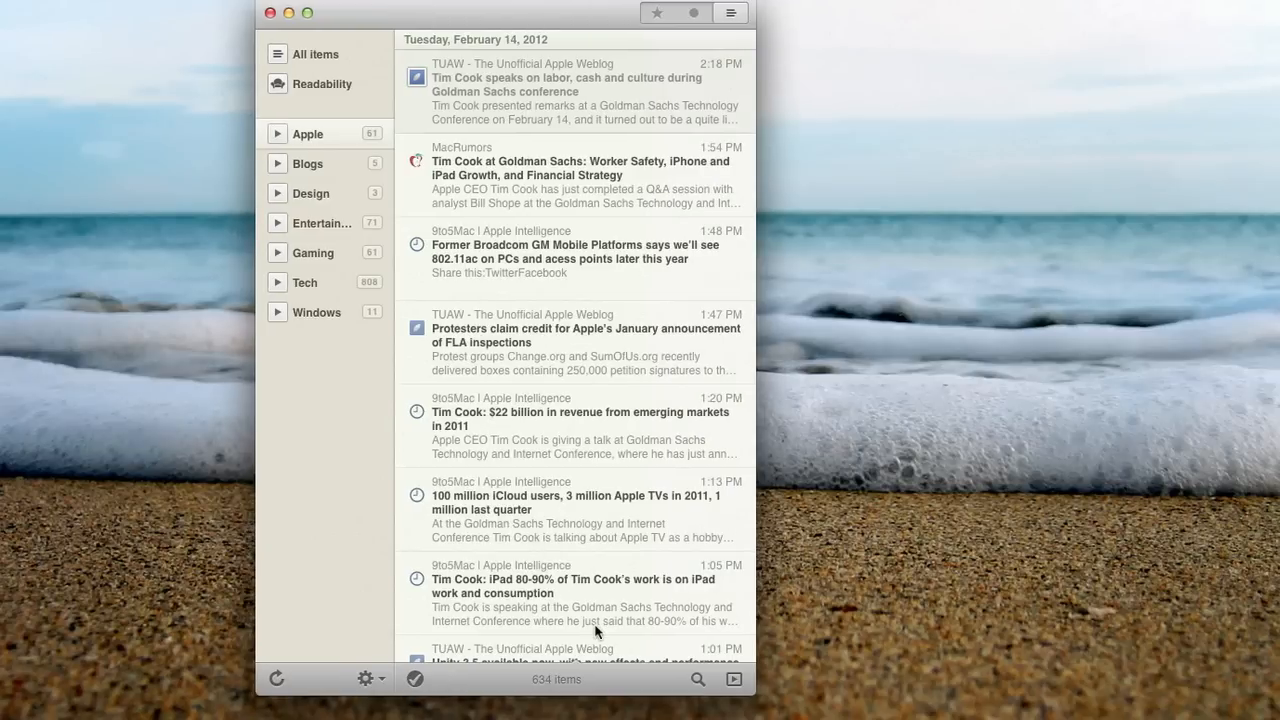
mouse_move(566, 247)
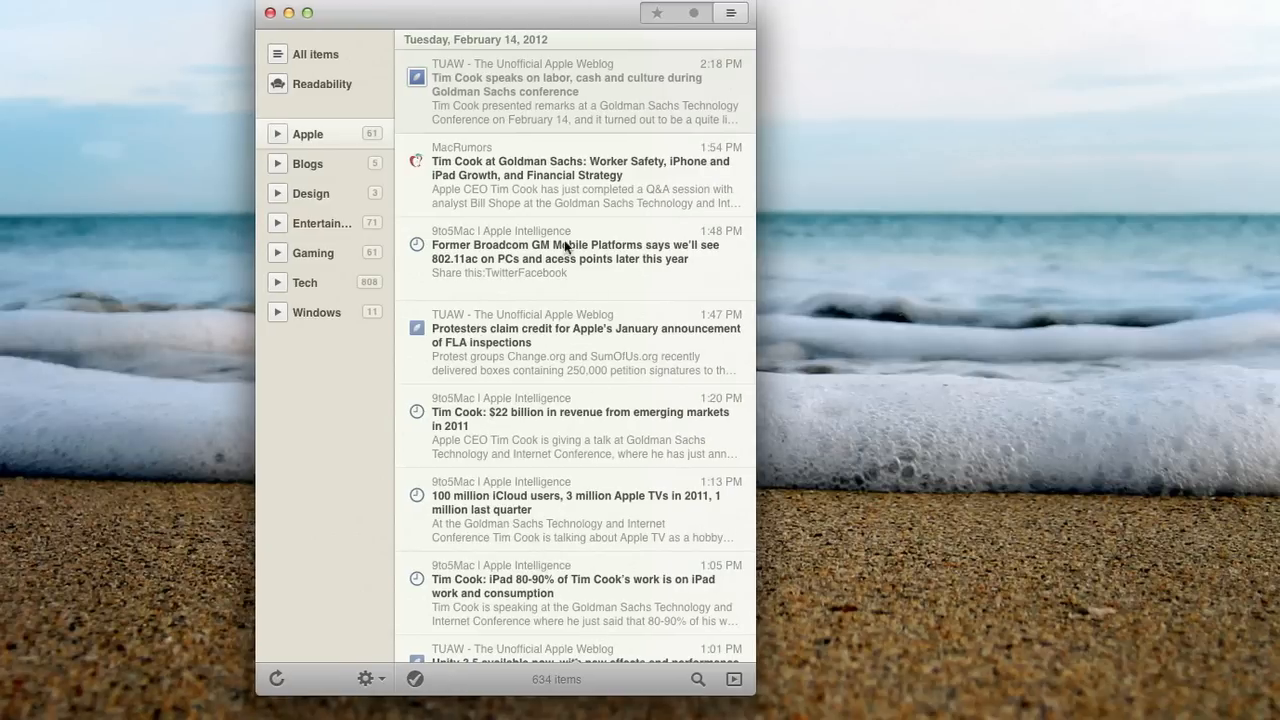
scroll(down, 3)
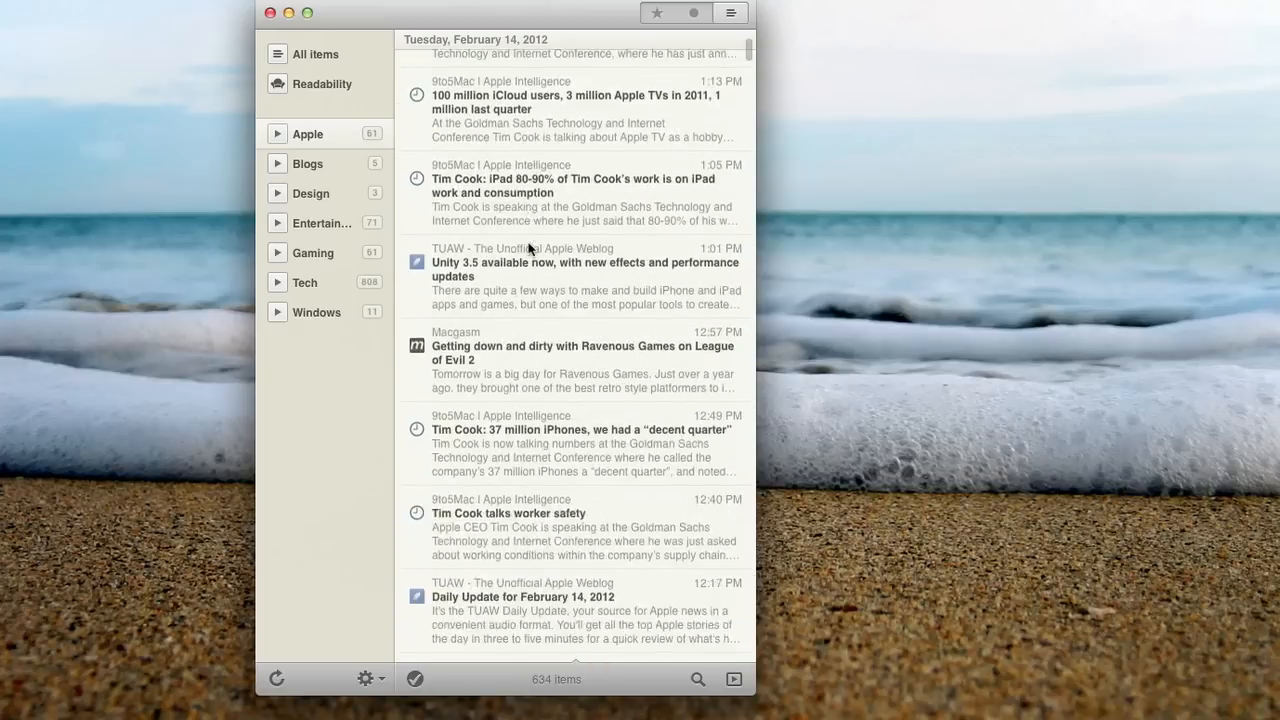
scroll(down, 3)
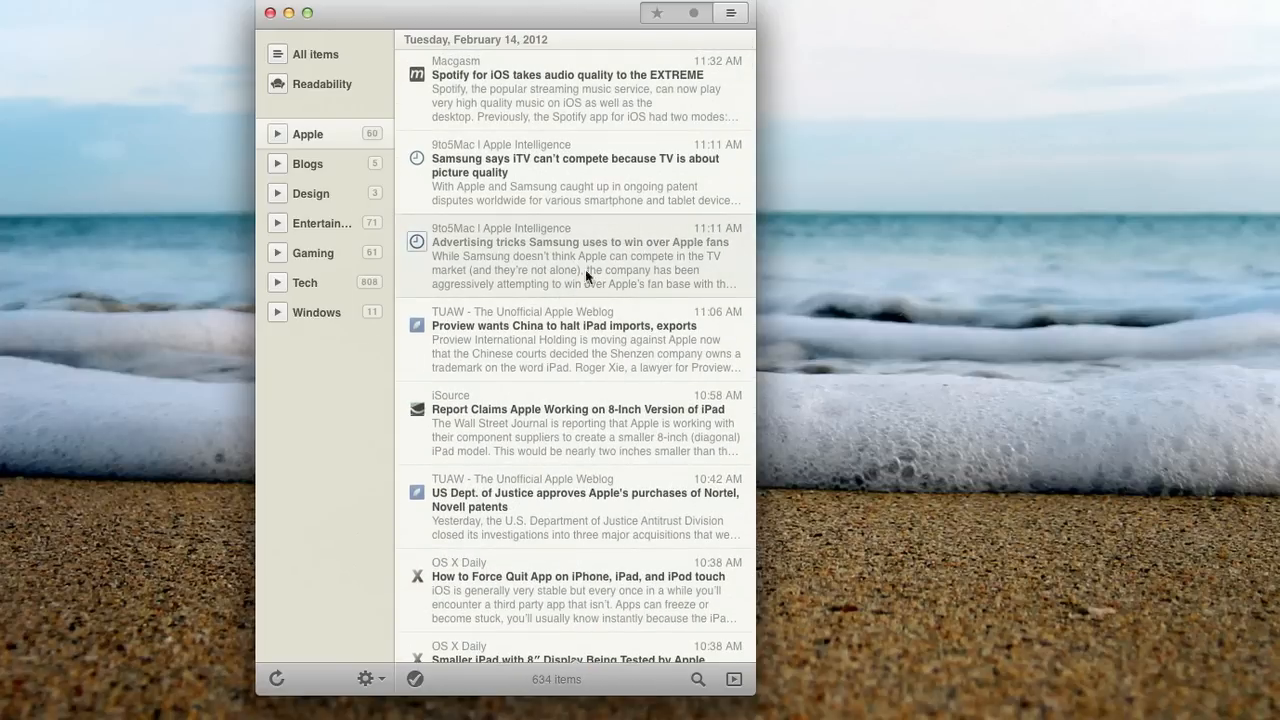
mouse_move(603, 252)
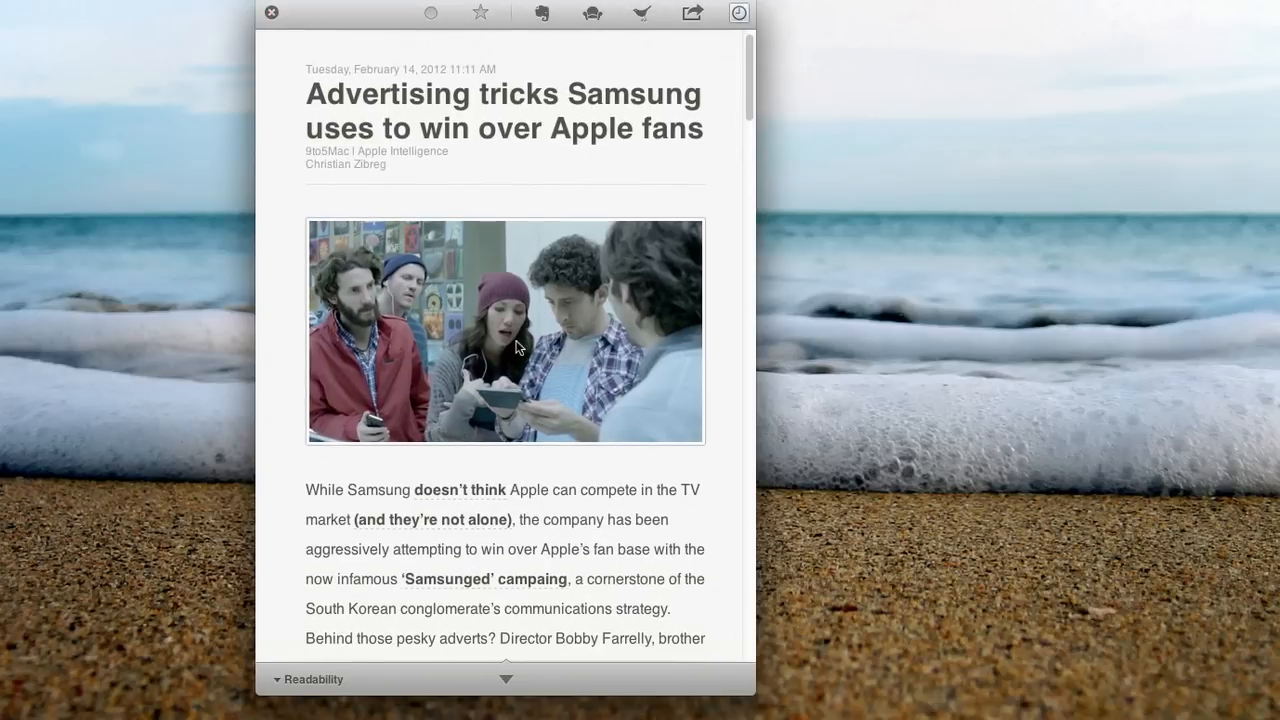
scroll(down, 3)
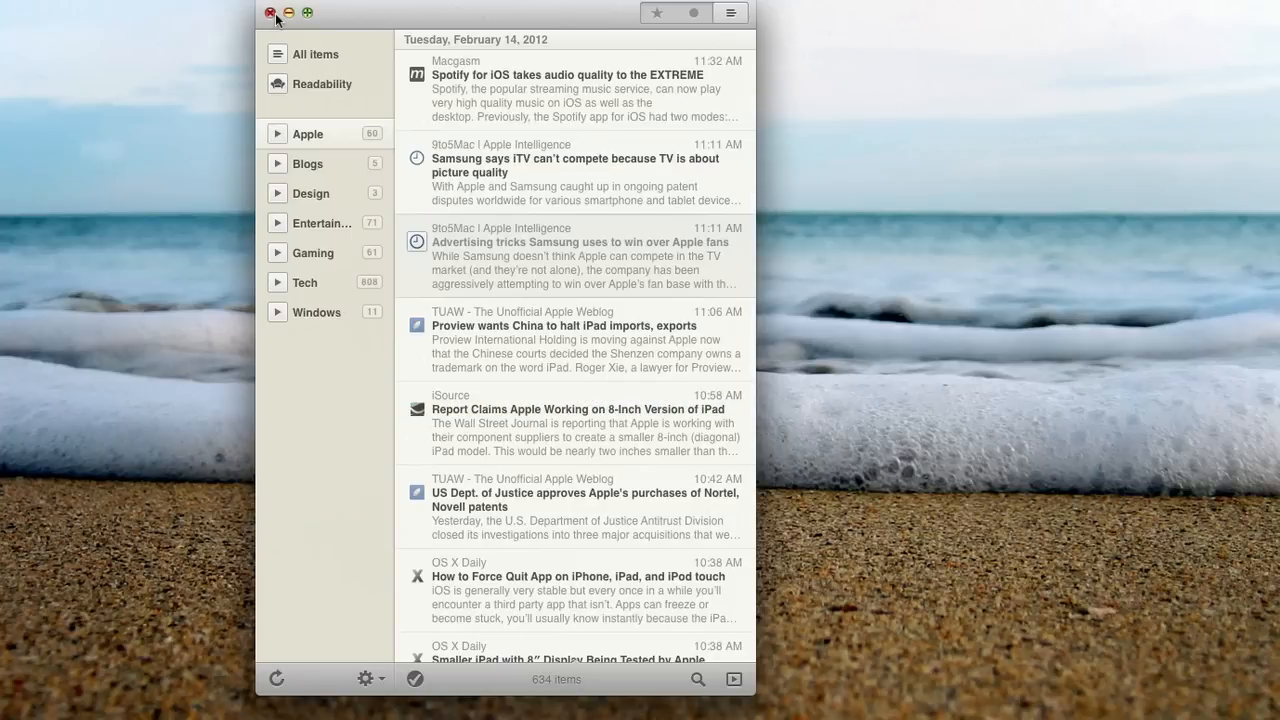
mouse_move(324, 182)
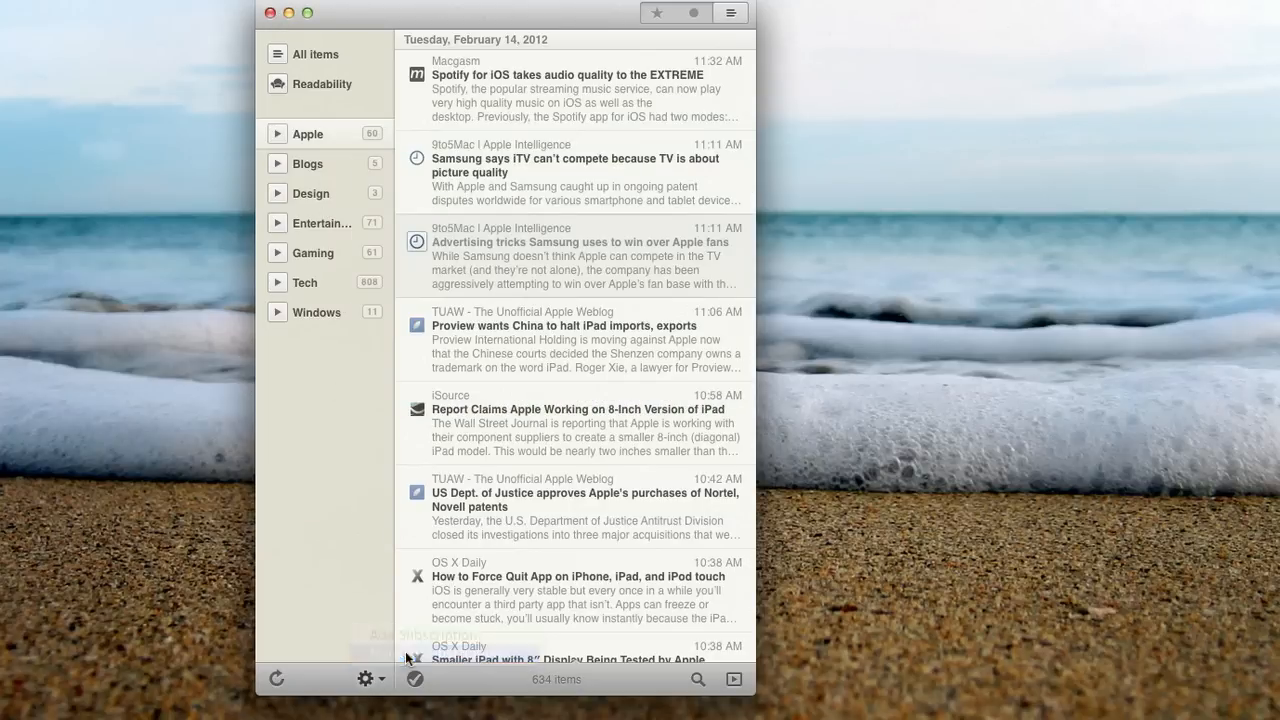
Choose Manage Subscriptions from the sidebar gear menu.
click(369, 678)
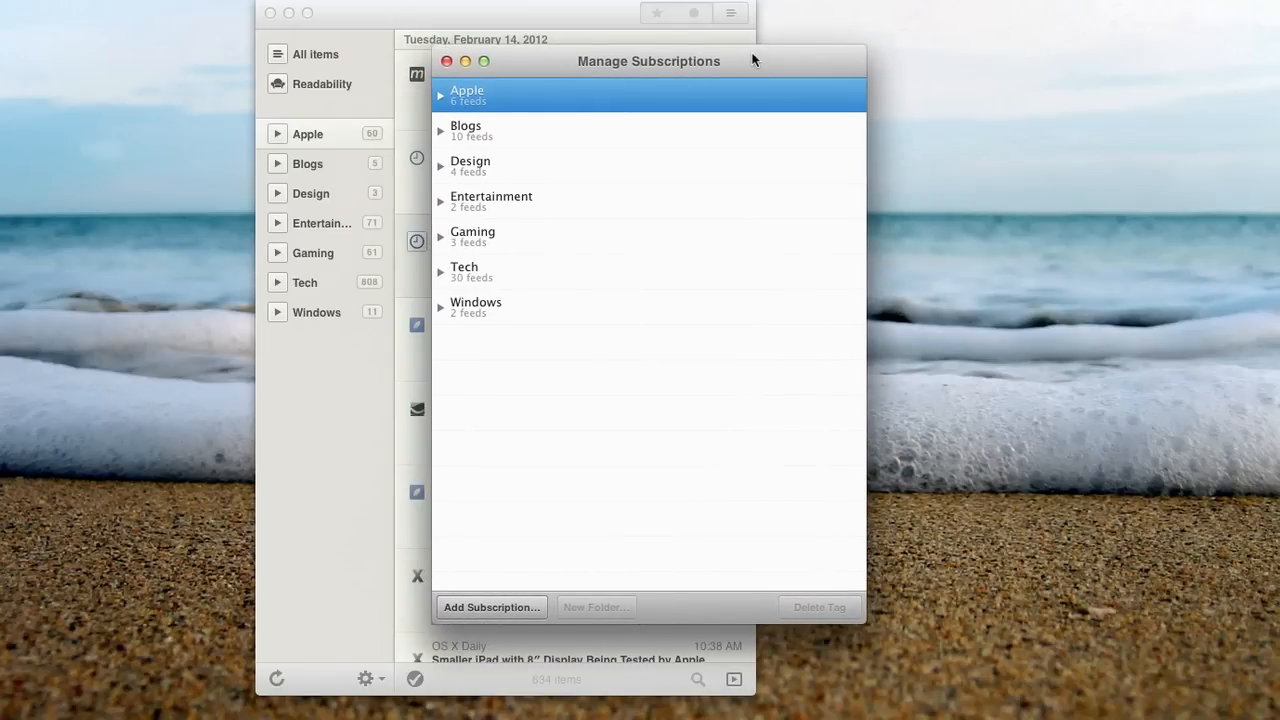
mouse_move(590, 197)
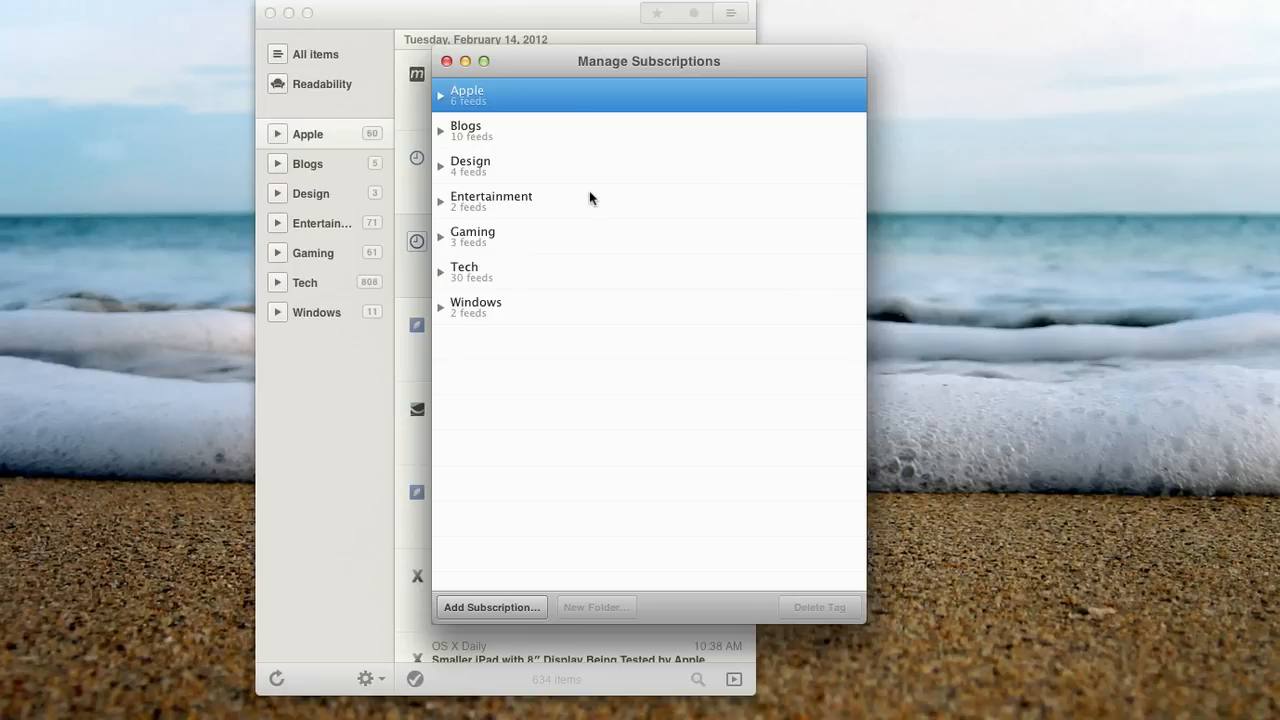
mouse_move(564, 192)
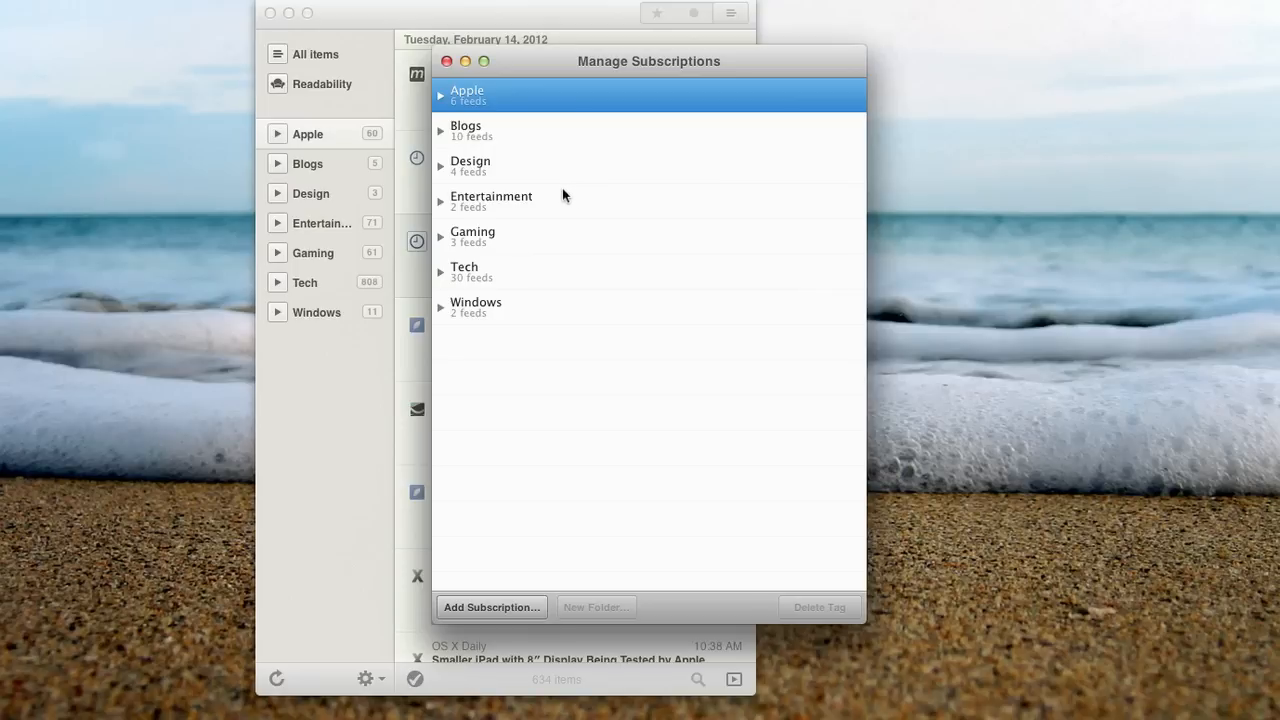
Expand the Apple, Blogs, Design, Entertainment and Tech folders to list their feed URLs.
click(442, 94)
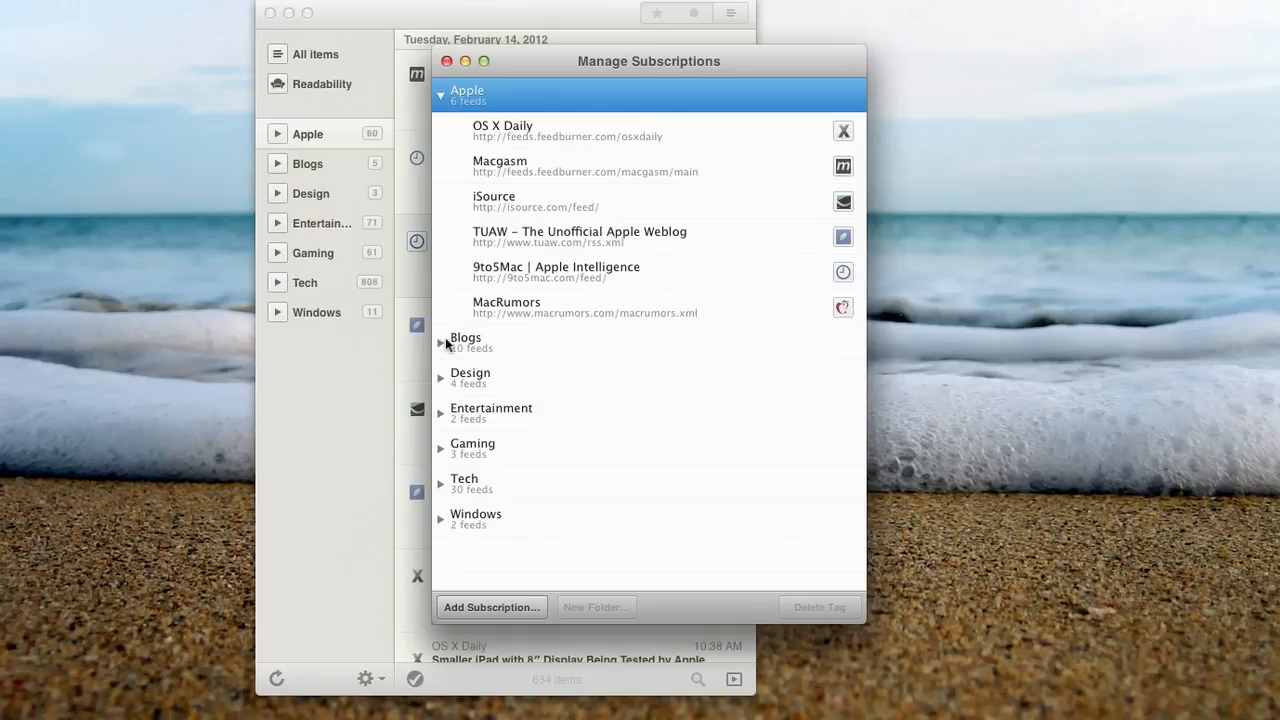
click(442, 343)
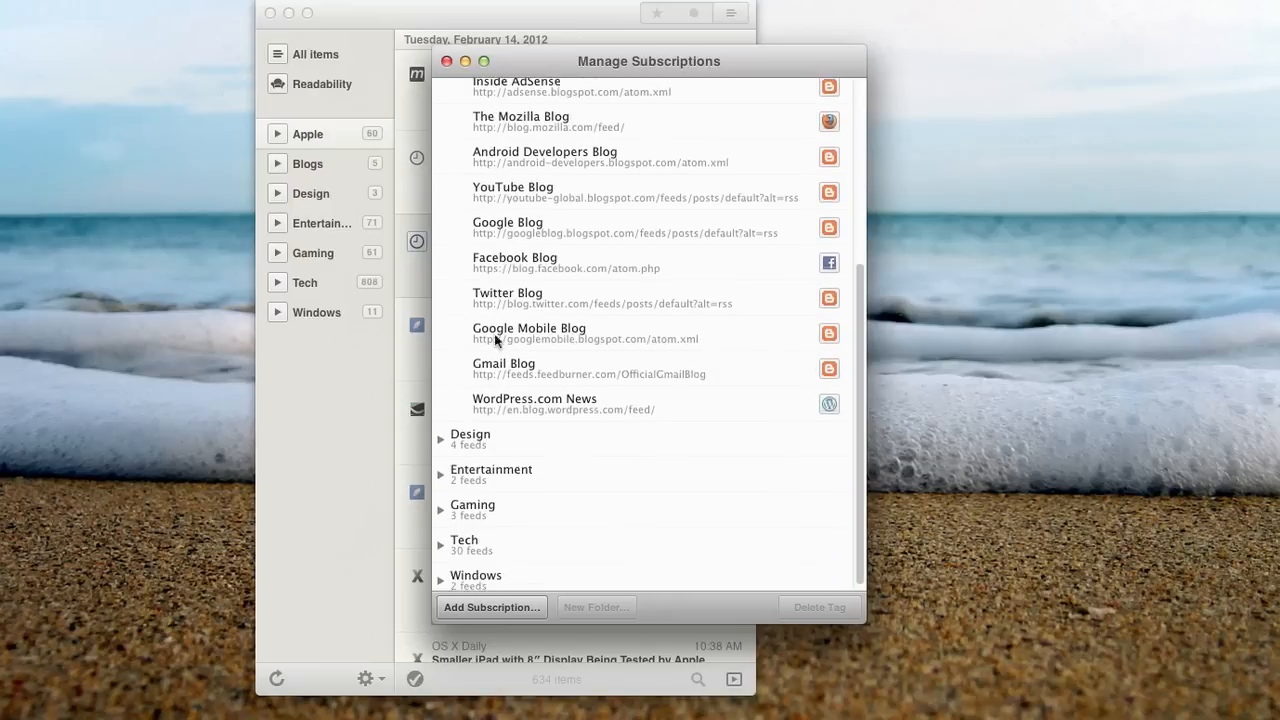
click(441, 438)
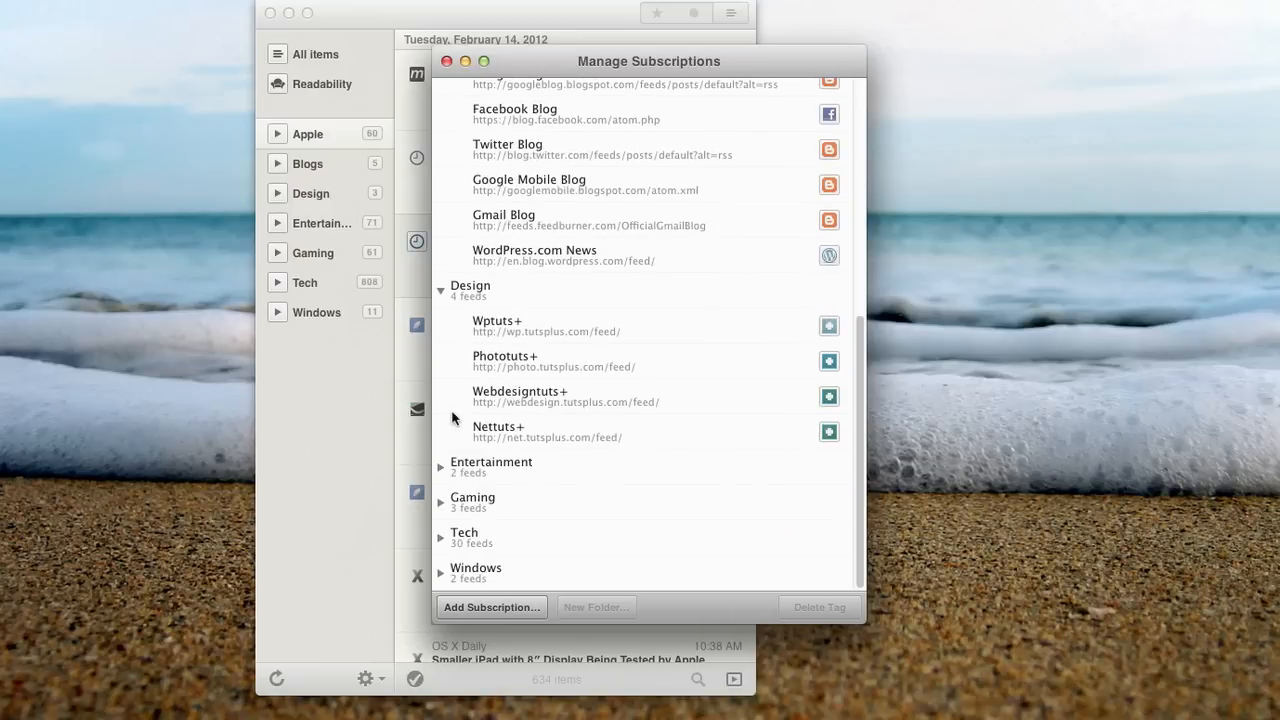
click(491, 466)
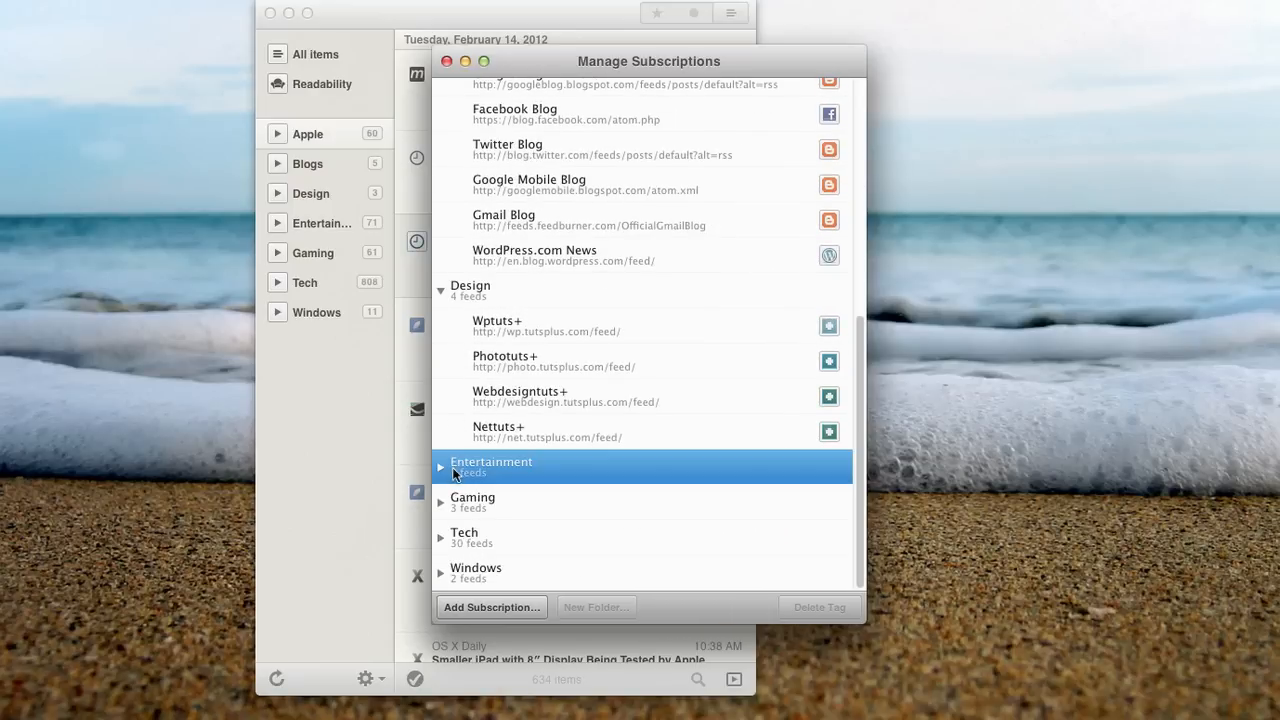
click(441, 467)
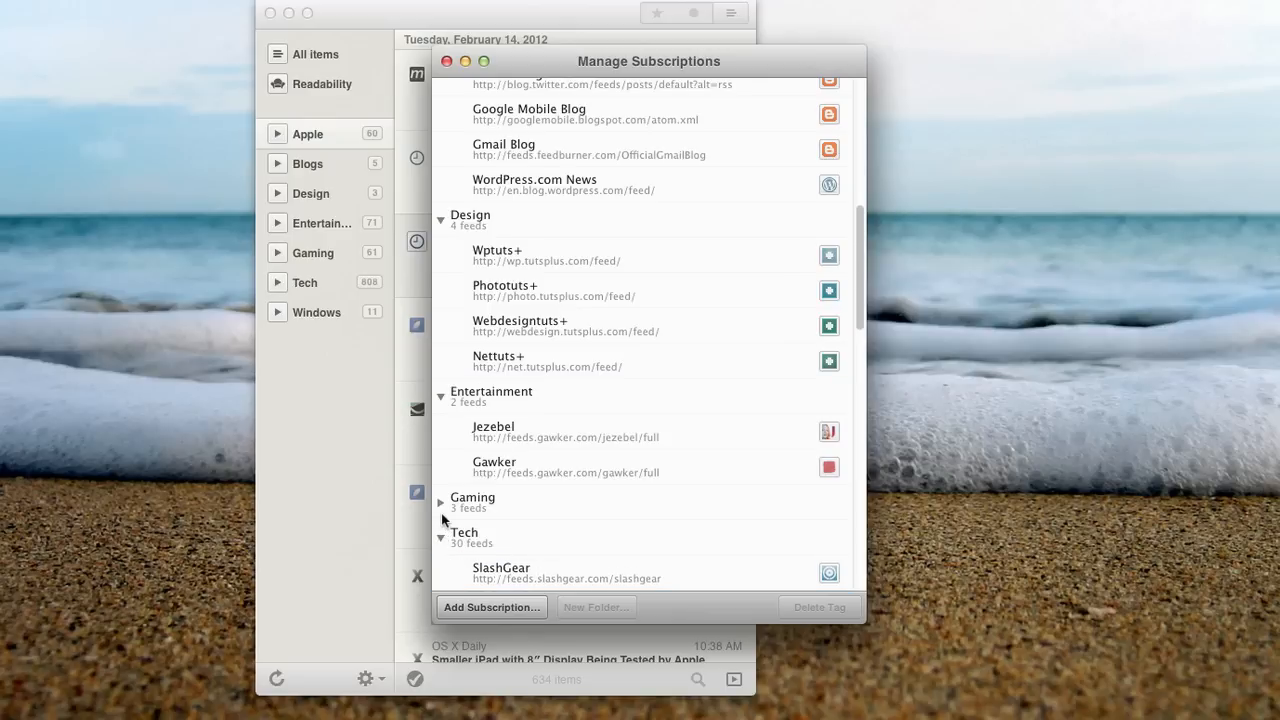
scroll(down, 3)
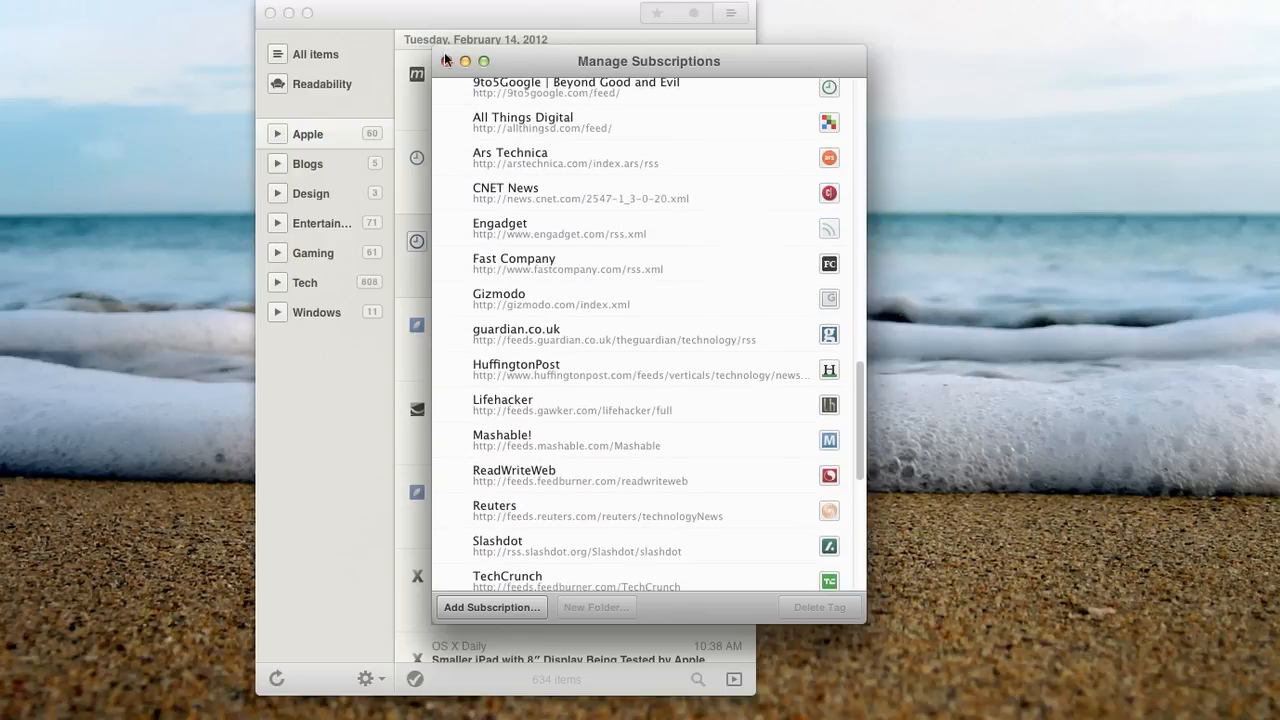
Close Manage Subscriptions and show the Blogs folder's 57 articles.
click(456, 61)
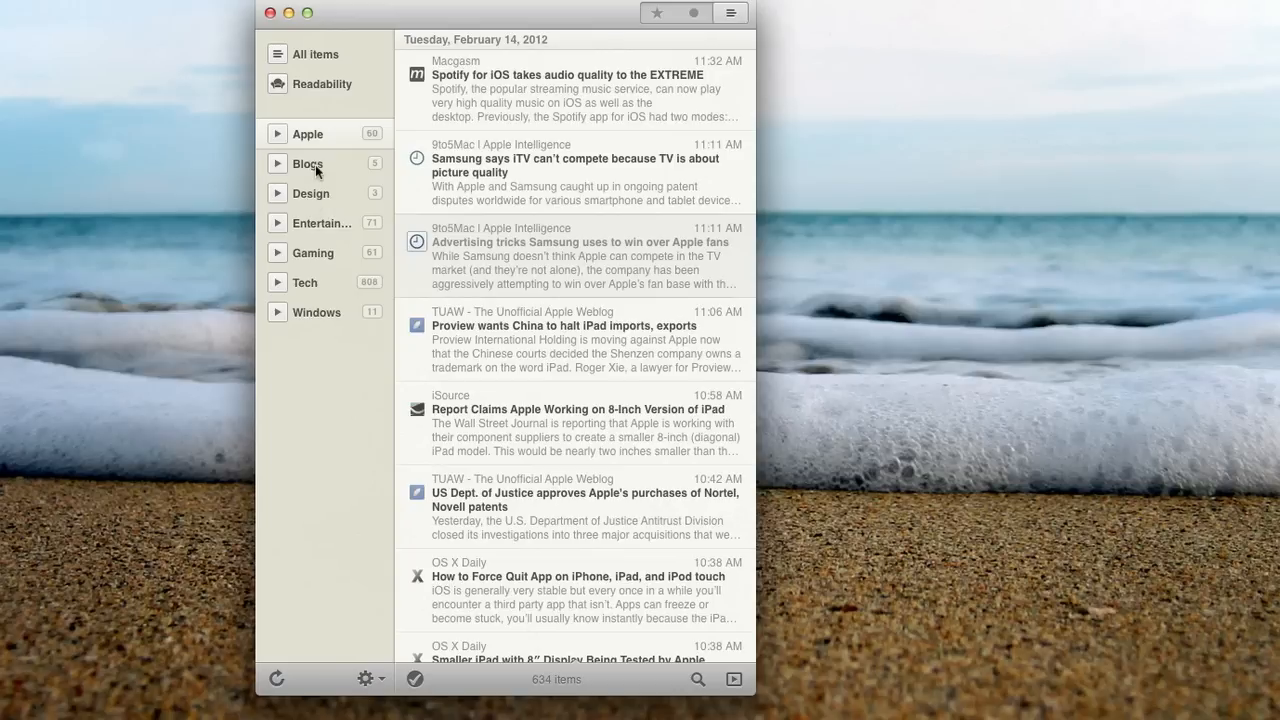
click(308, 163)
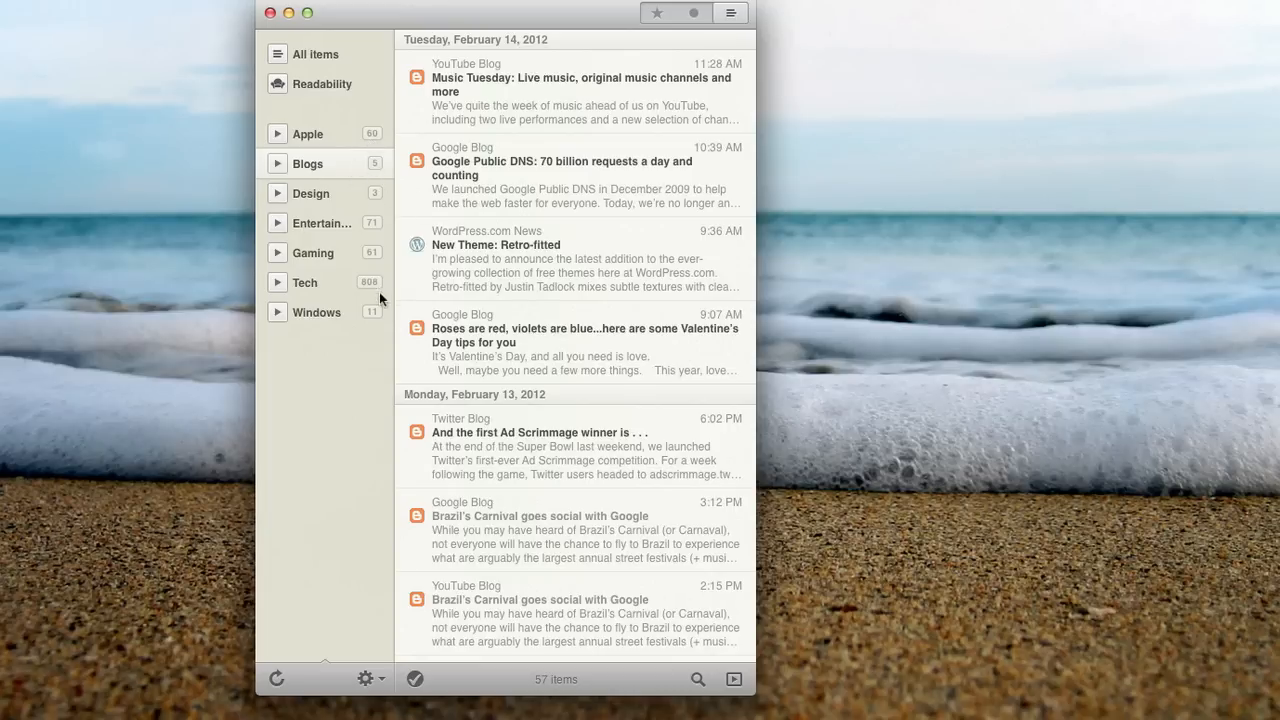
mouse_move(373, 318)
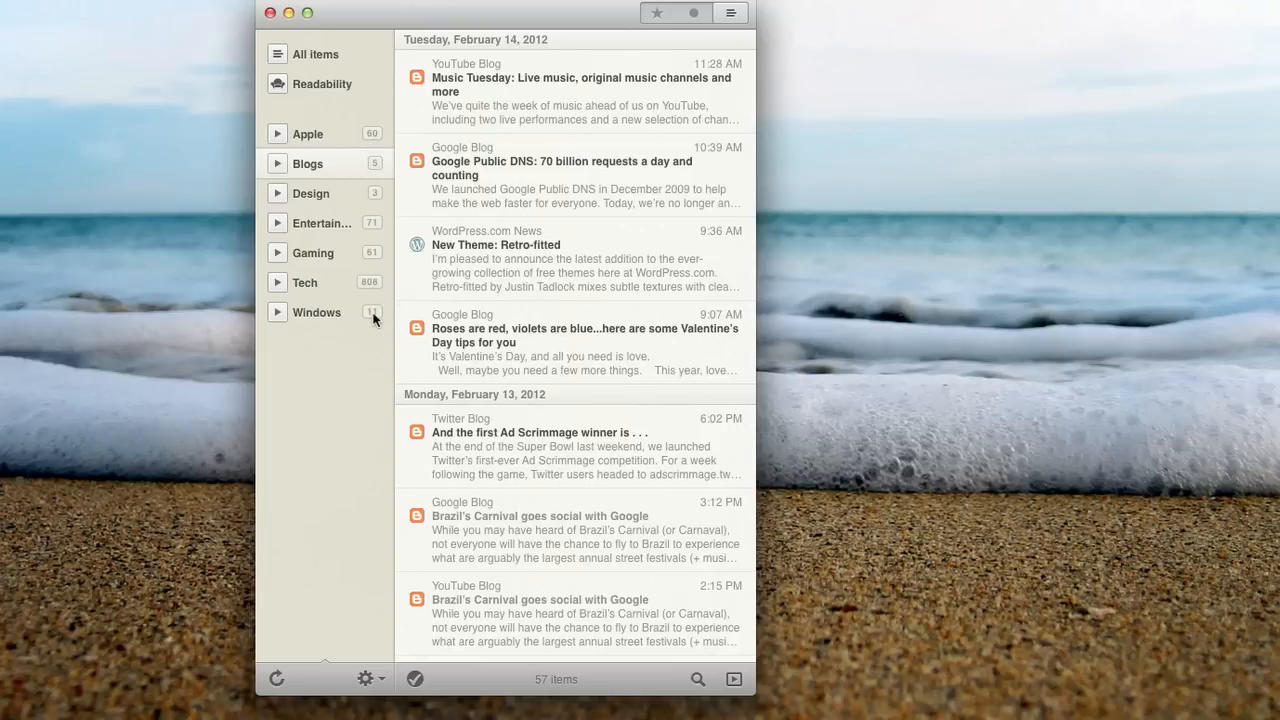
mouse_move(367, 301)
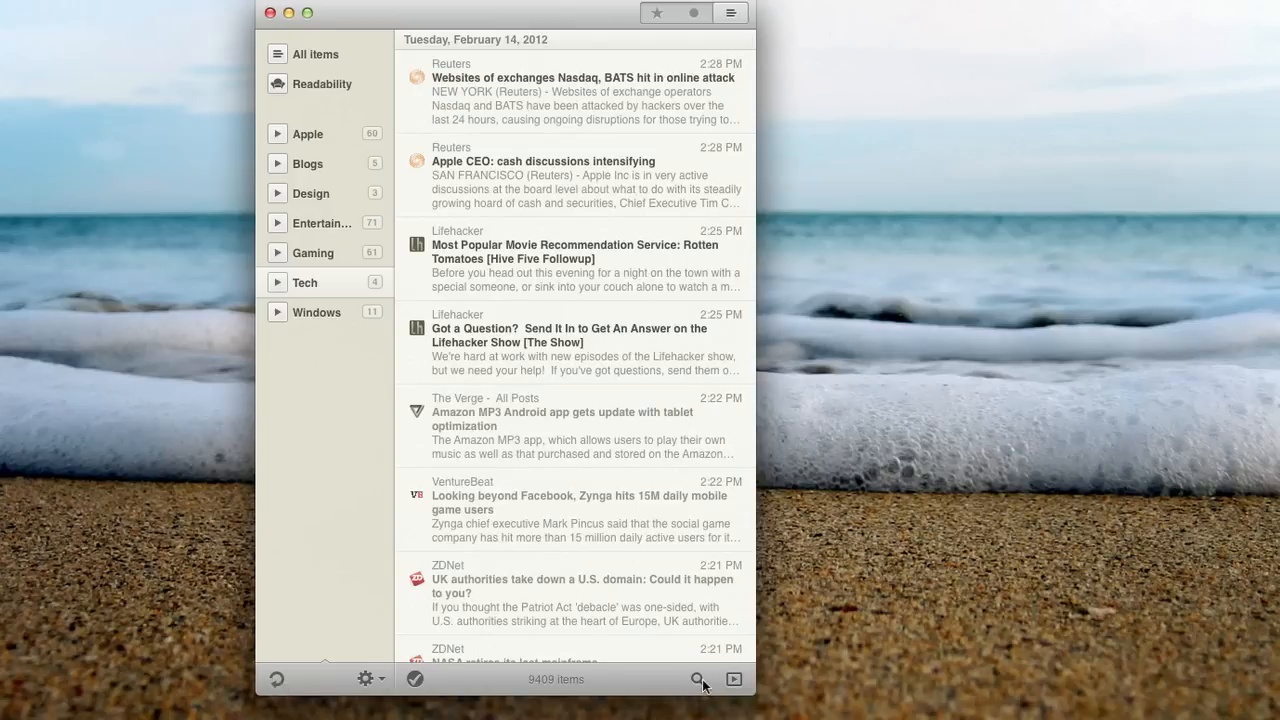
Widen the window to add an empty reading pane beside the Tech article list.
click(696, 679)
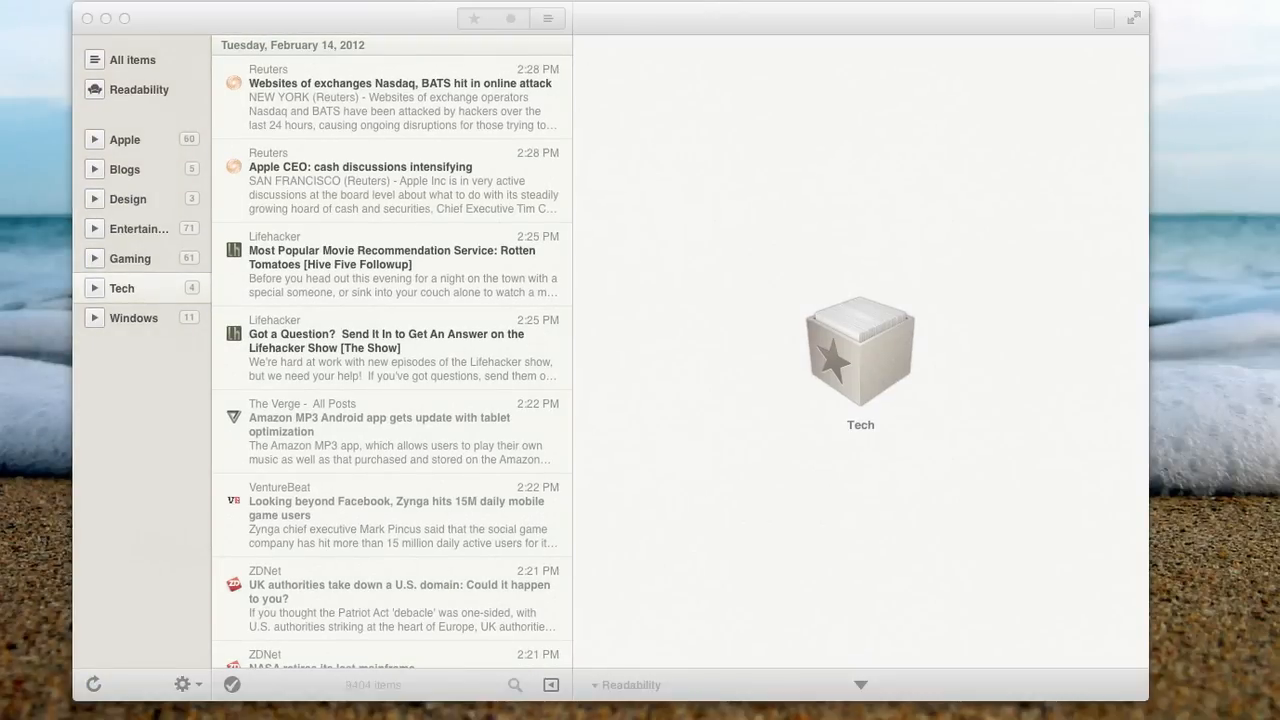
Open General preferences and view the Unread count display options.
click(186, 685)
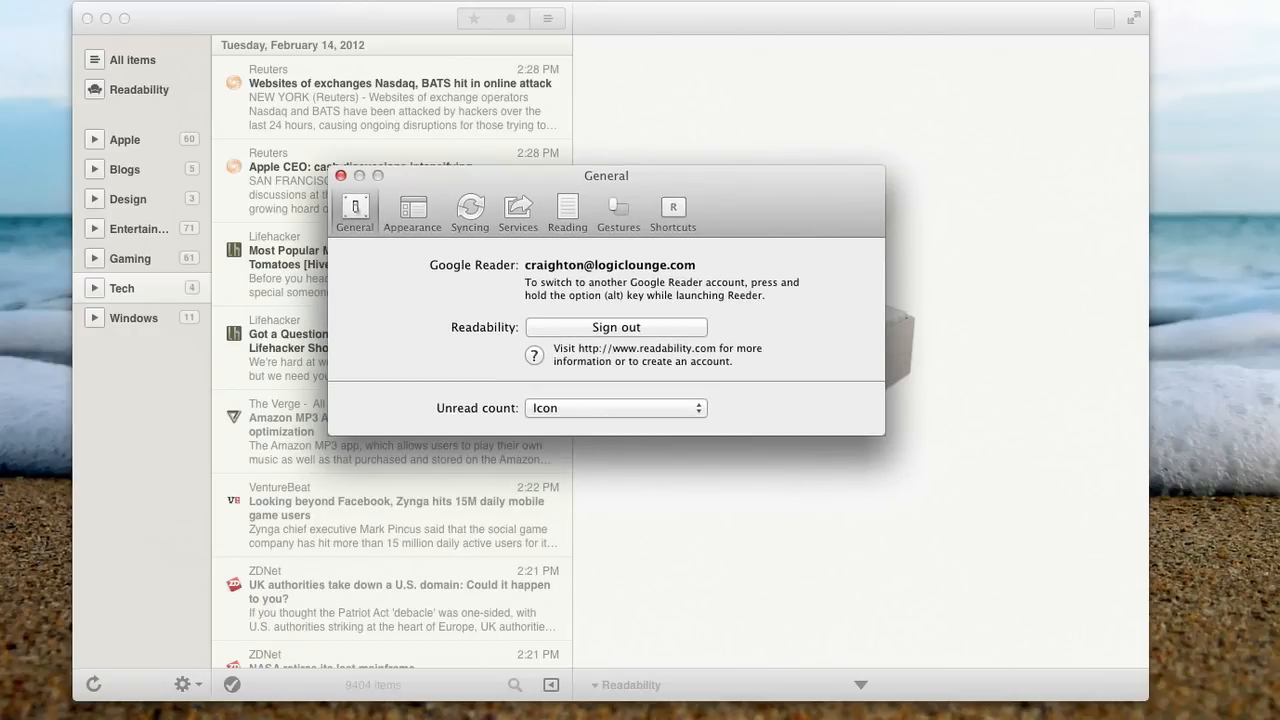
mouse_move(704, 345)
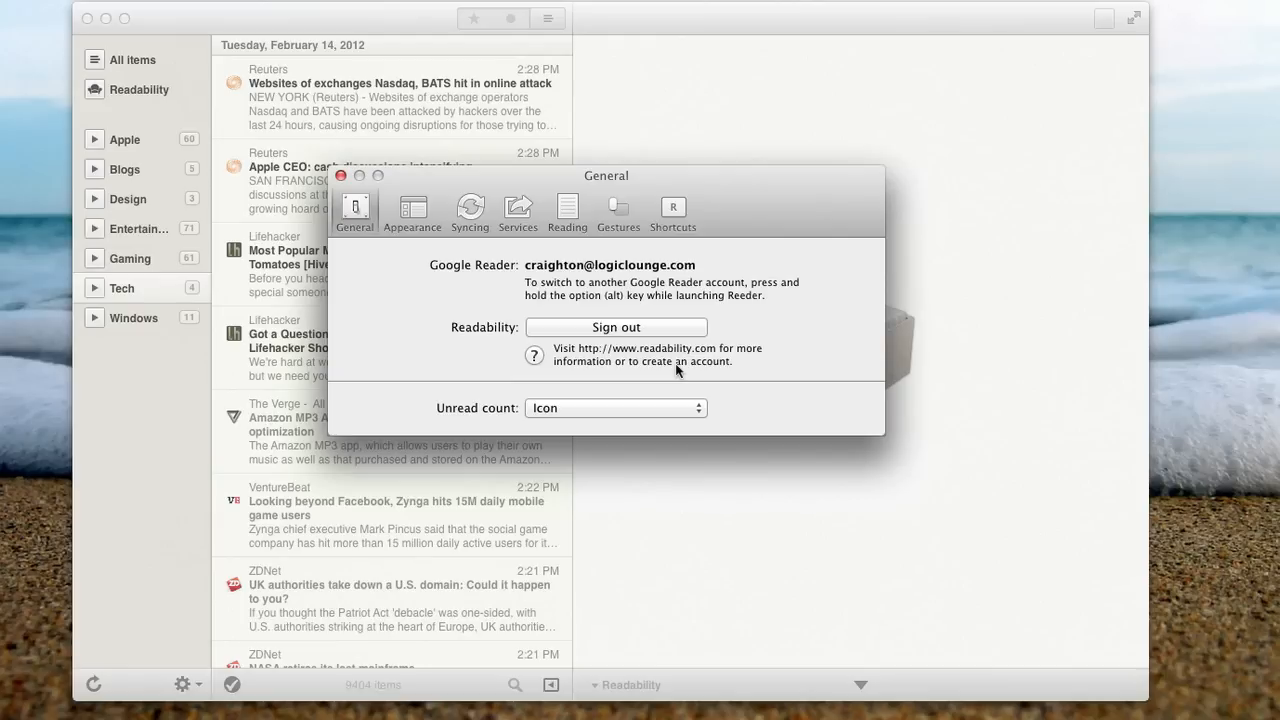
click(615, 408)
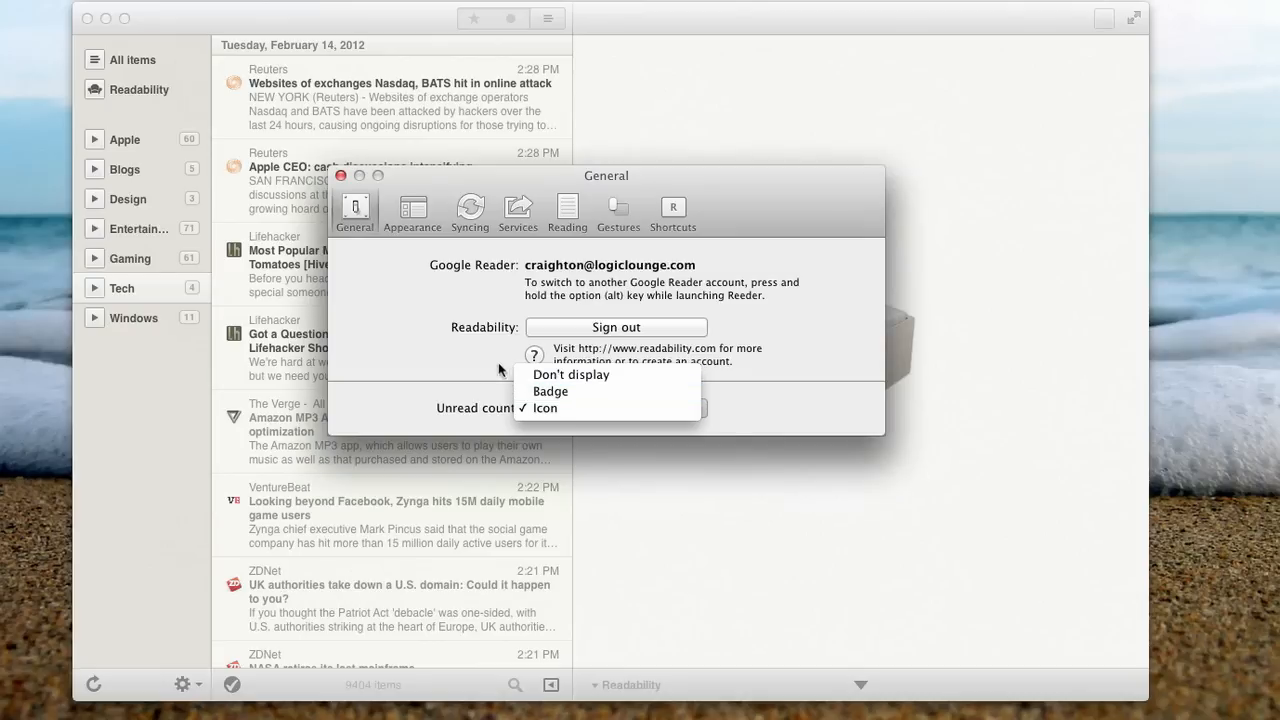
In Appearance, try the Standard and Reeder/iOS presets, adjust tint and texture, and lower contrast.
click(412, 210)
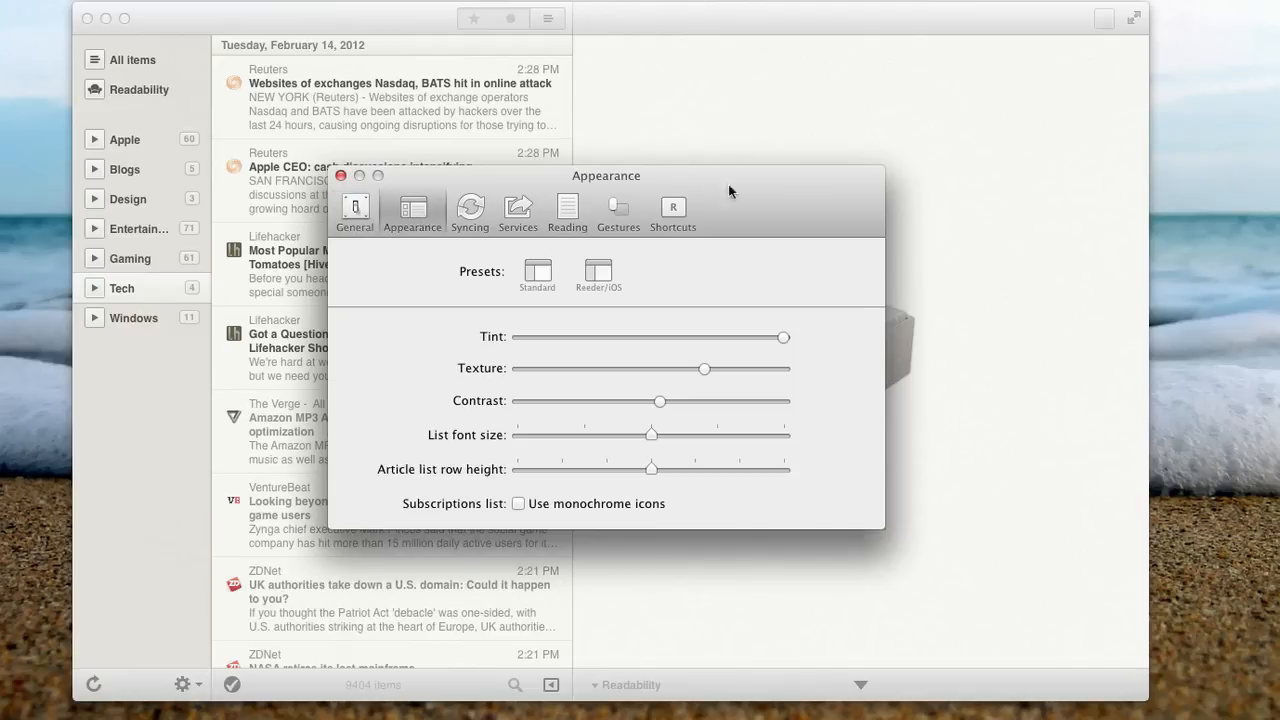
mouse_move(560, 307)
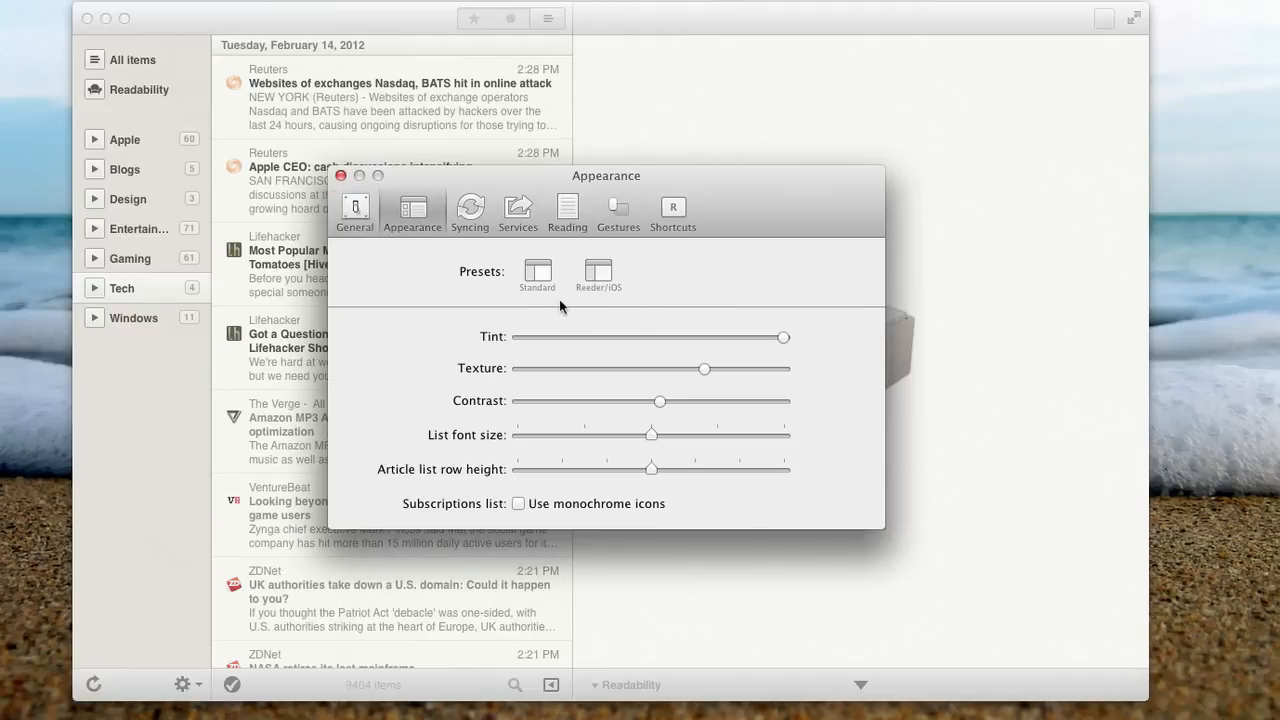
mouse_move(763, 180)
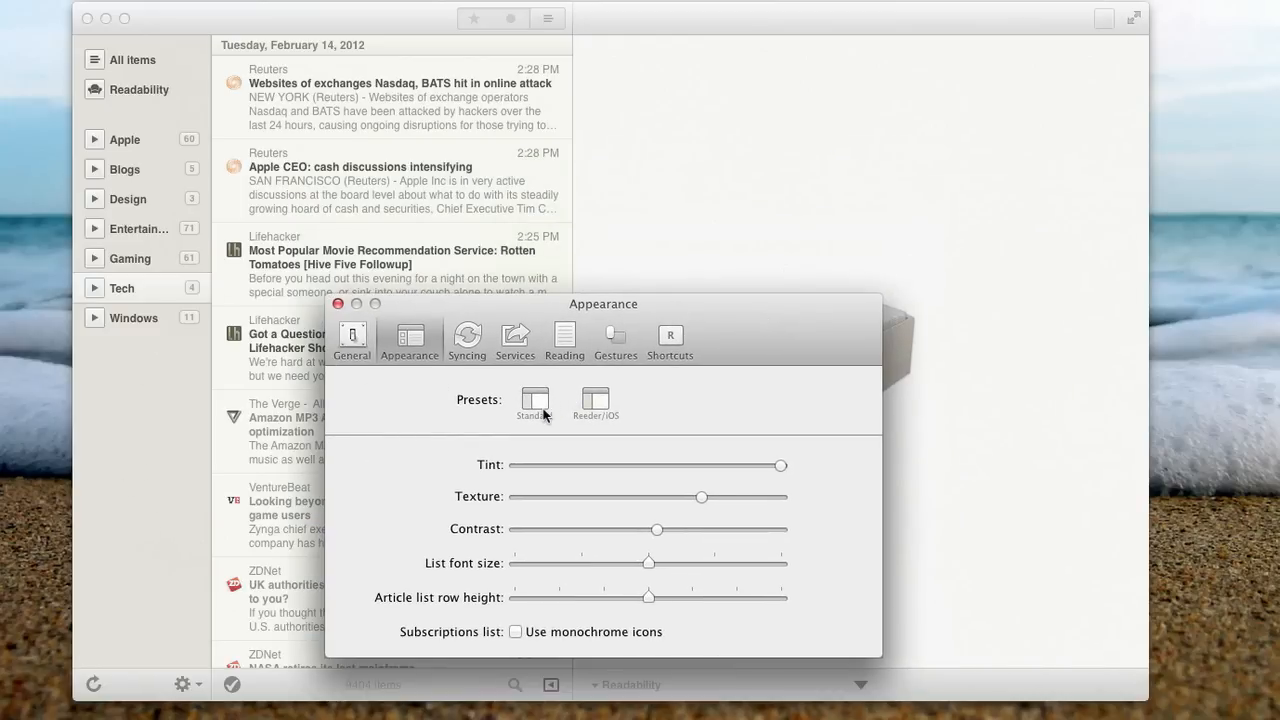
click(594, 400)
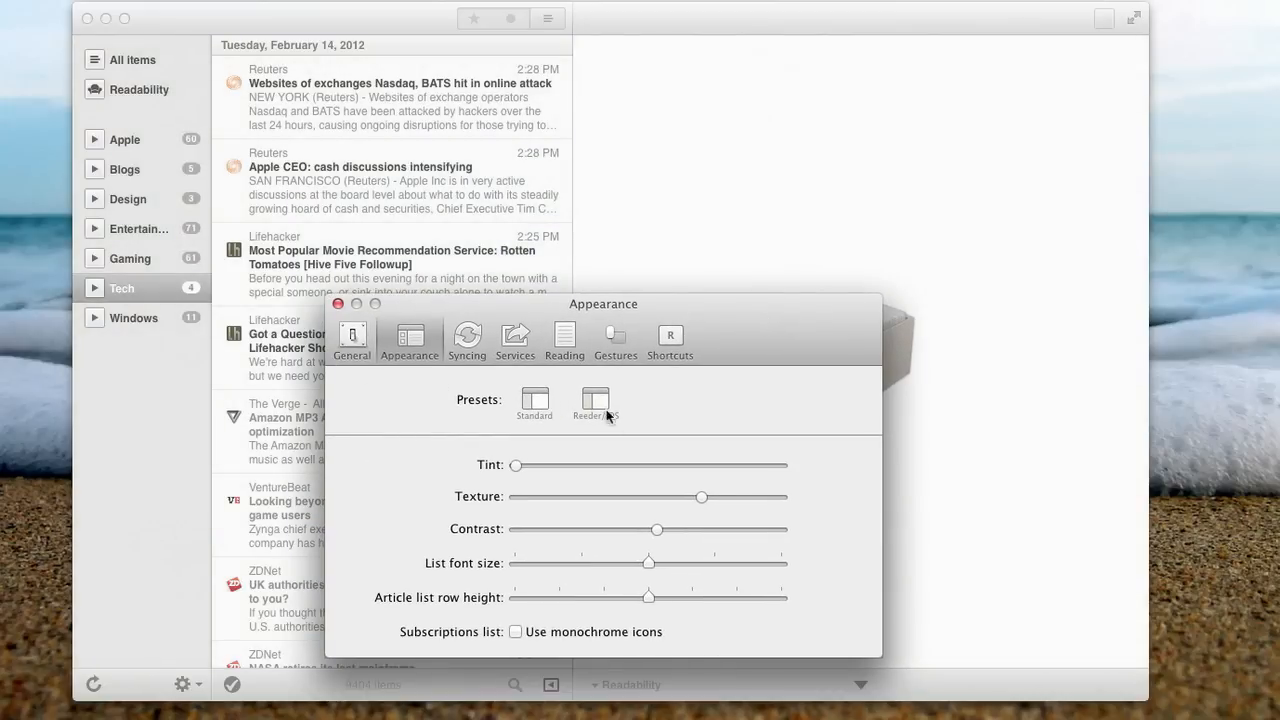
click(594, 402)
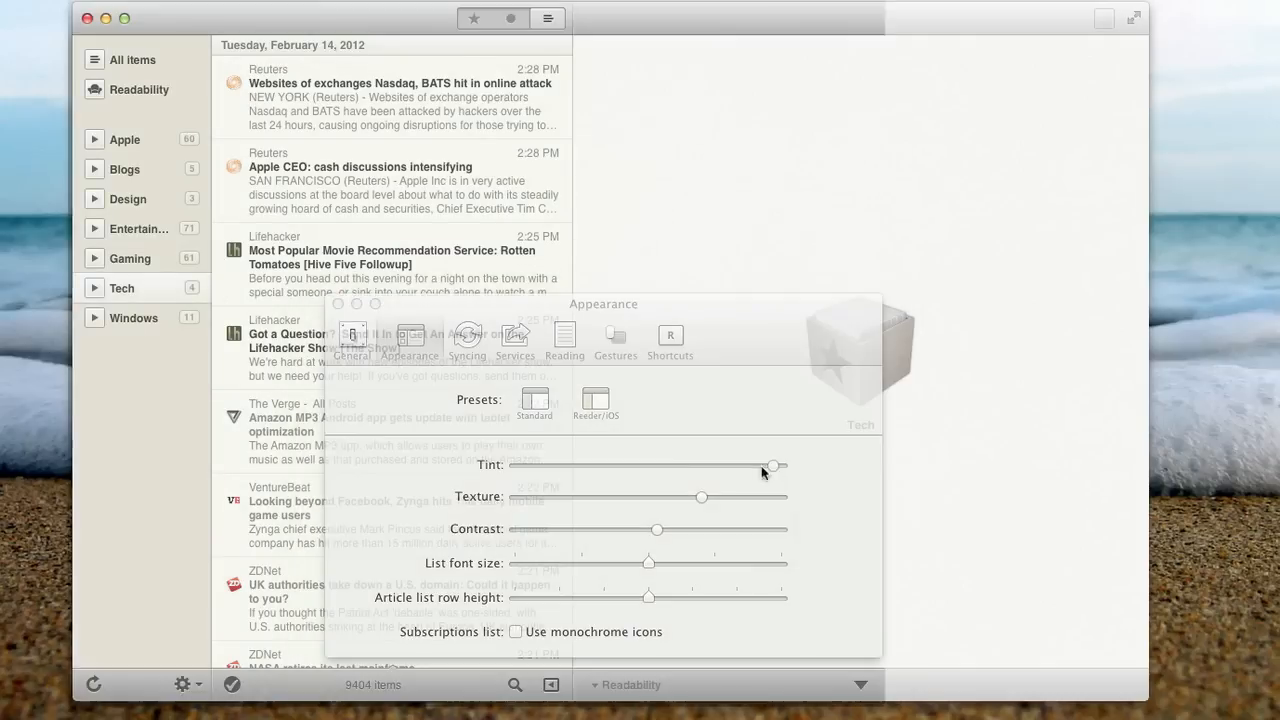
drag(772, 465, 683, 465)
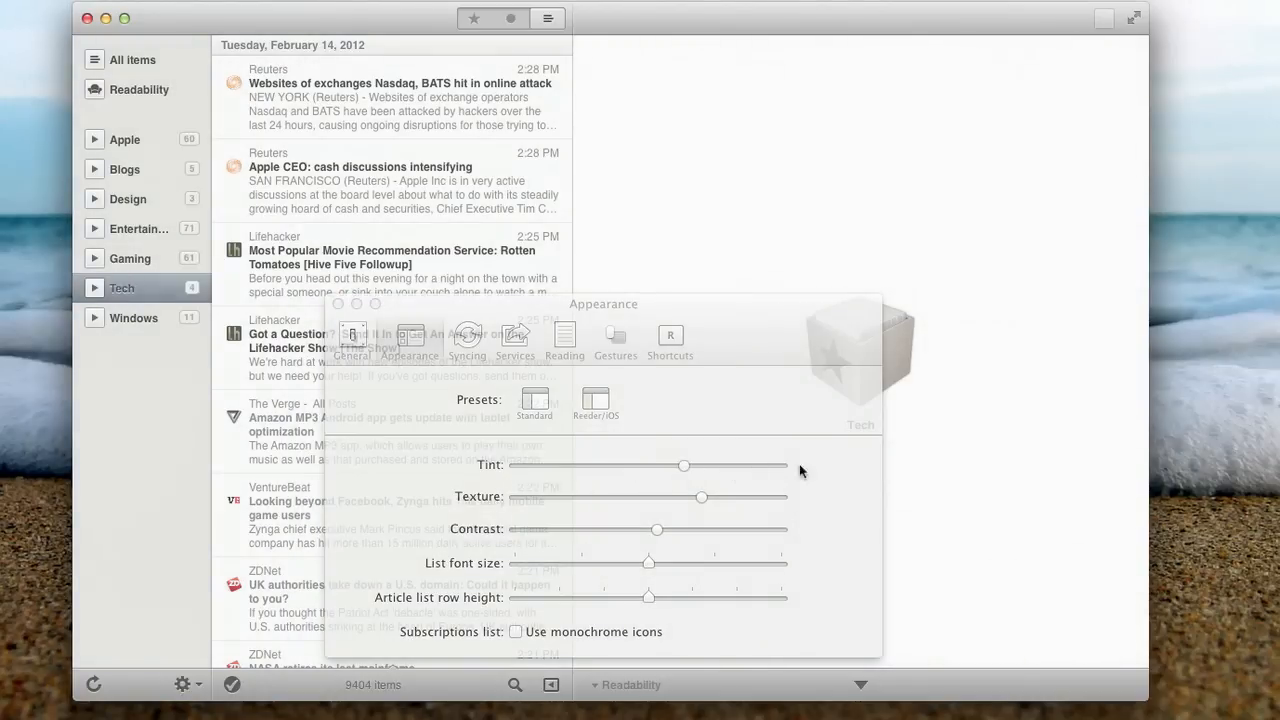
drag(683, 464, 781, 464)
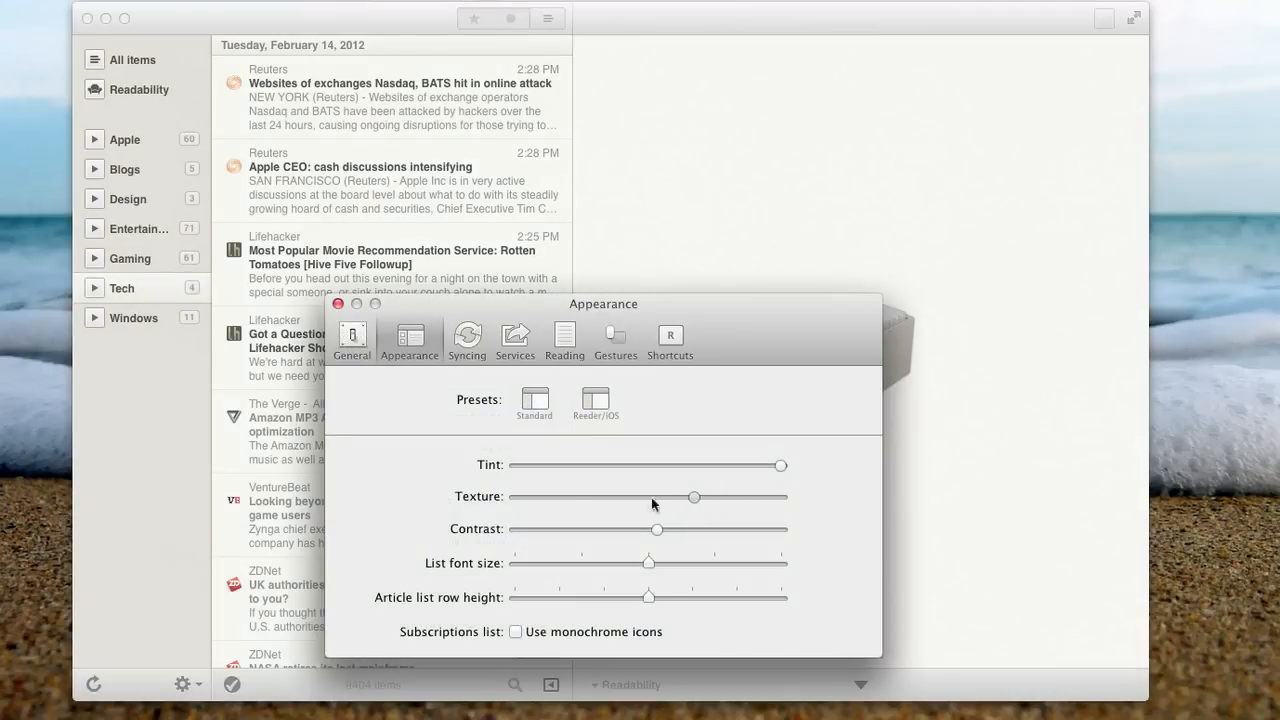
drag(694, 497, 781, 497)
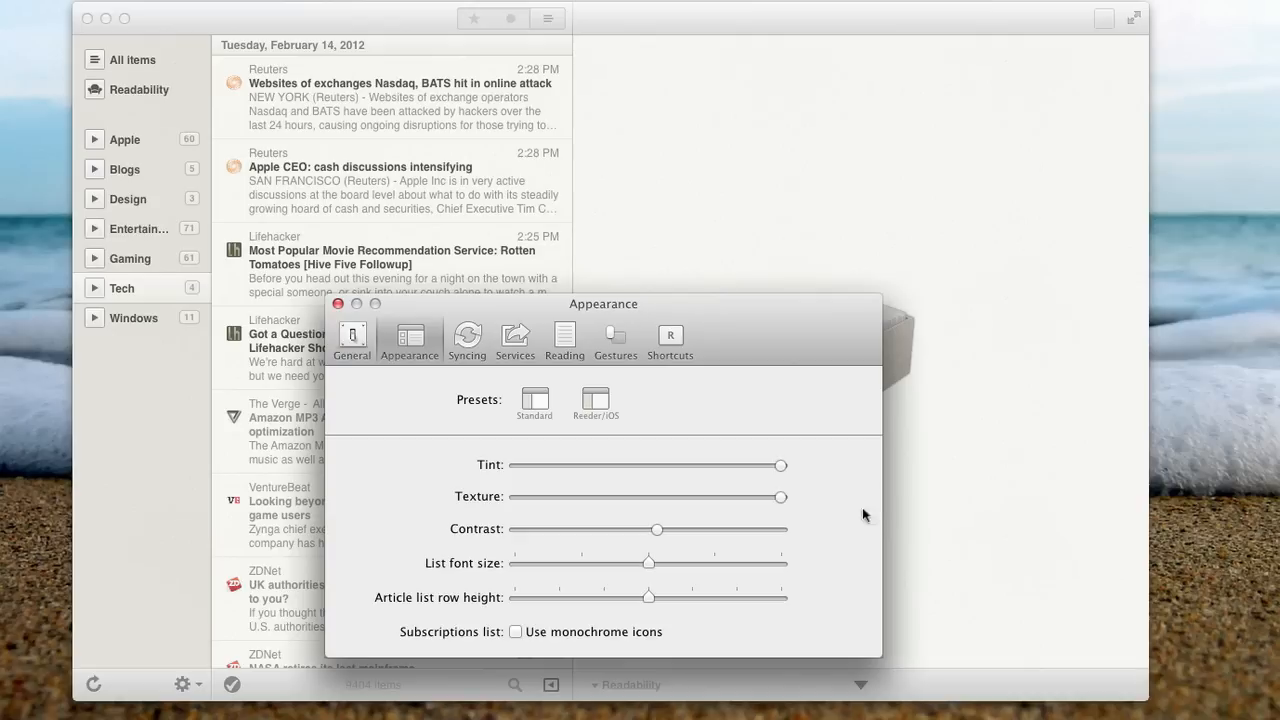
drag(656, 529, 518, 529)
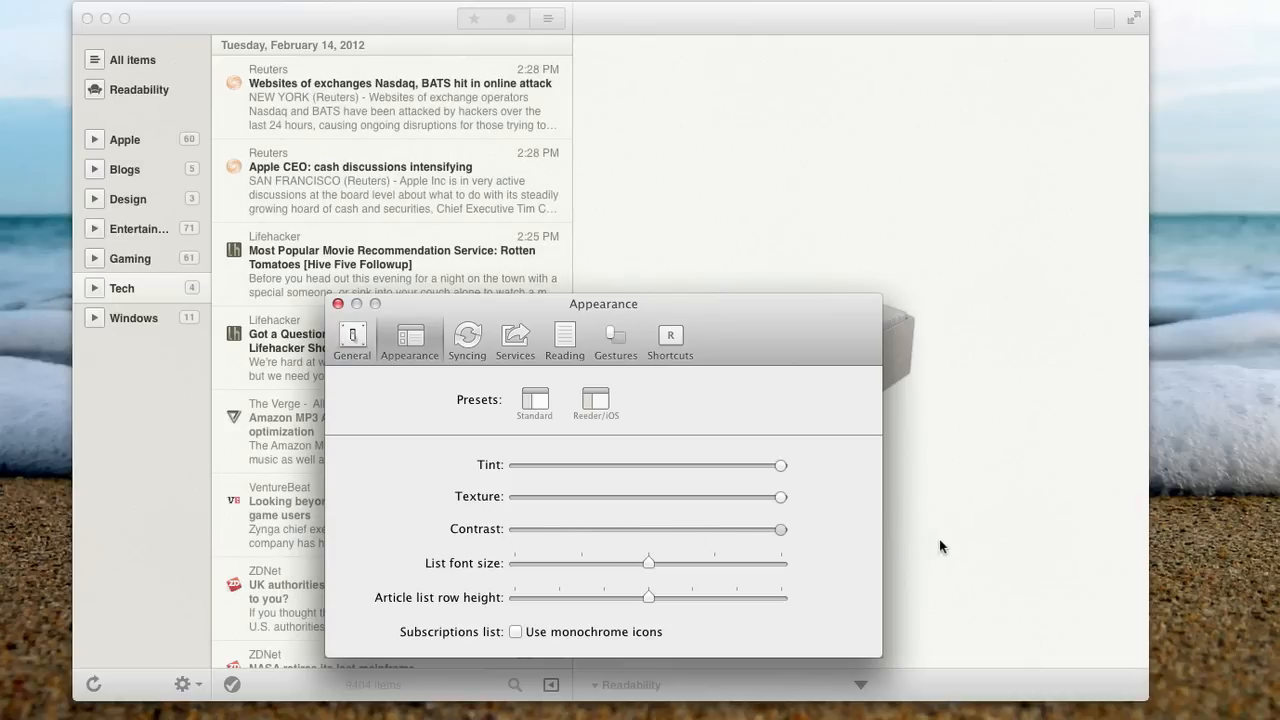
Try list font size, row height and monochrome icons, then show Syncing (5-minute refresh).
drag(648, 562, 713, 562)
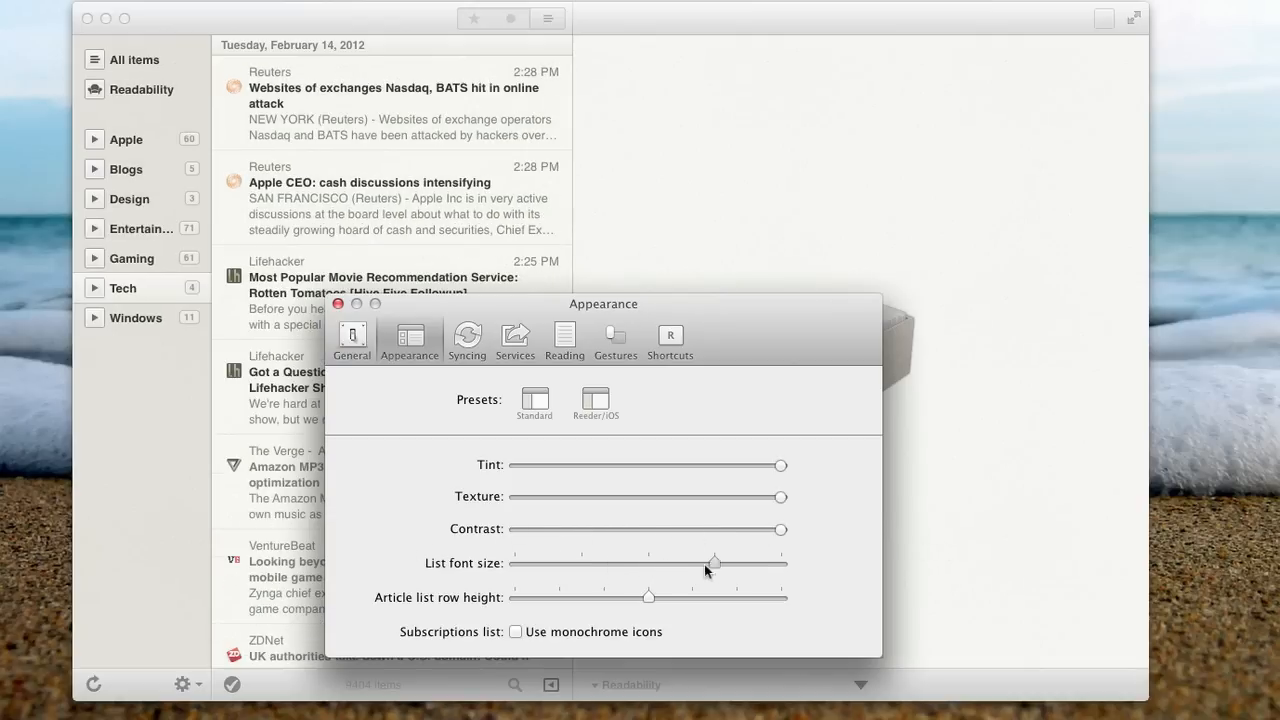
drag(713, 562, 783, 562)
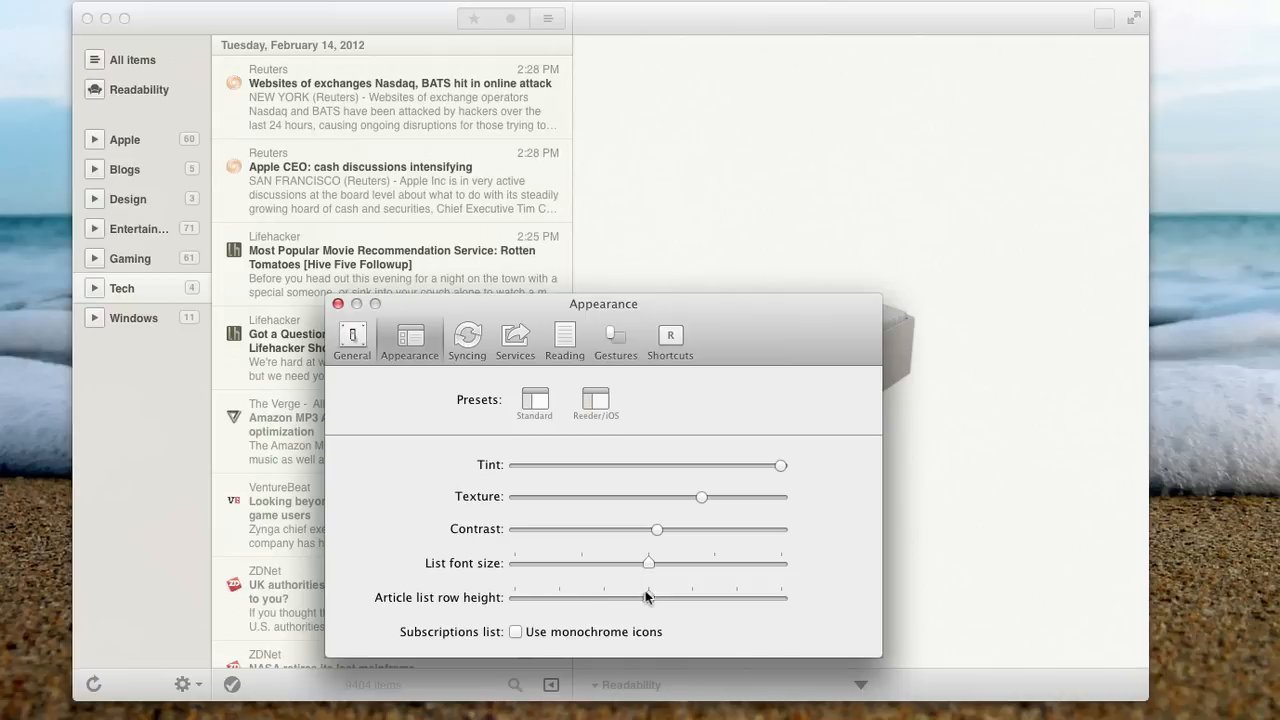
drag(648, 597, 514, 597)
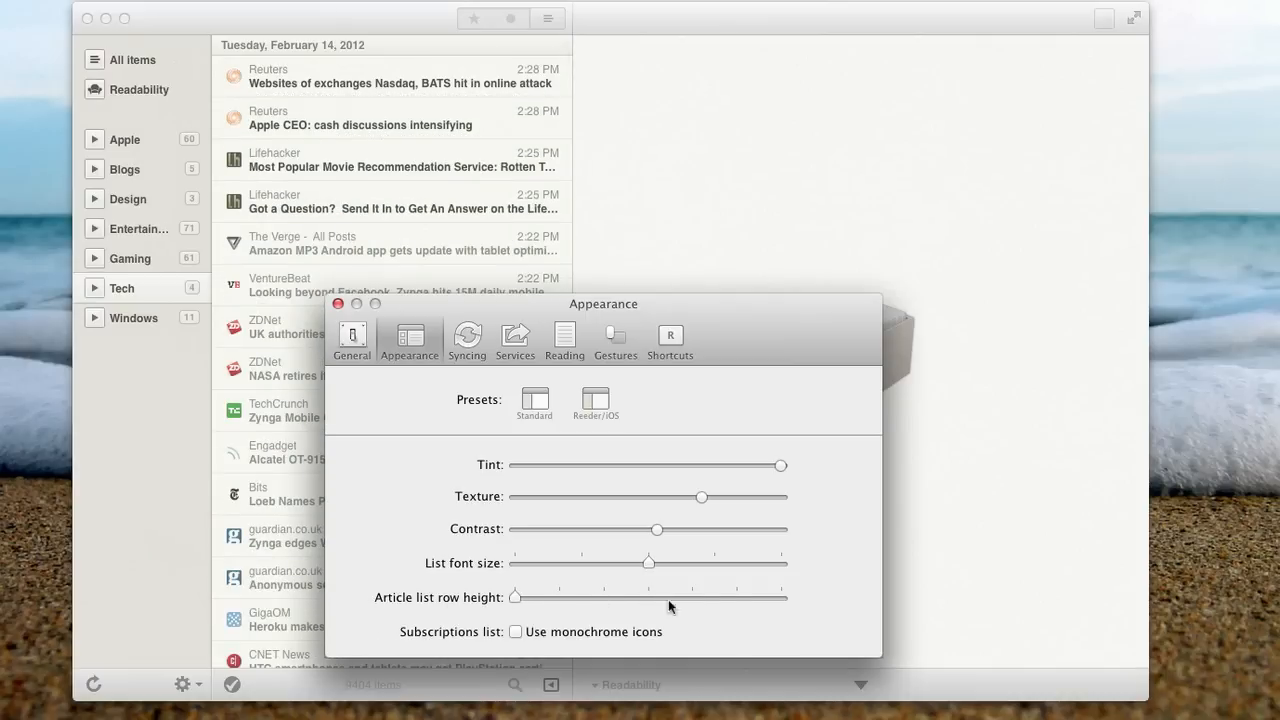
drag(515, 597, 603, 597)
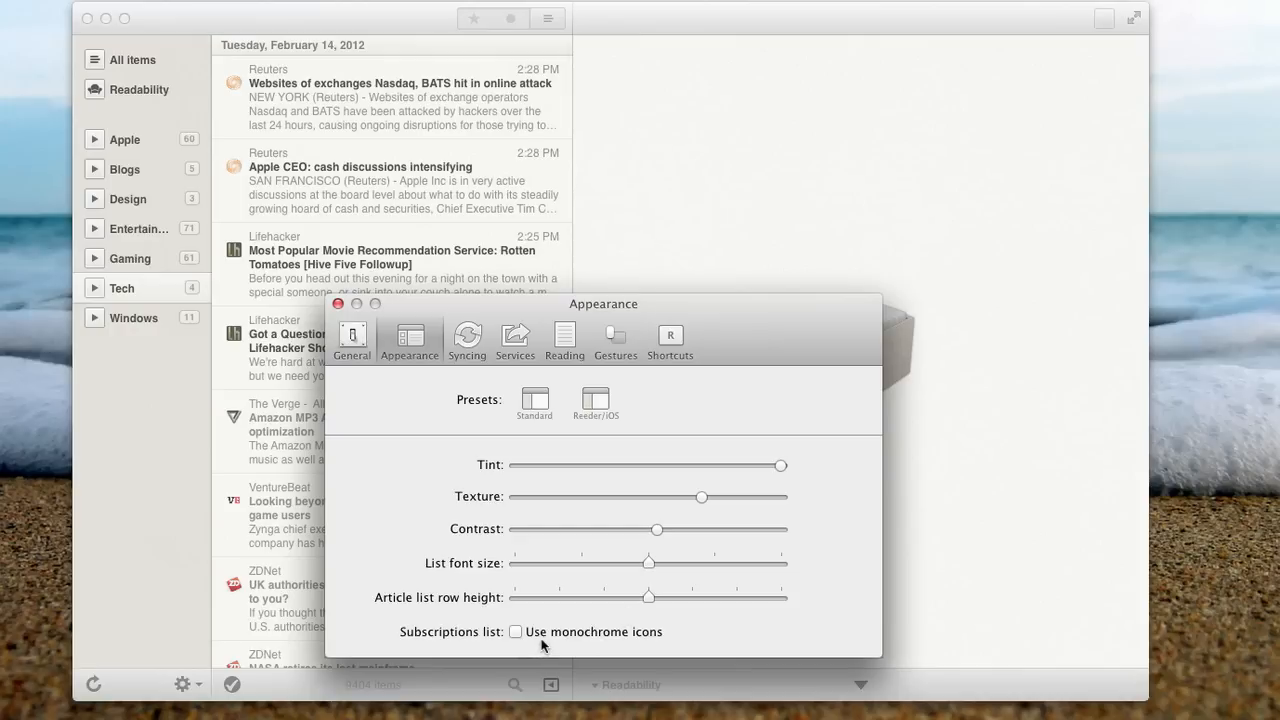
click(519, 632)
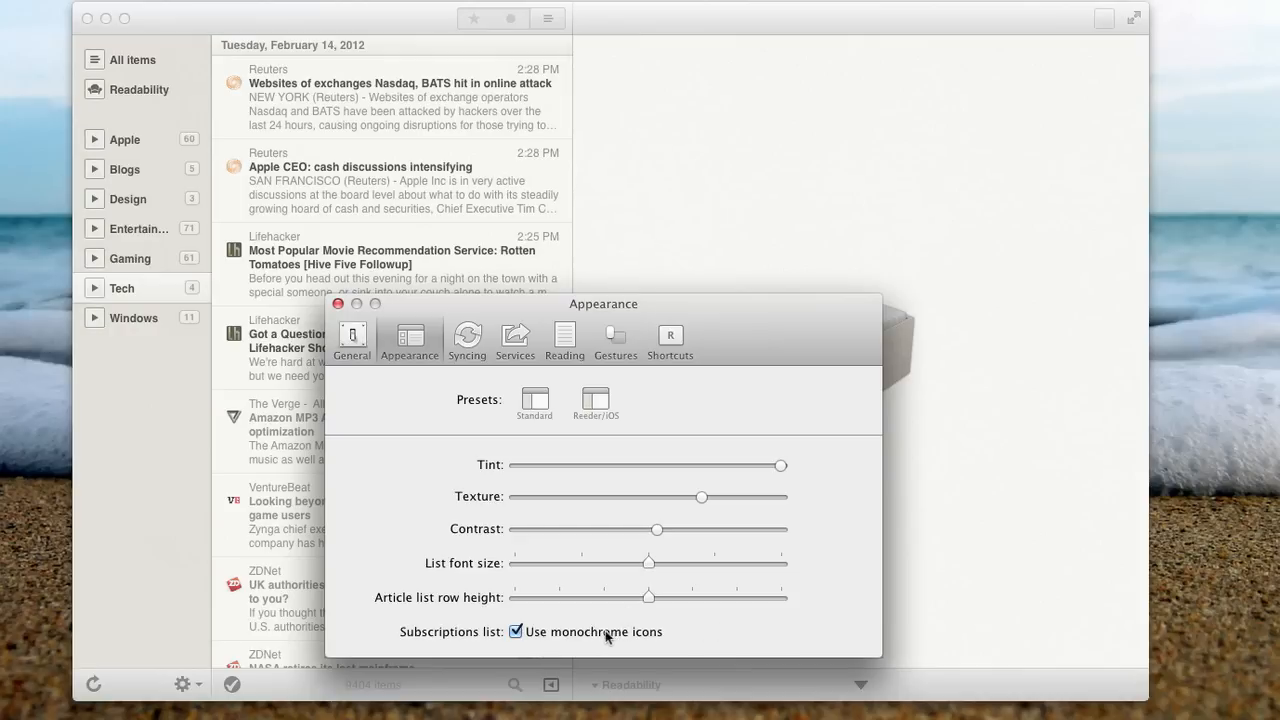
click(517, 632)
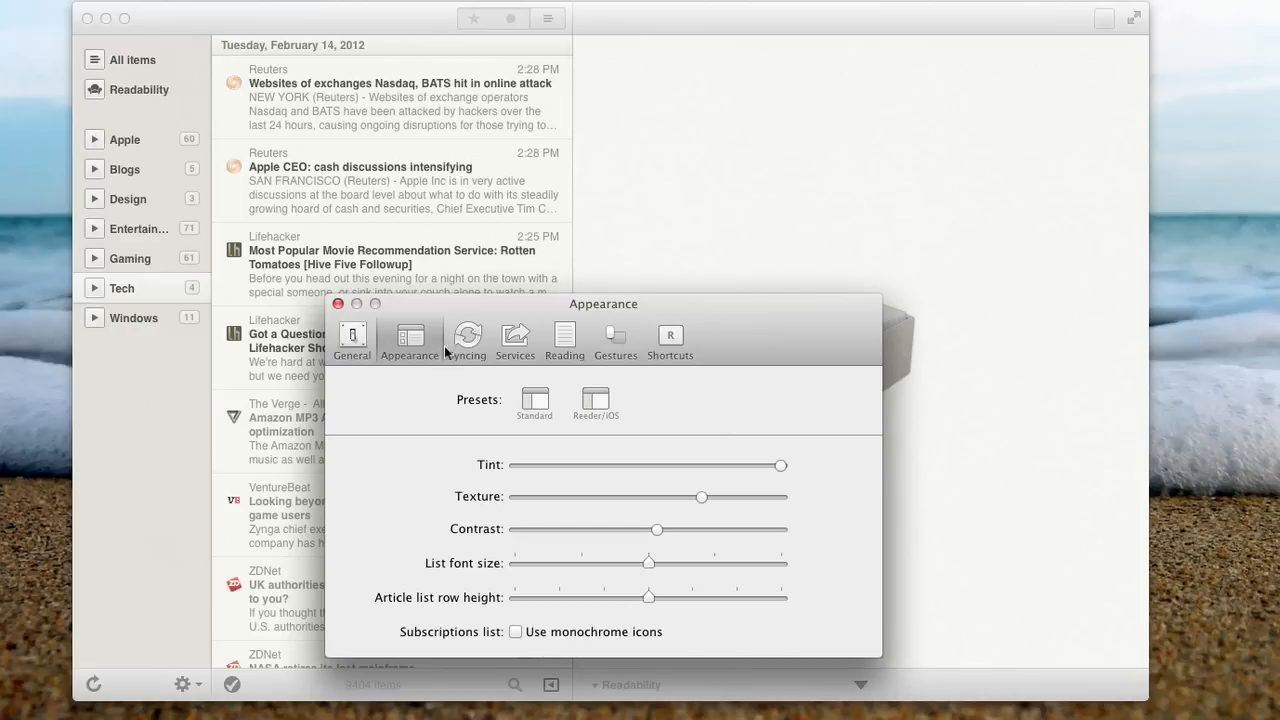
click(466, 340)
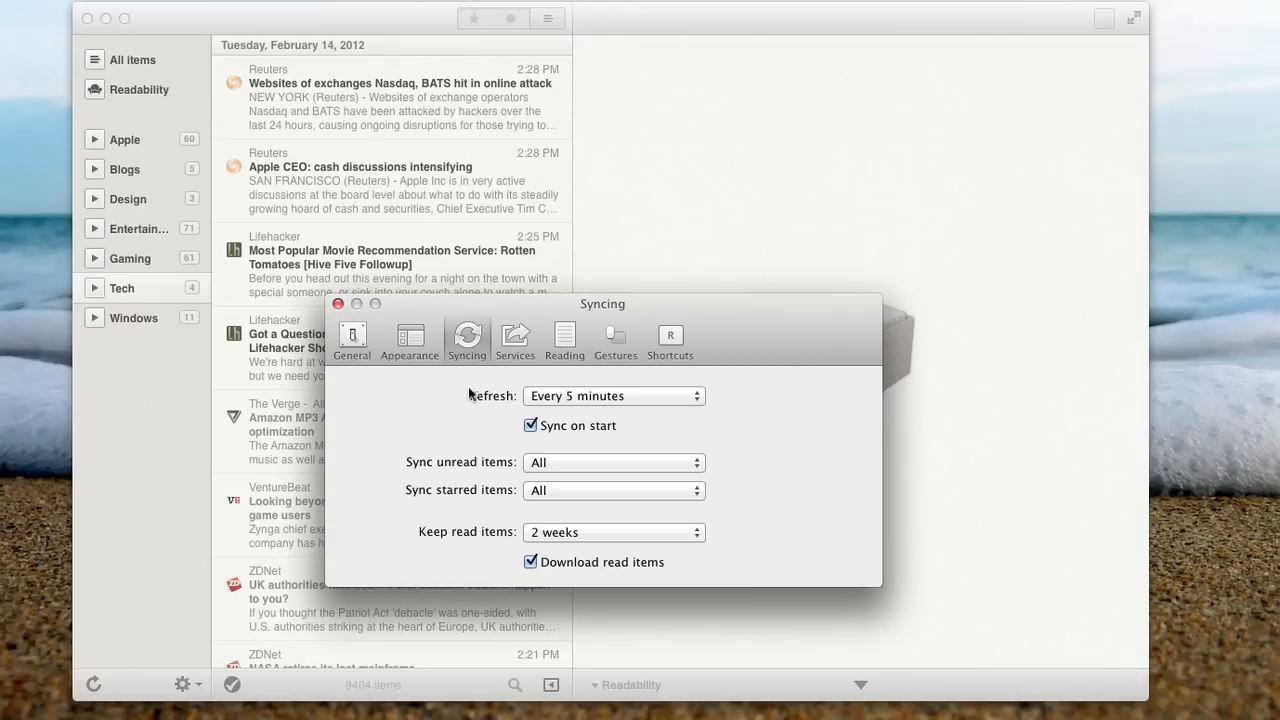
click(613, 396)
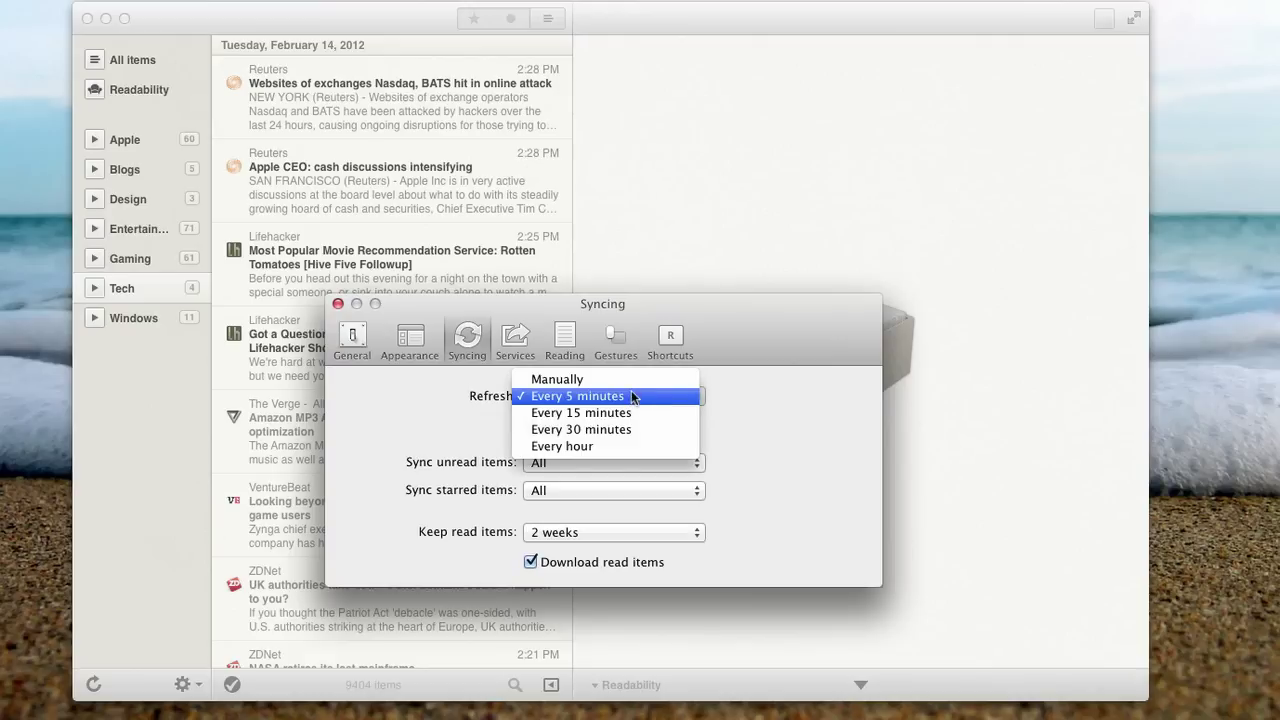
click(576, 396)
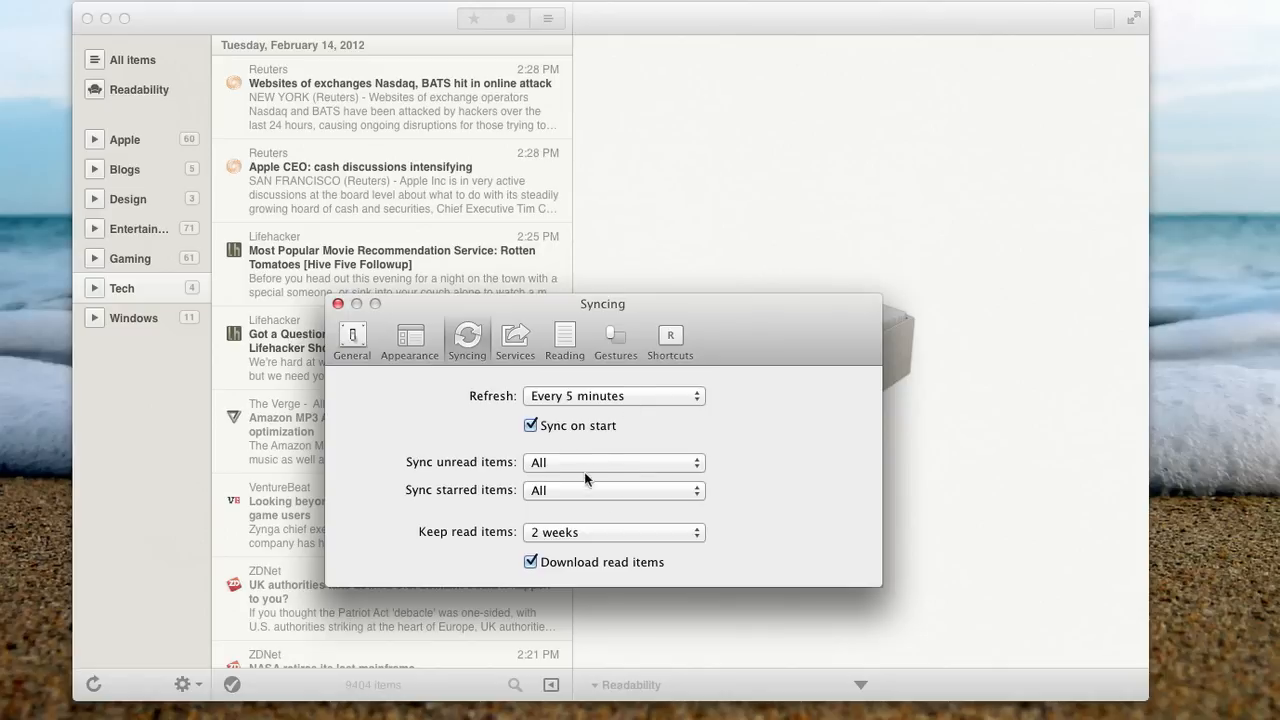
mouse_move(574, 523)
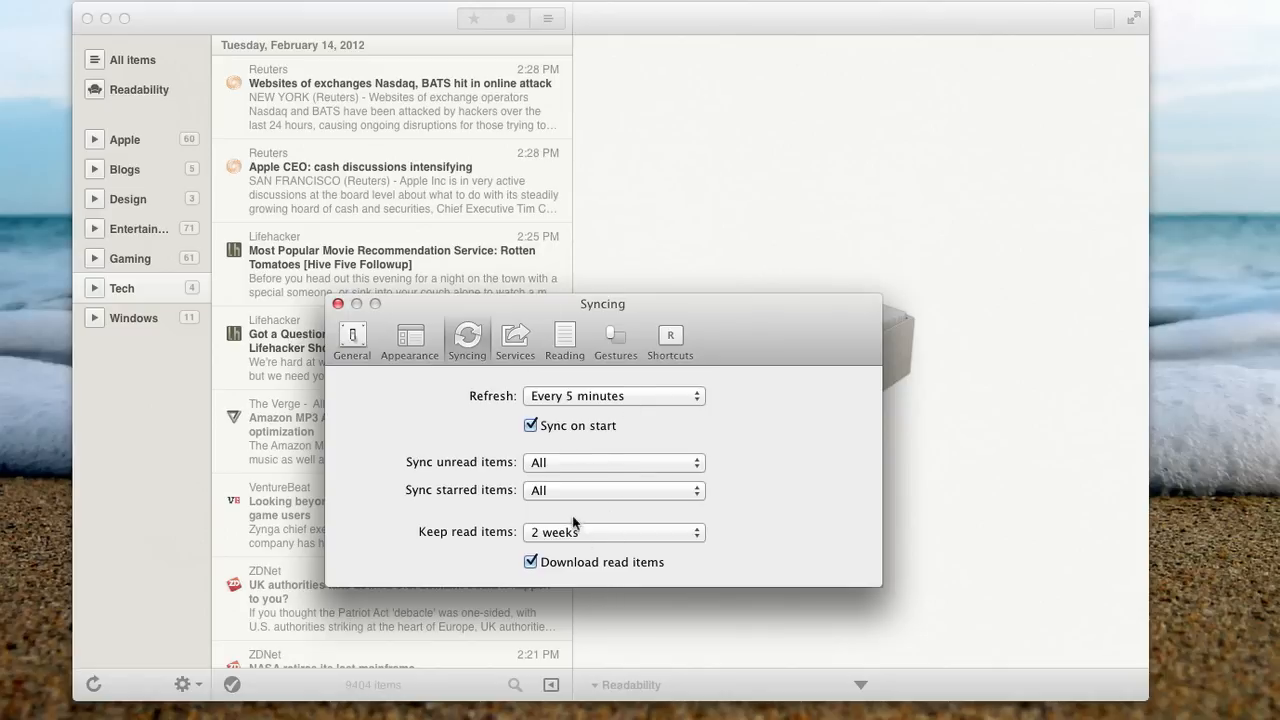
mouse_move(705, 466)
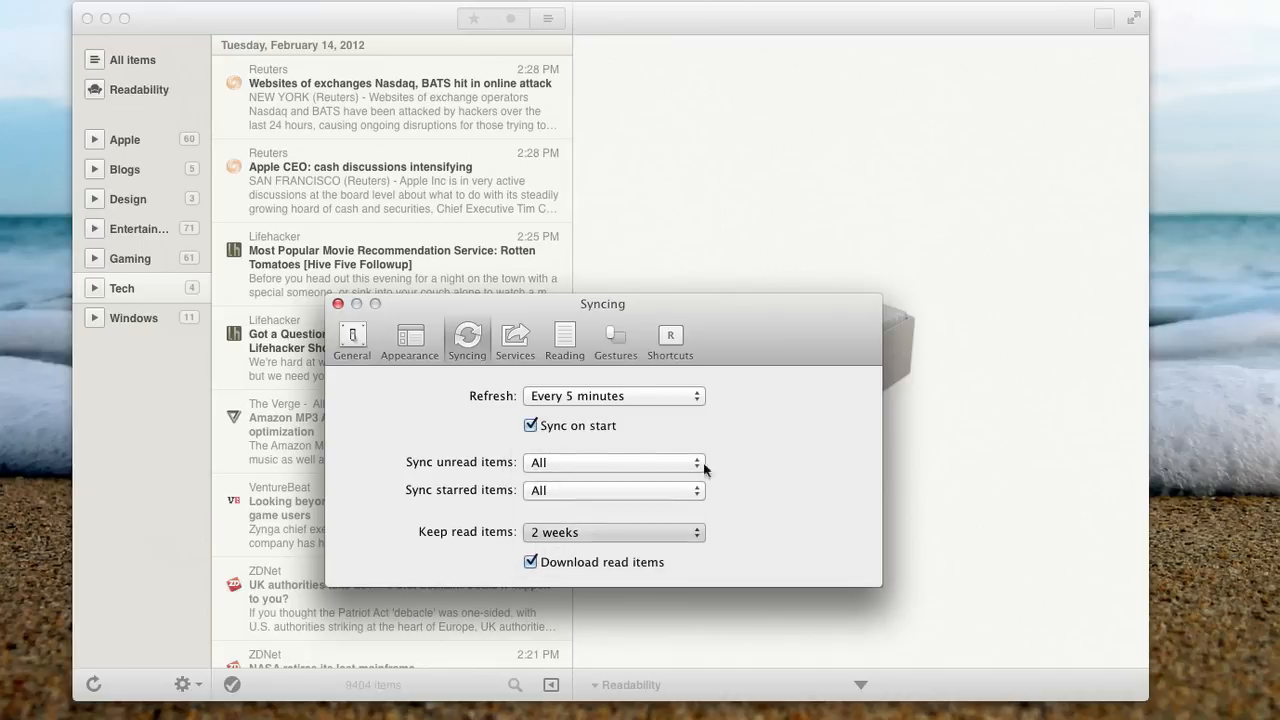
Browse Pinboard, Delicious and Twitter in Services, then move to Reading preferences.
click(514, 340)
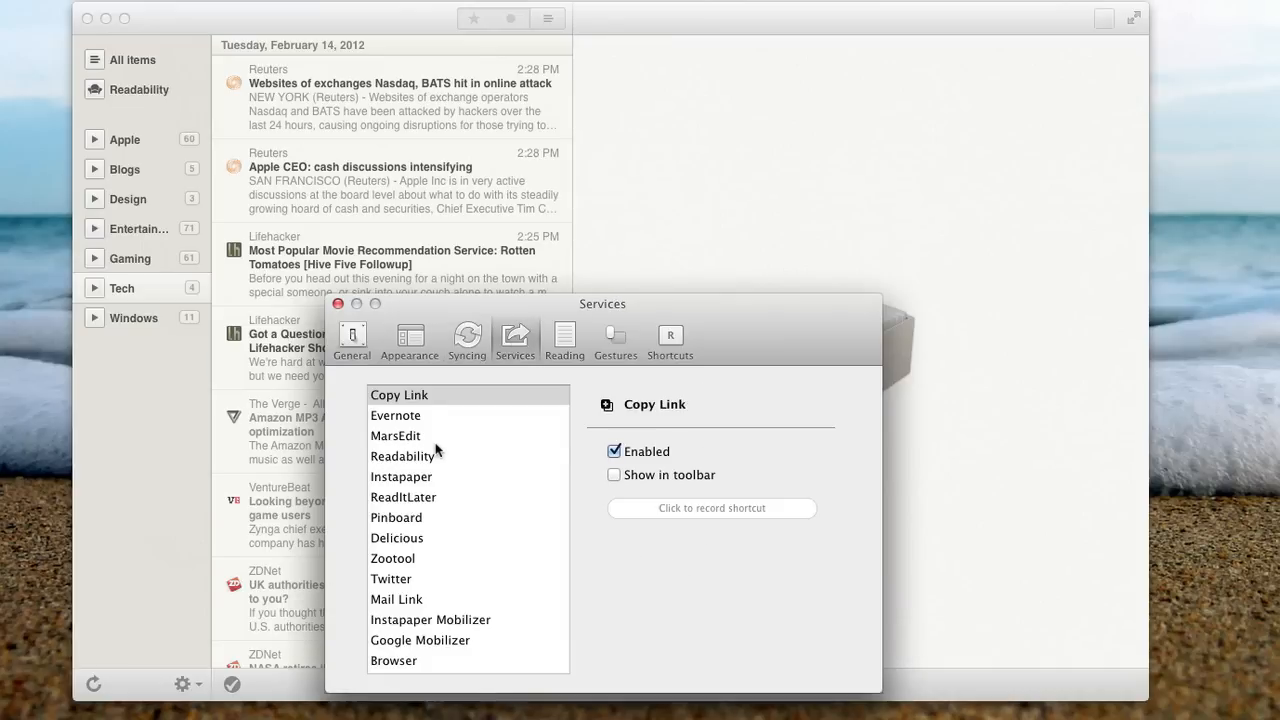
click(396, 517)
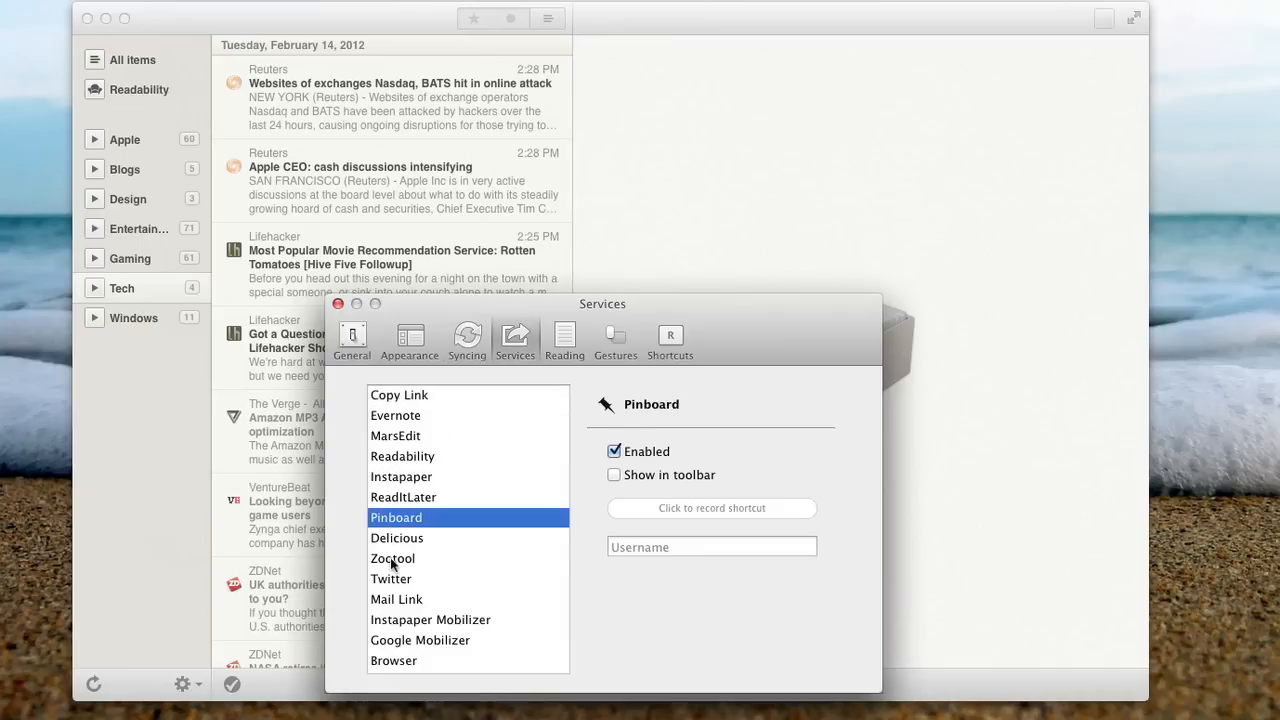
click(397, 538)
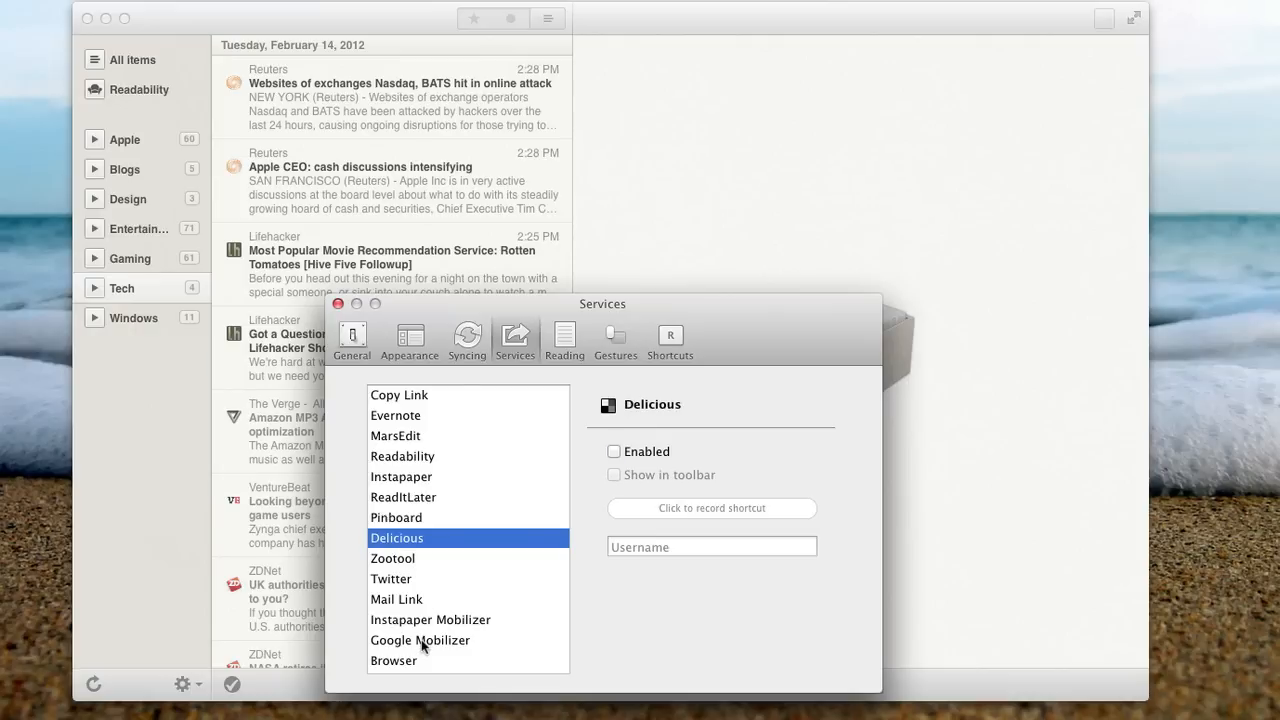
click(392, 579)
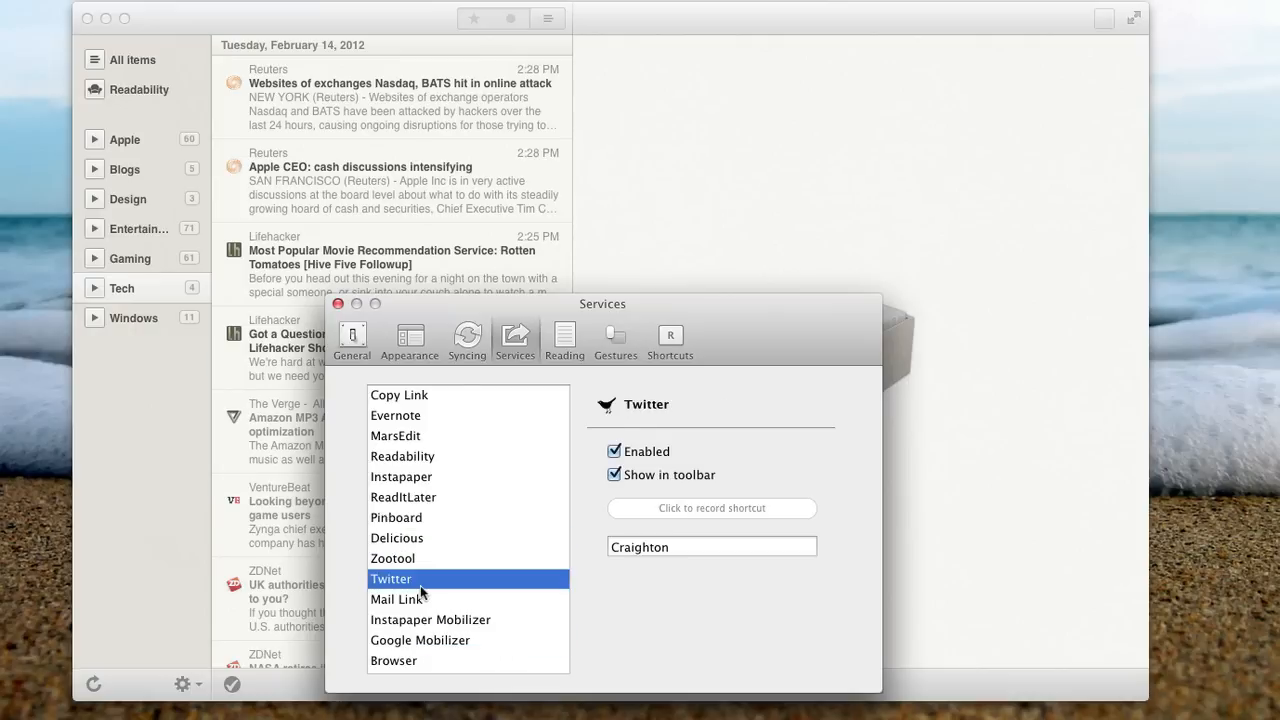
mouse_move(640, 459)
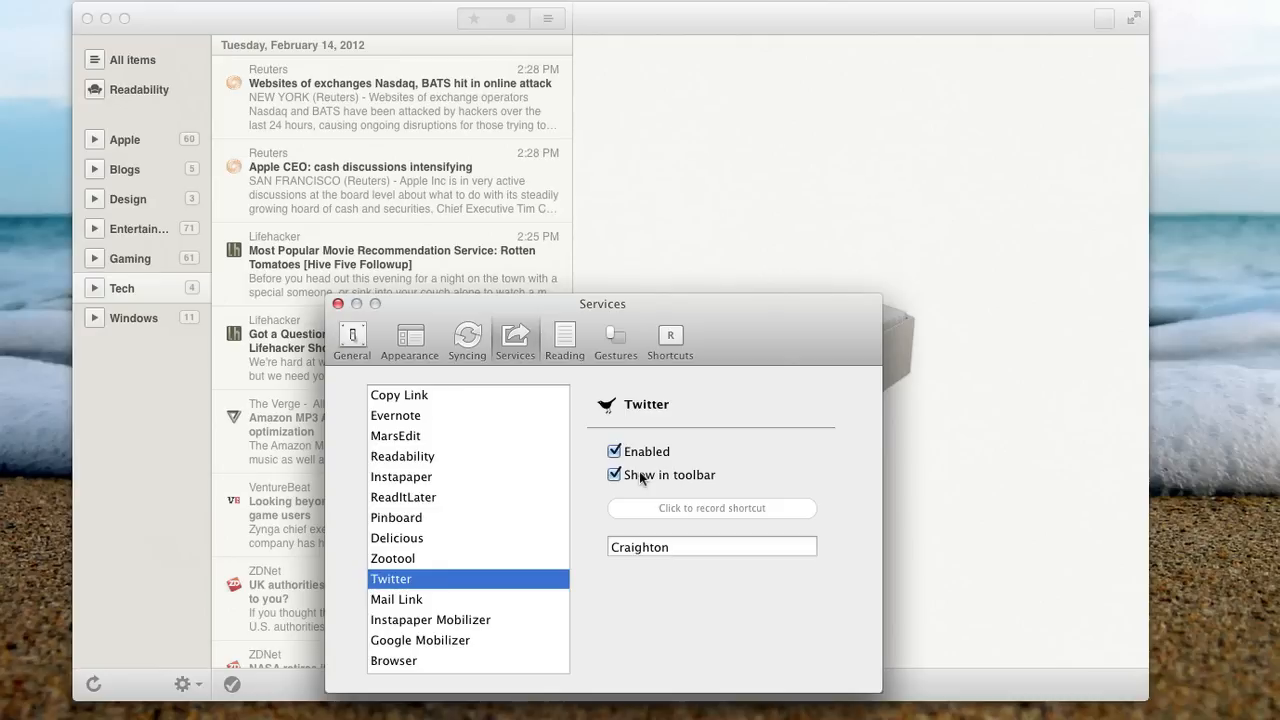
click(564, 340)
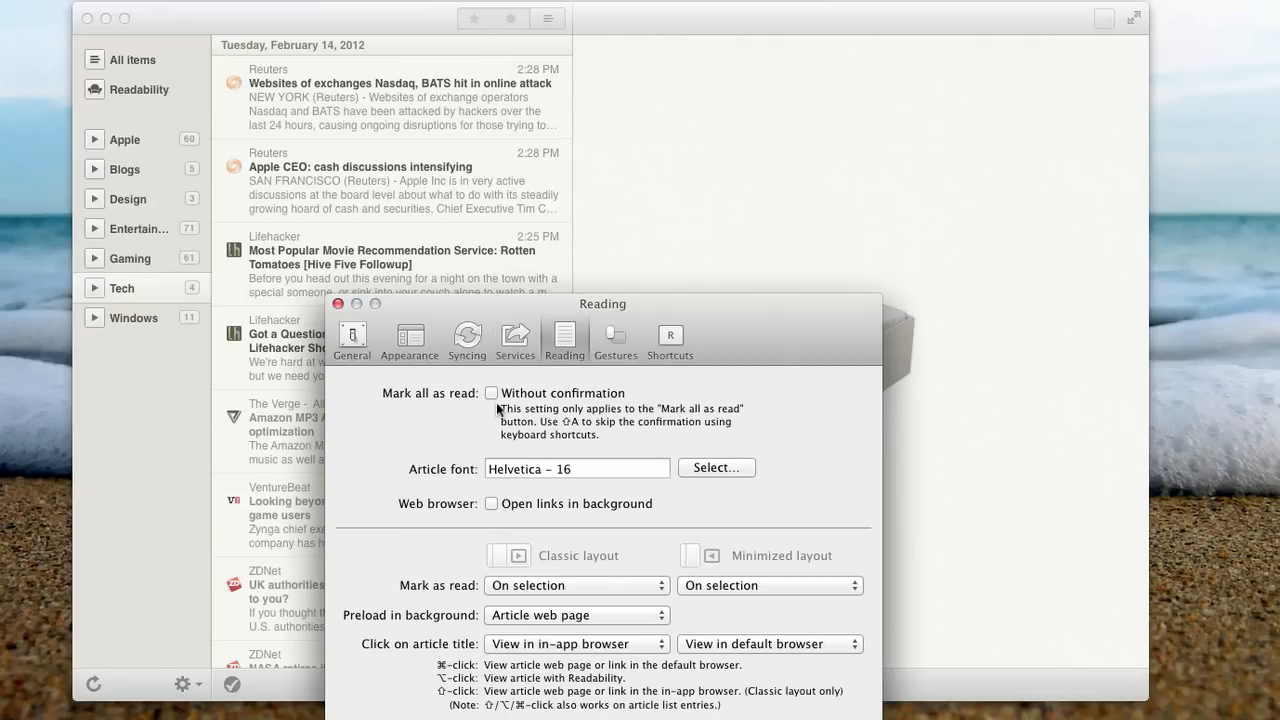
mouse_move(589, 450)
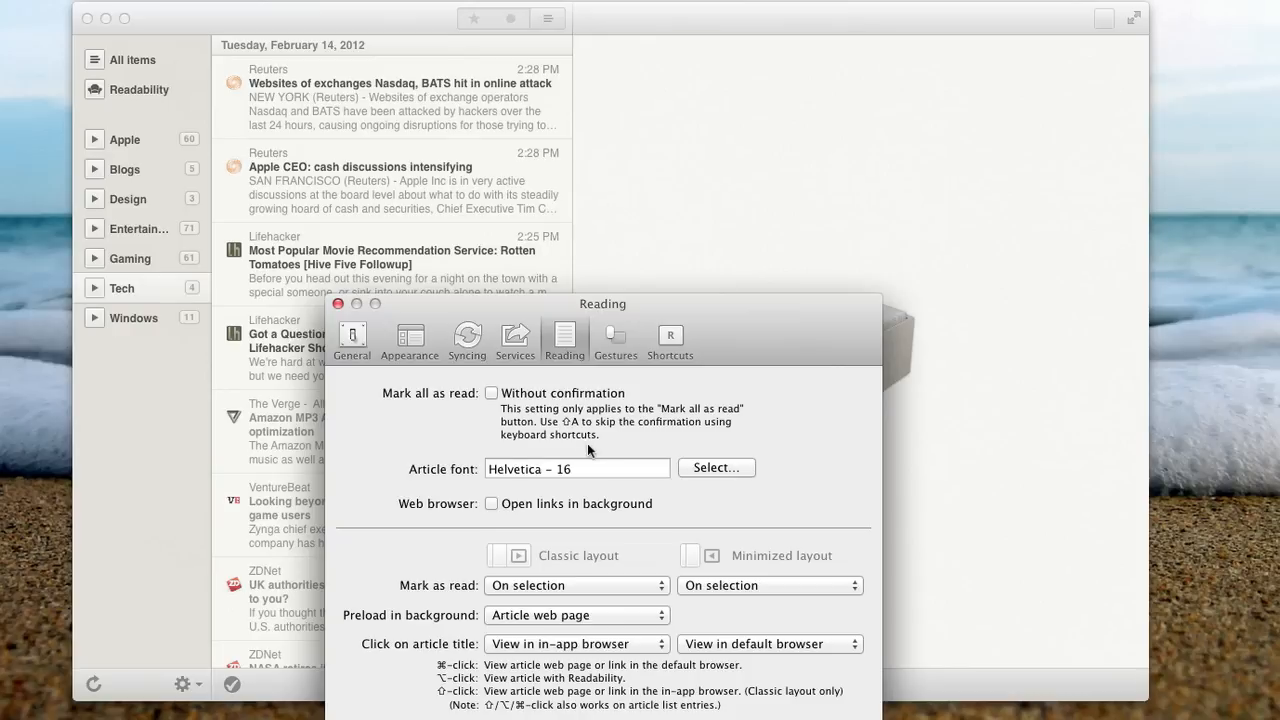
mouse_move(625, 484)
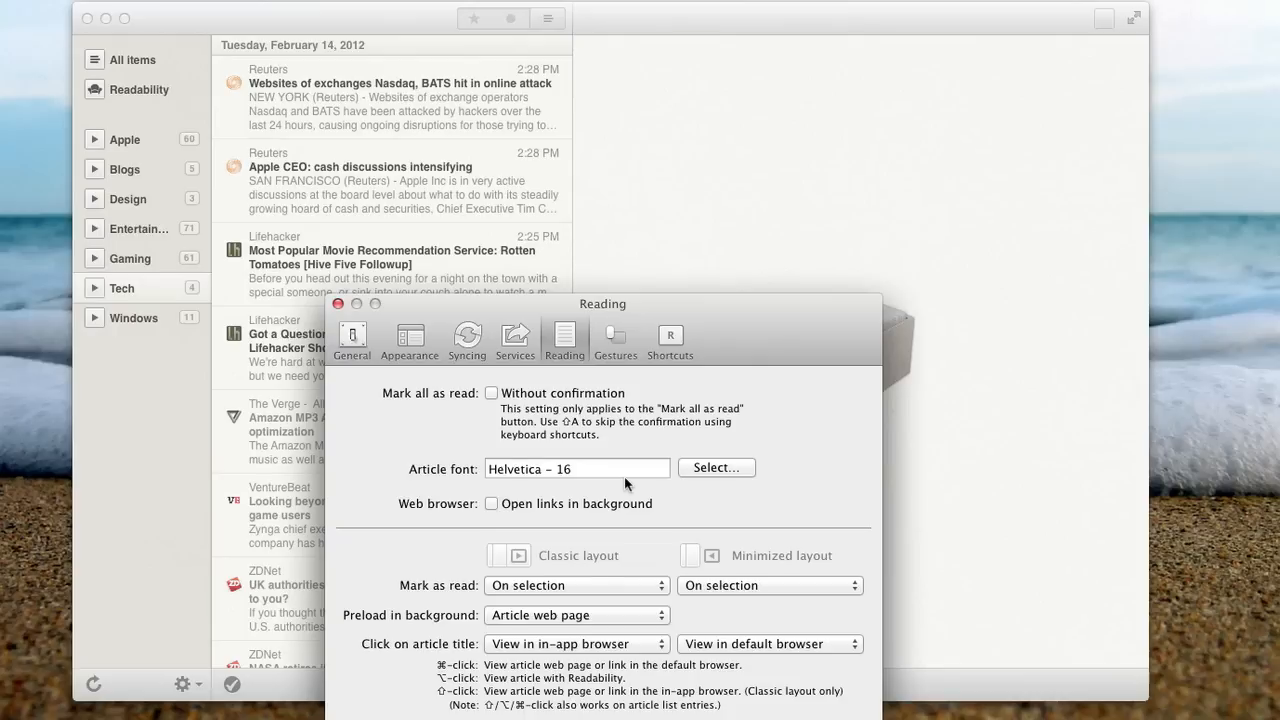
mouse_move(620, 588)
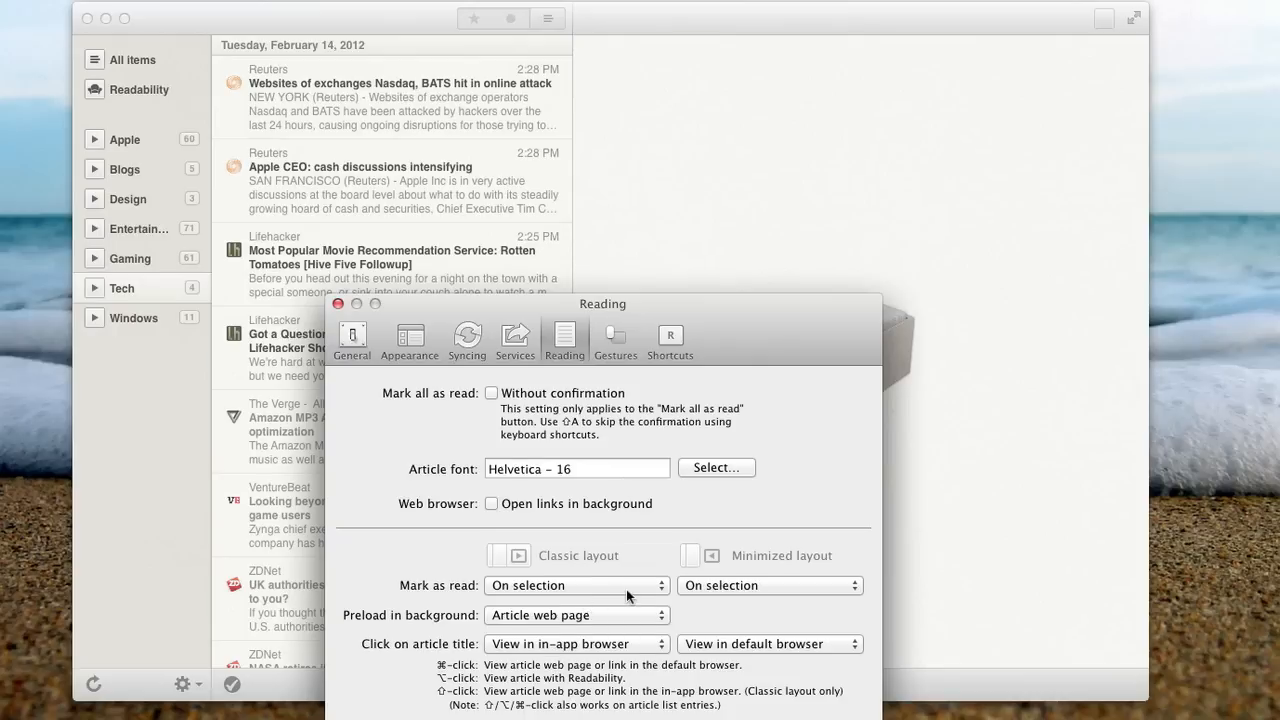
mouse_move(628, 691)
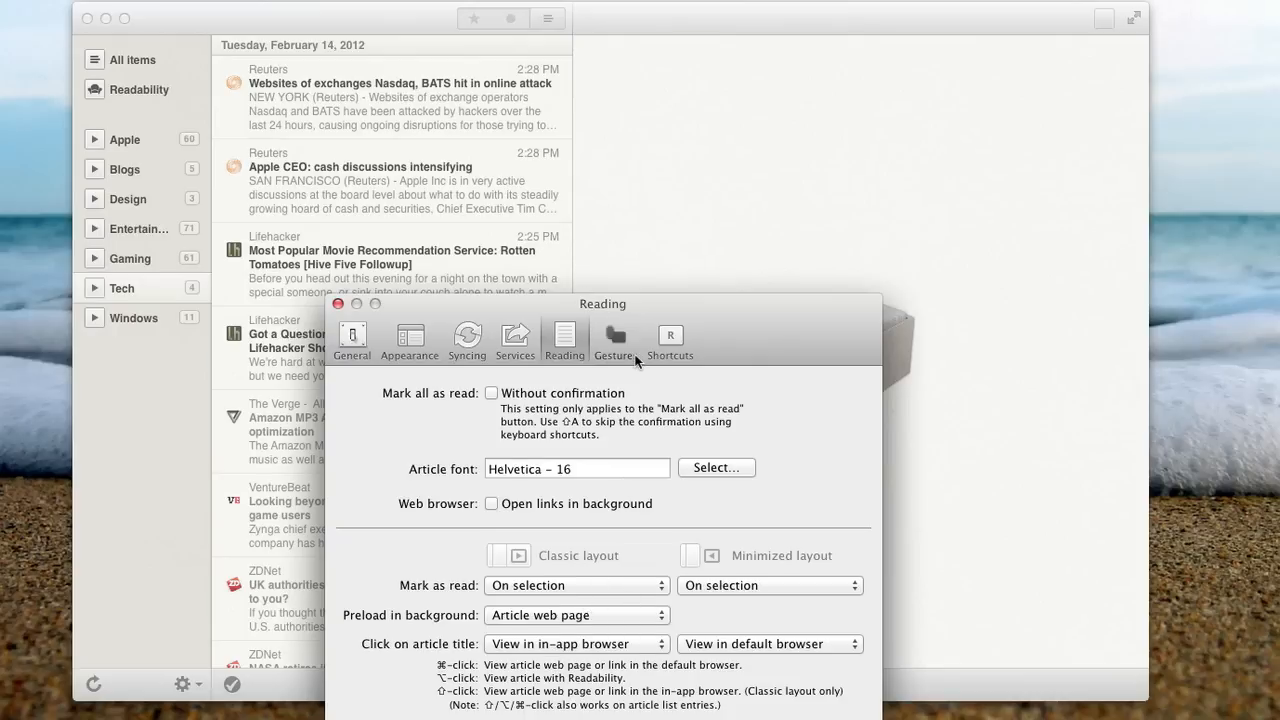
Open the Gestures preferences pane, then move on to the Shortcuts pane.
click(614, 337)
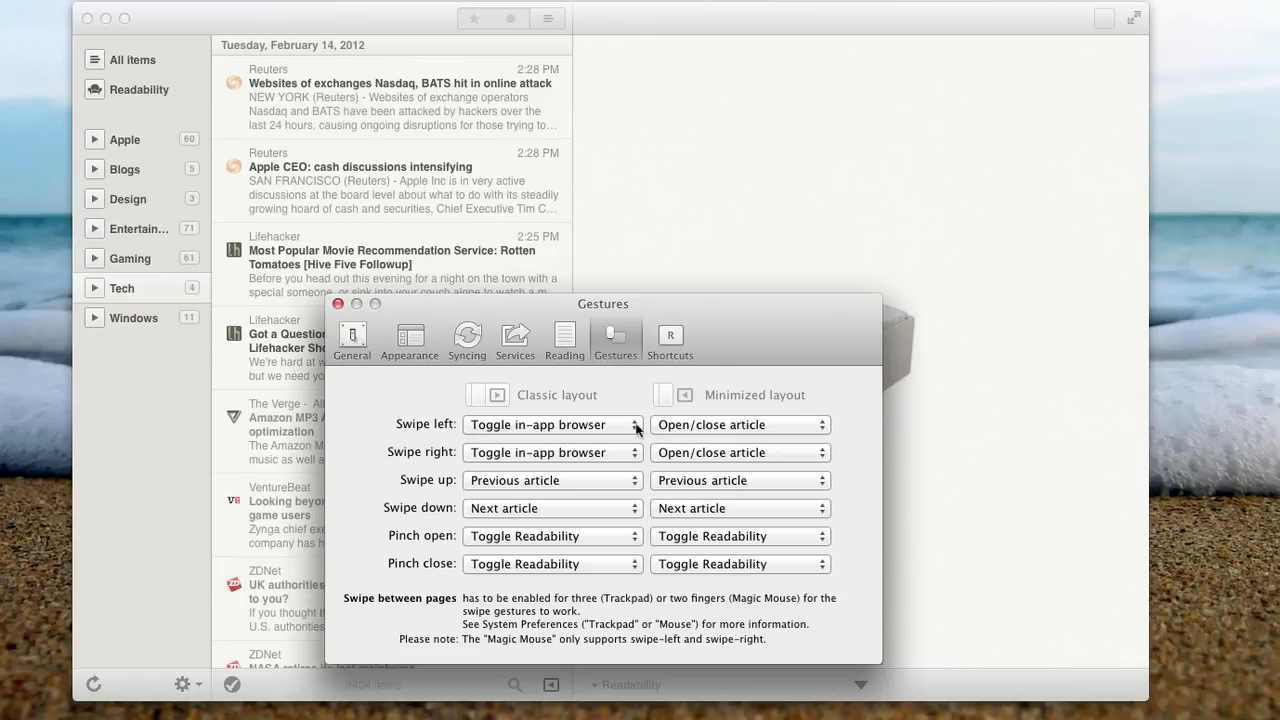
mouse_move(516, 623)
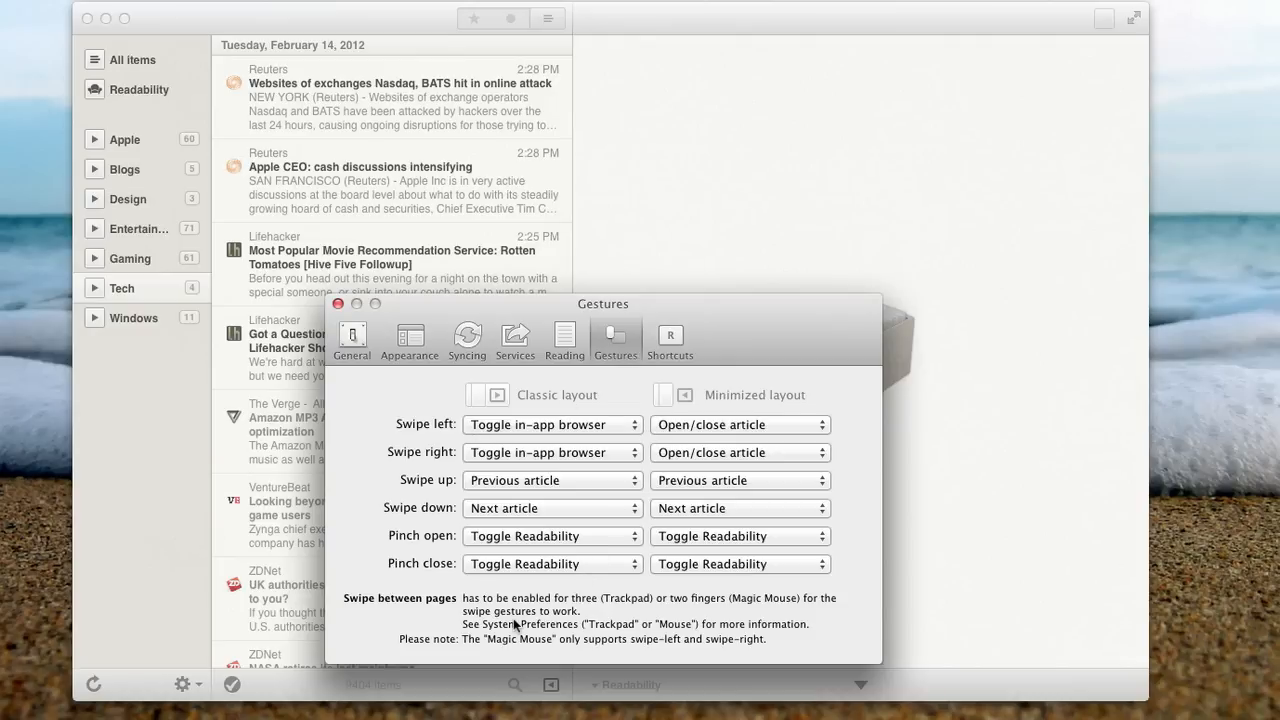
mouse_move(634, 510)
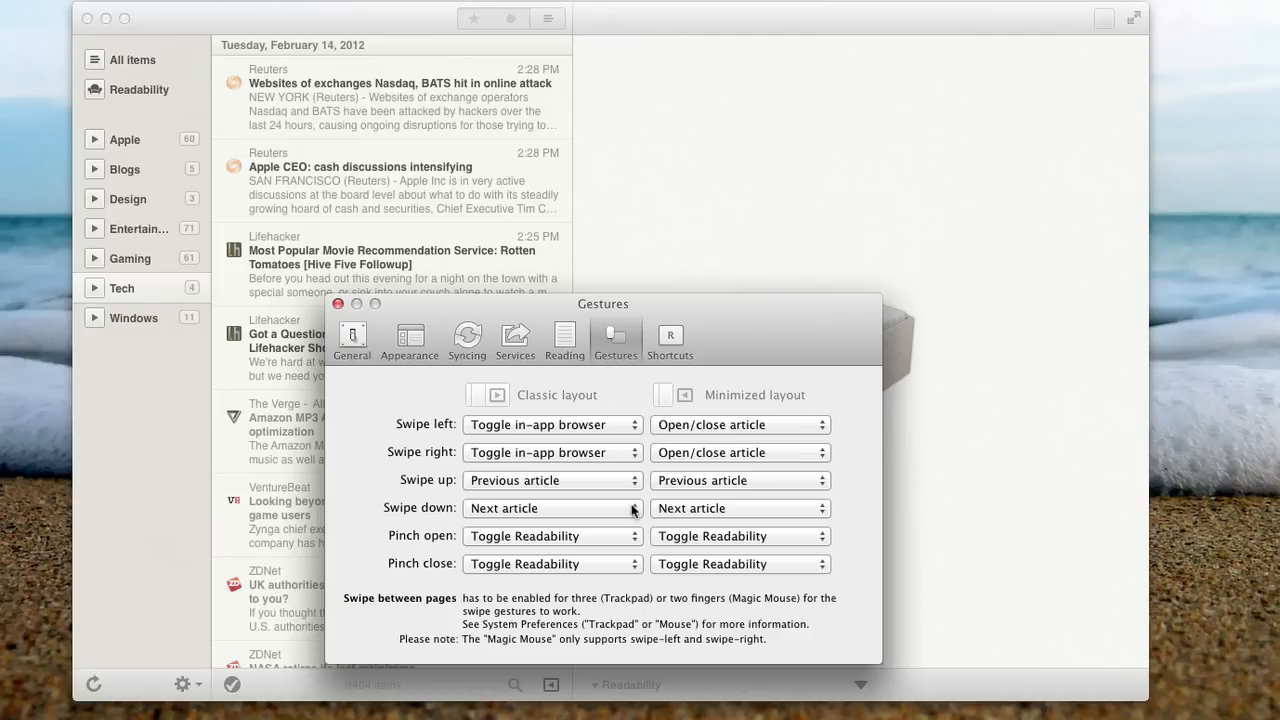
mouse_move(620, 513)
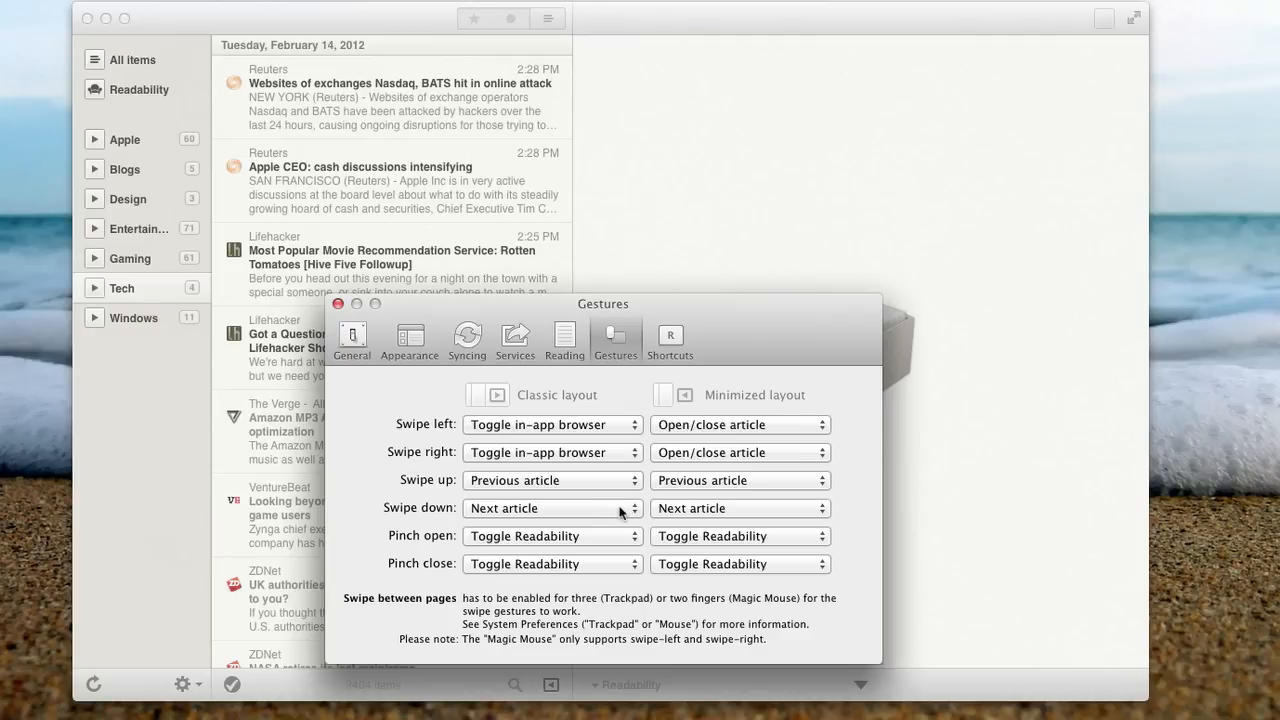
mouse_move(714, 458)
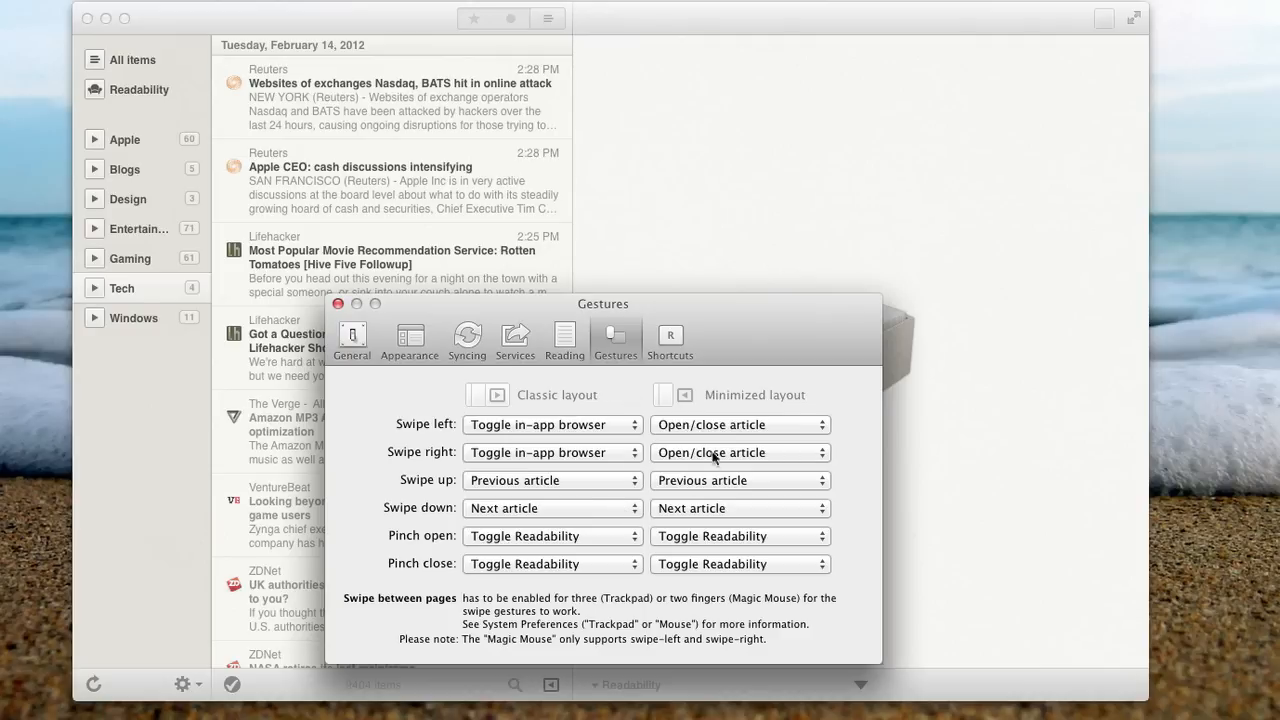
click(670, 340)
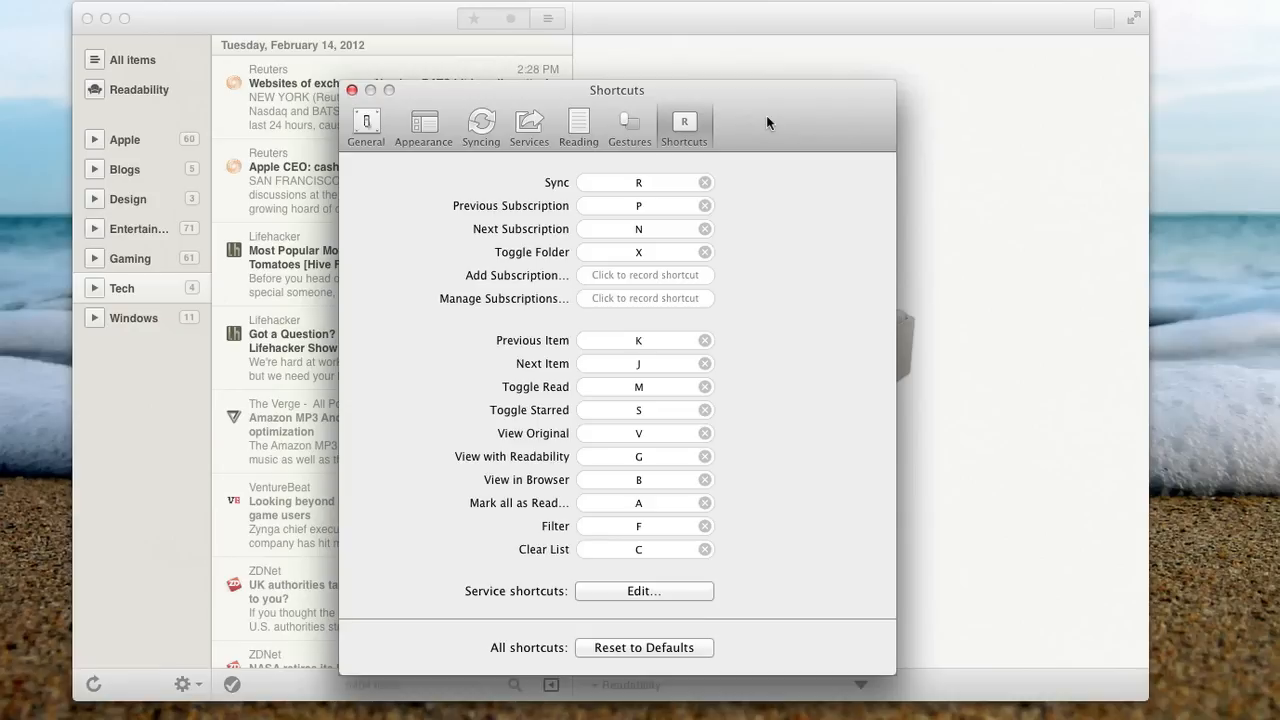
mouse_move(354, 90)
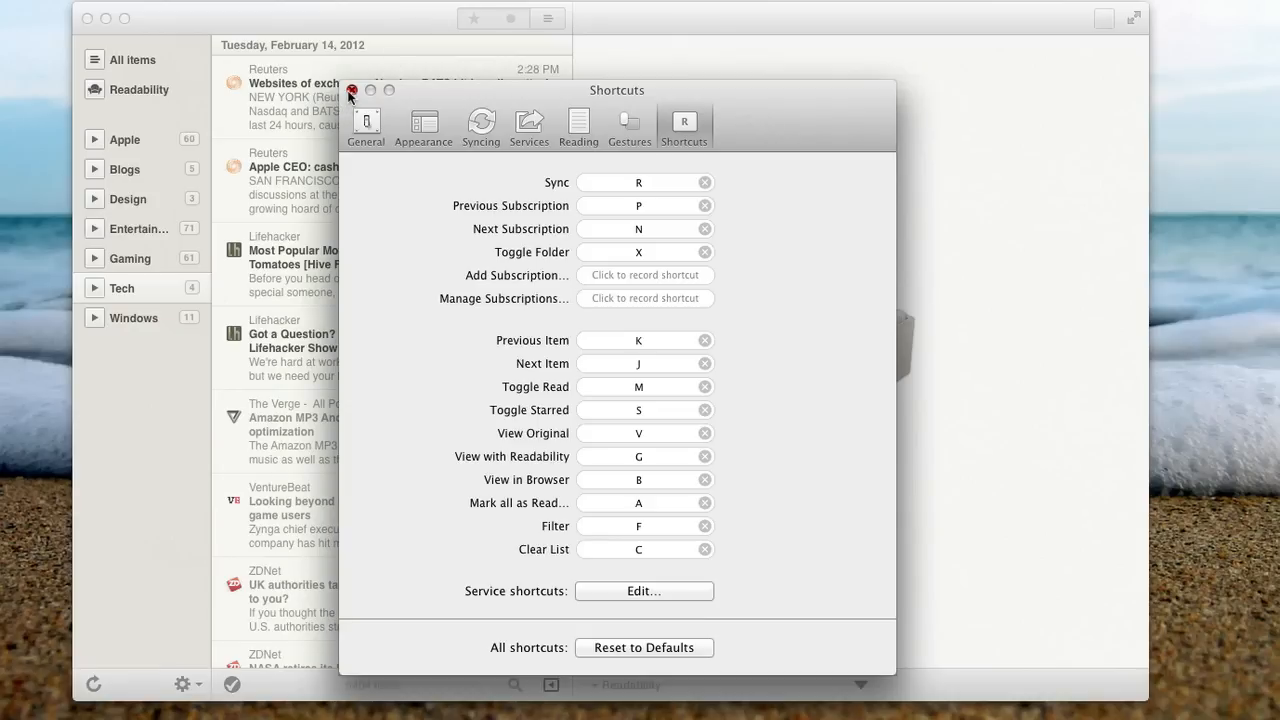
Close the Preferences window to return to the Tech folder's article list.
click(351, 91)
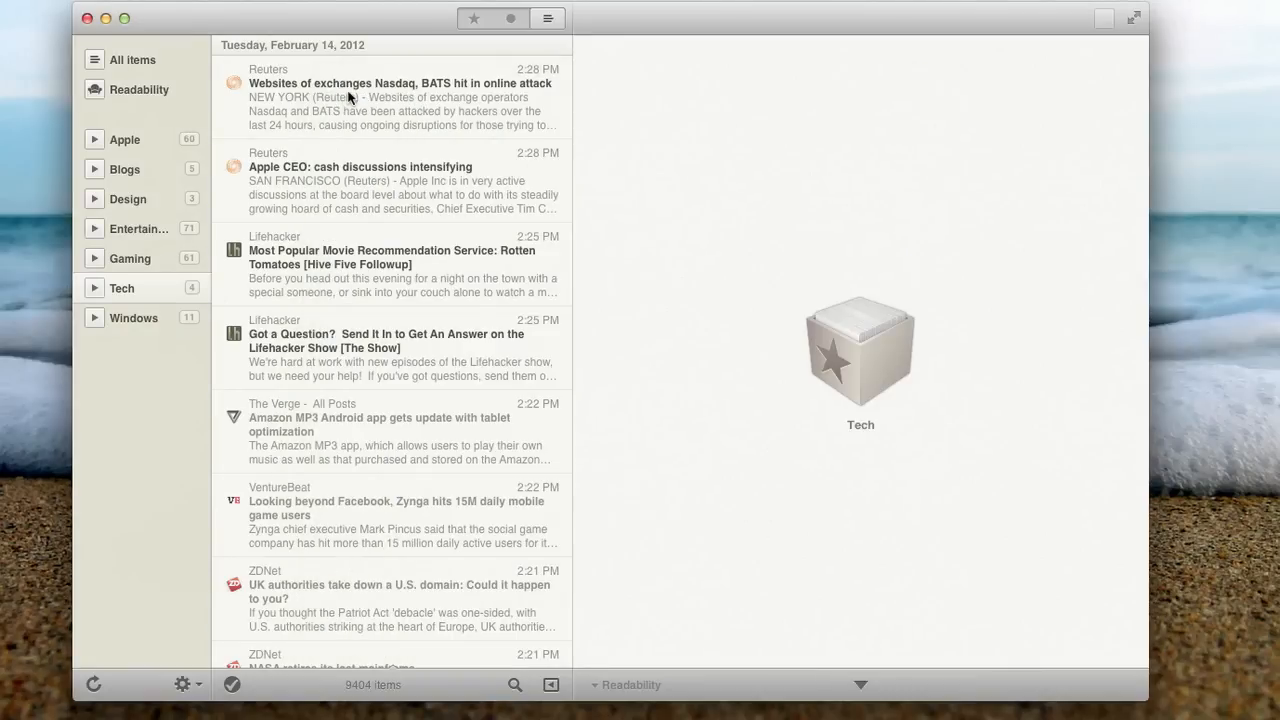